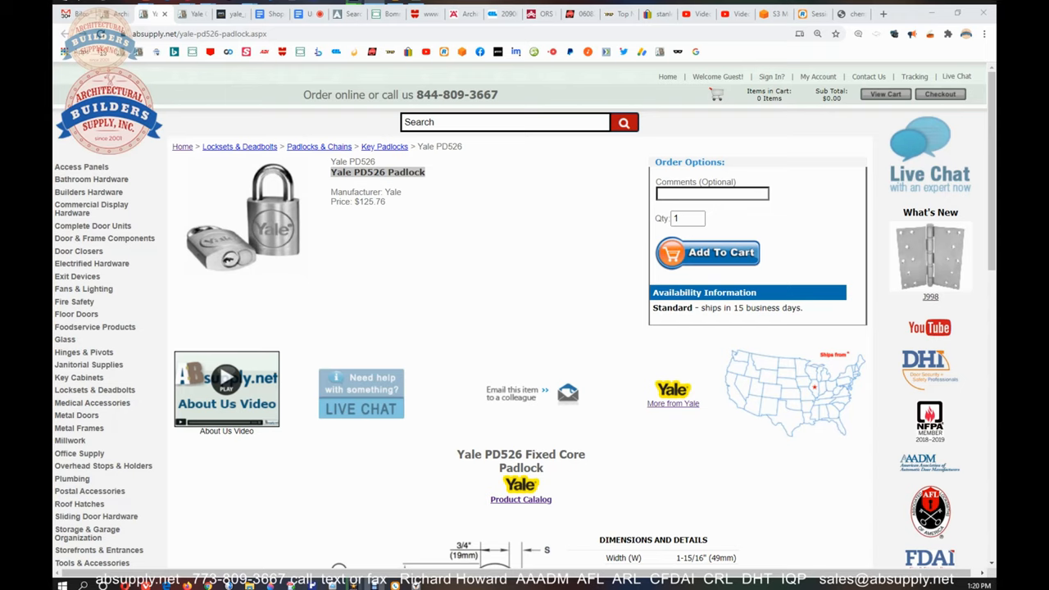
- Scroll down through the current page before leaving the tab
left_click(816, 32)
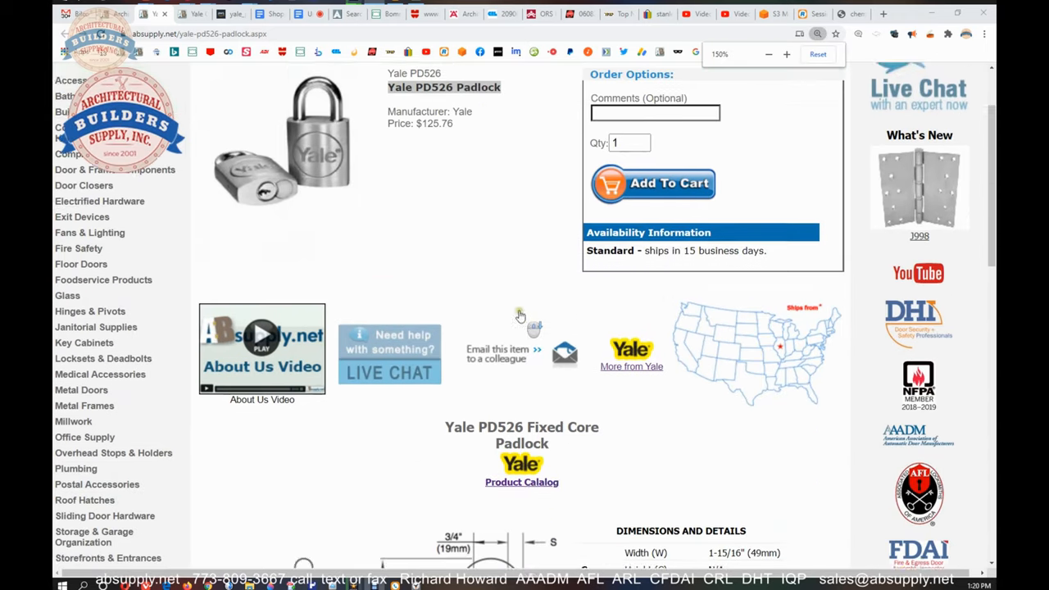
scroll("down", 3)
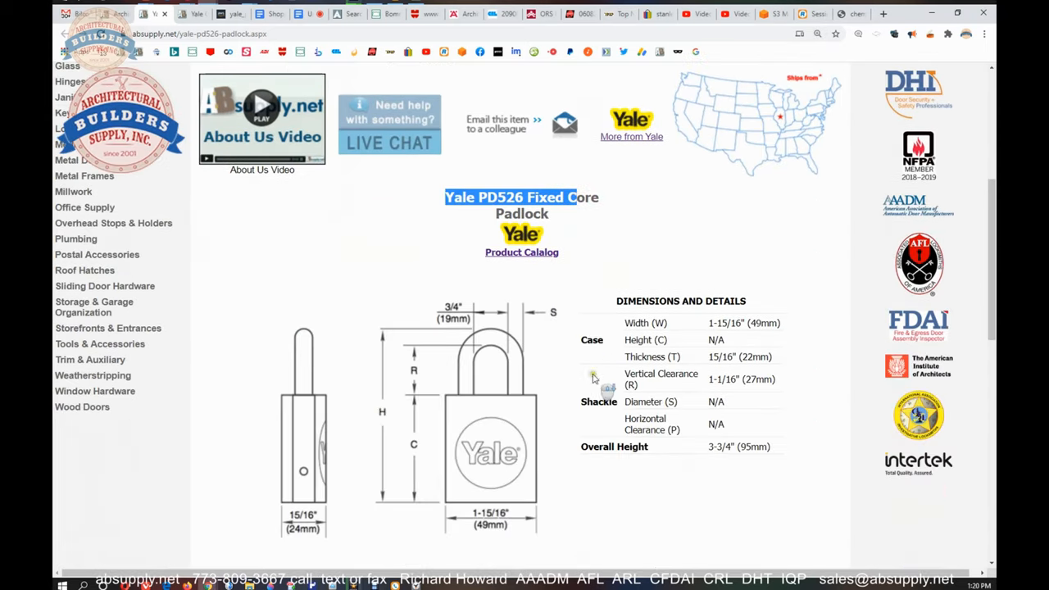
scroll("down", 3)
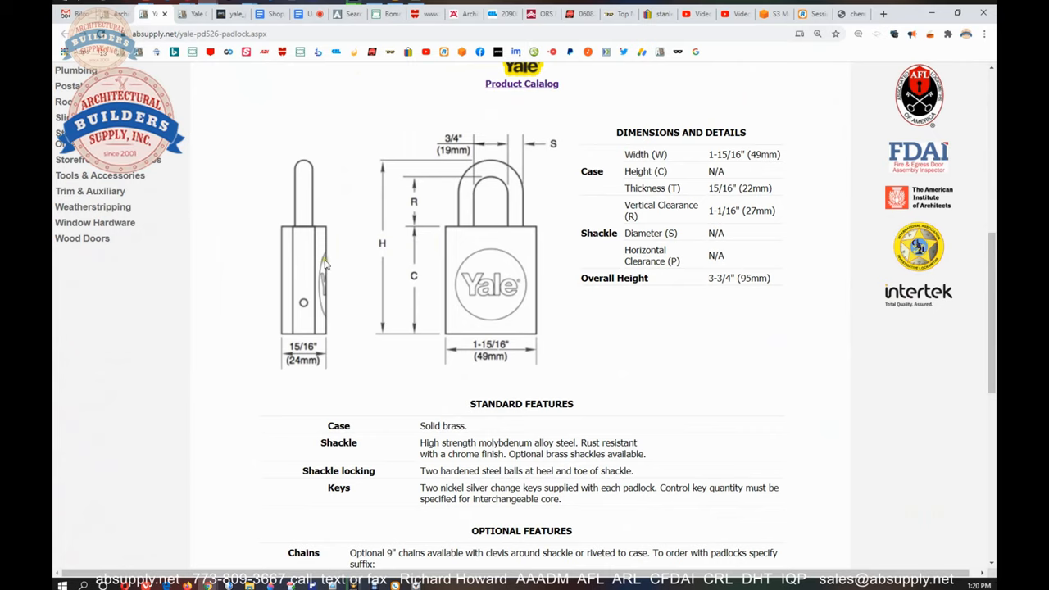
mouse_move(338, 251)
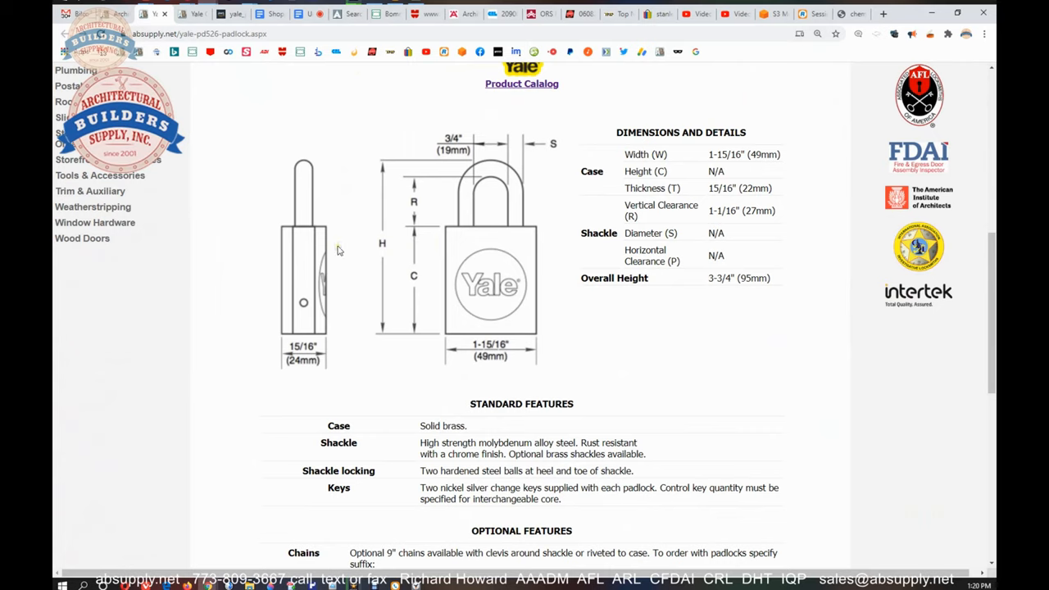
mouse_move(568, 189)
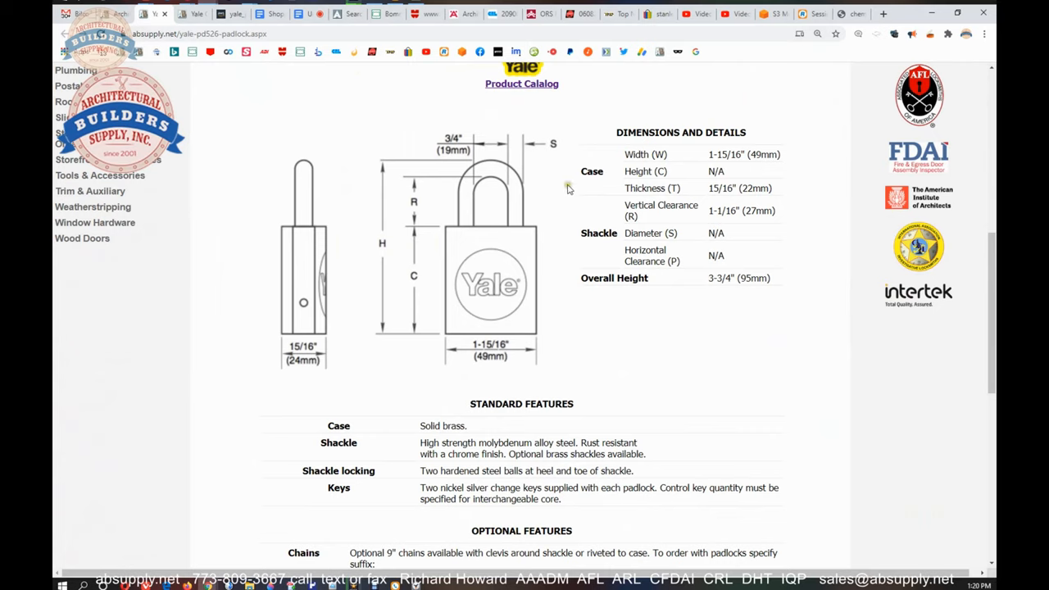
mouse_move(488, 183)
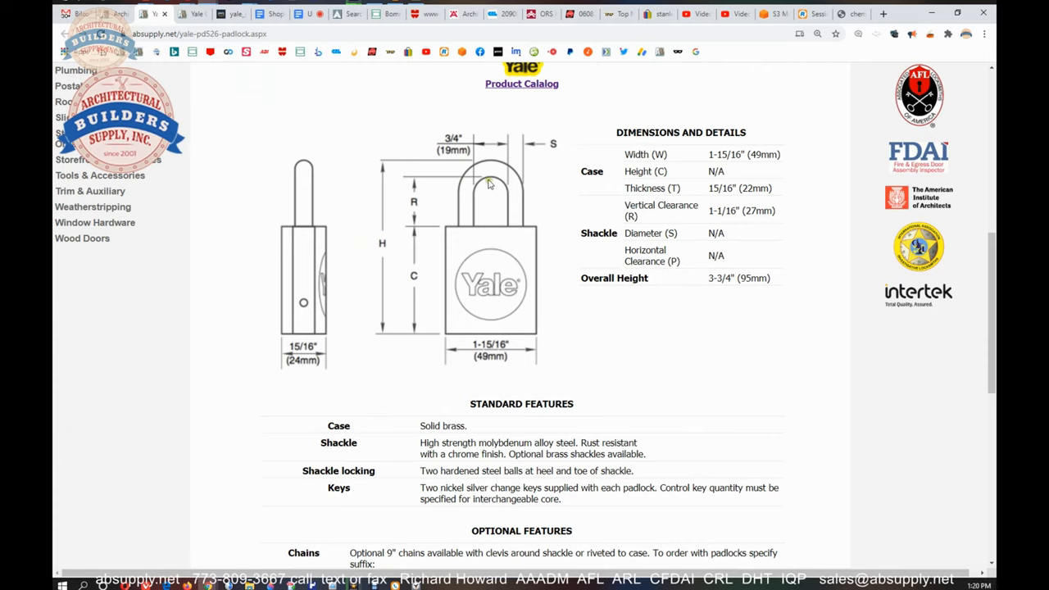
mouse_move(429, 202)
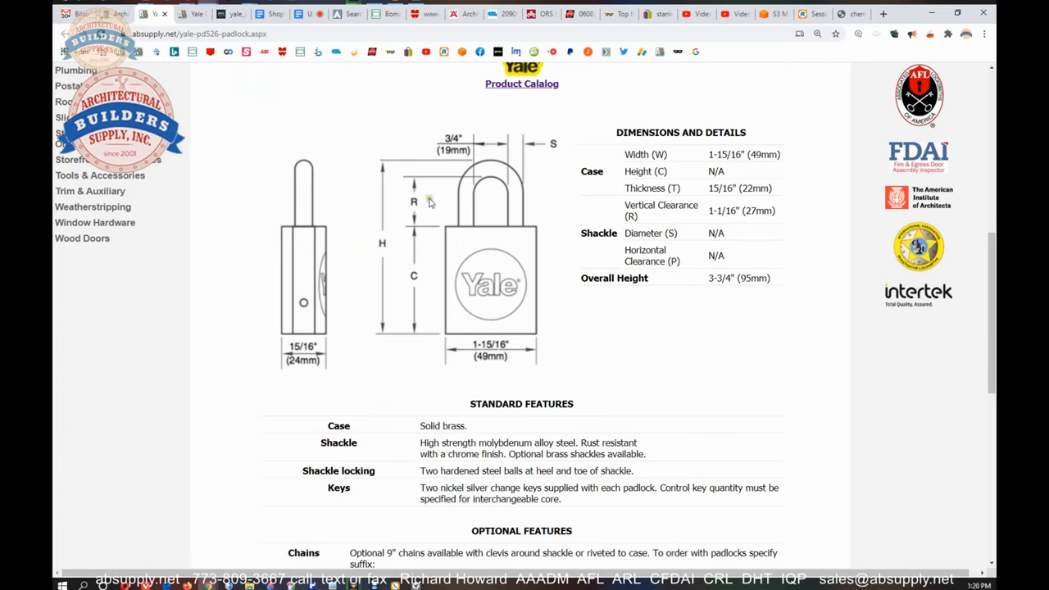
mouse_move(515, 172)
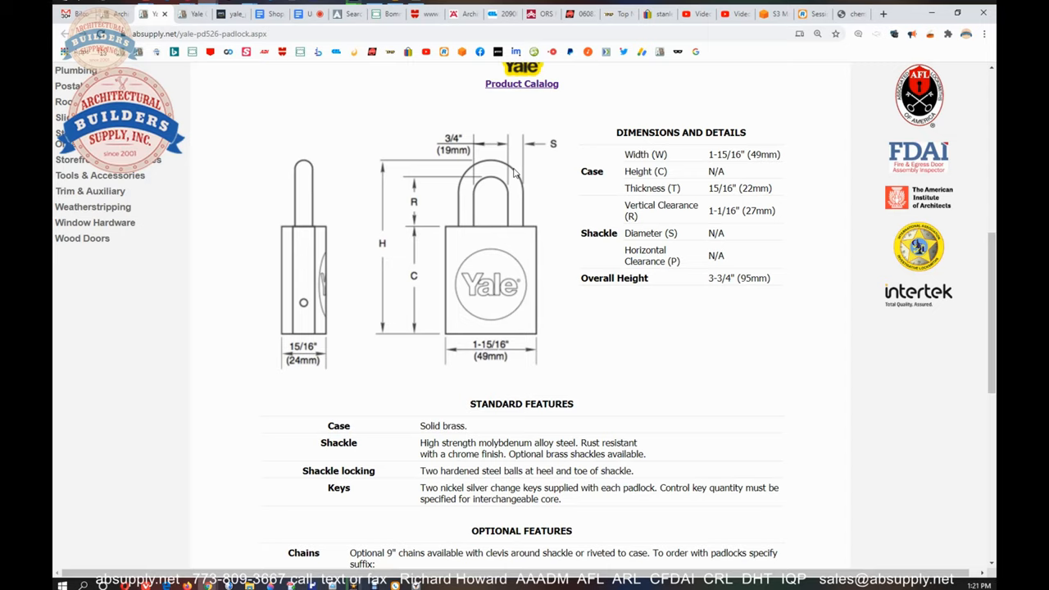
mouse_move(511, 360)
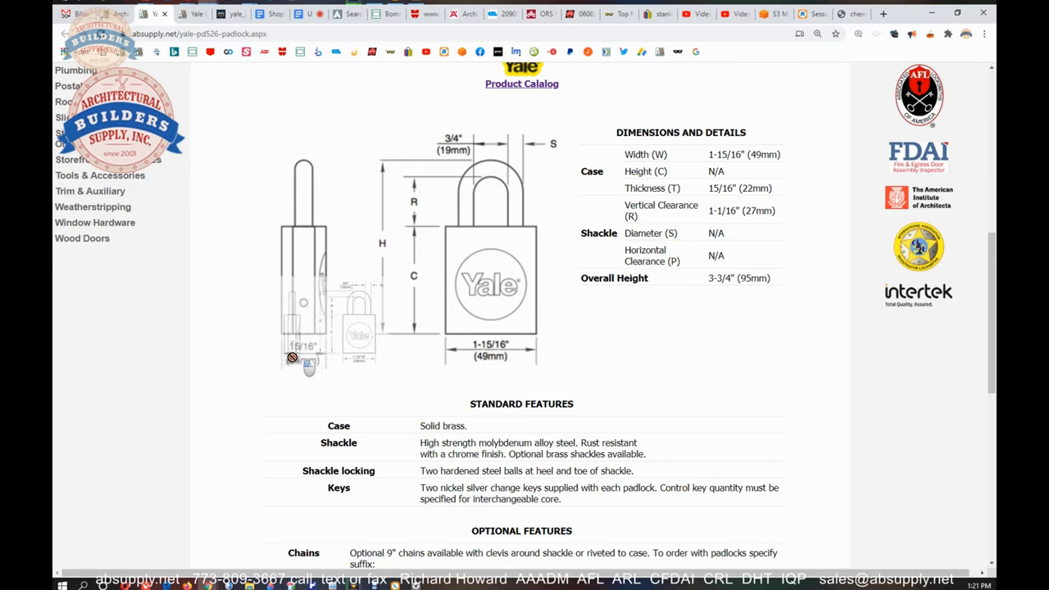
scroll("down", 3)
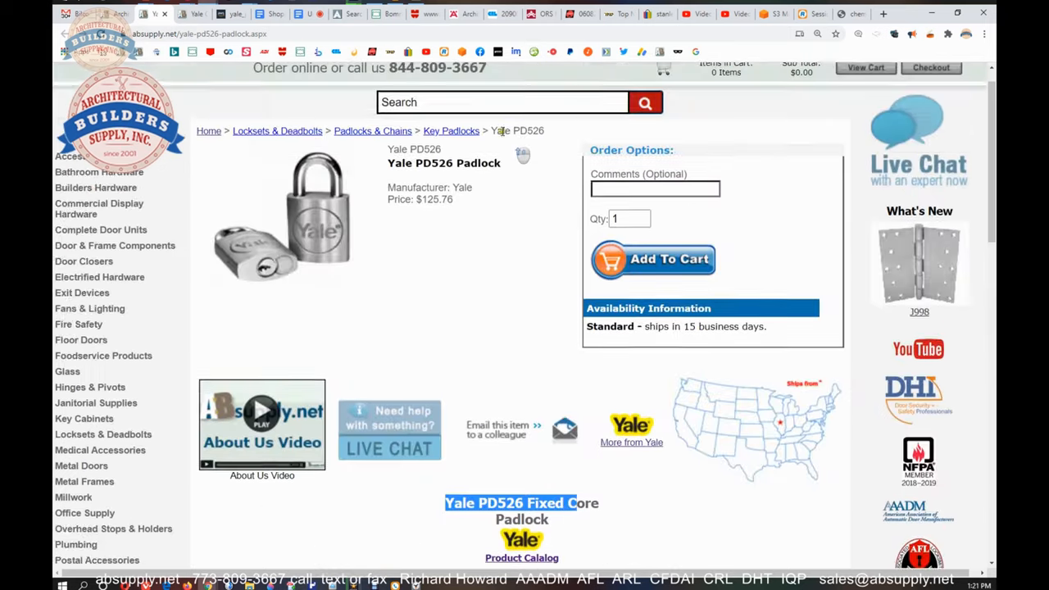
- View the yale_product_catalog.pdf tab's keyways page with its simplex and multiplex keyway charts
left_click(222, 14)
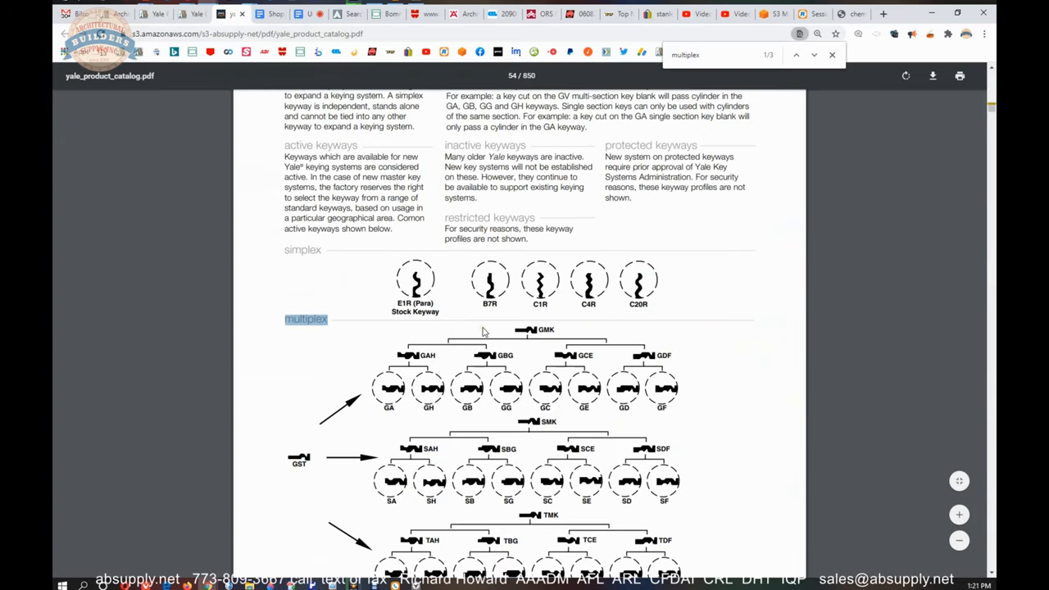
scroll("down", 3)
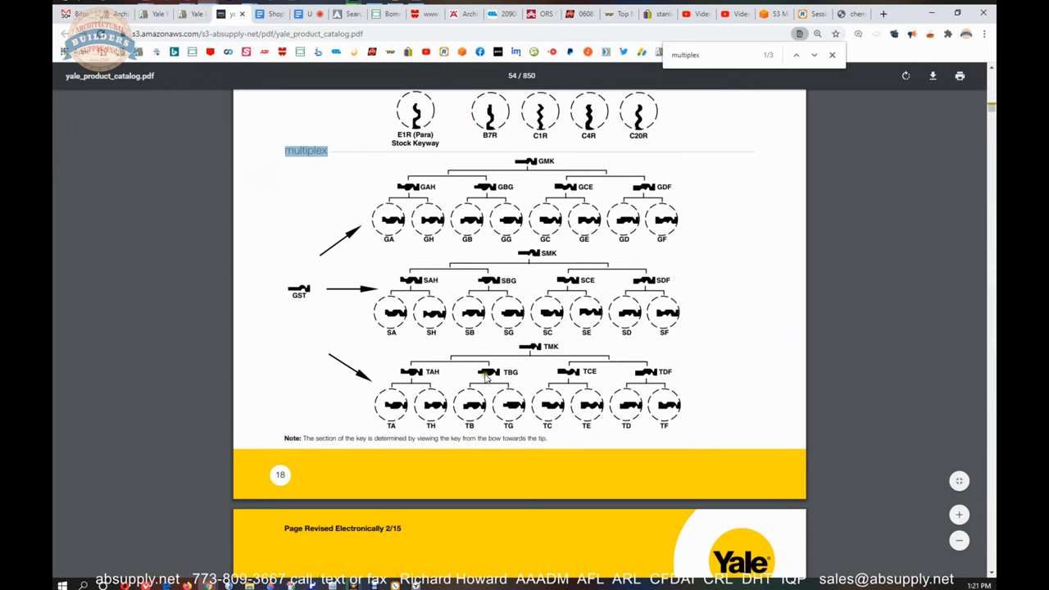
scroll("up", 3)
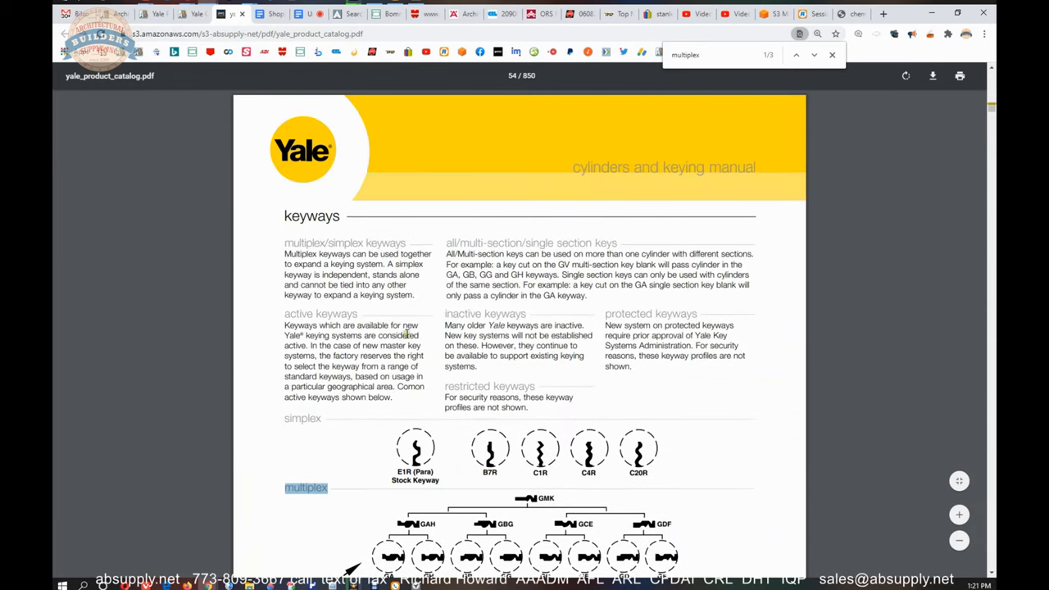
scroll("down", 3)
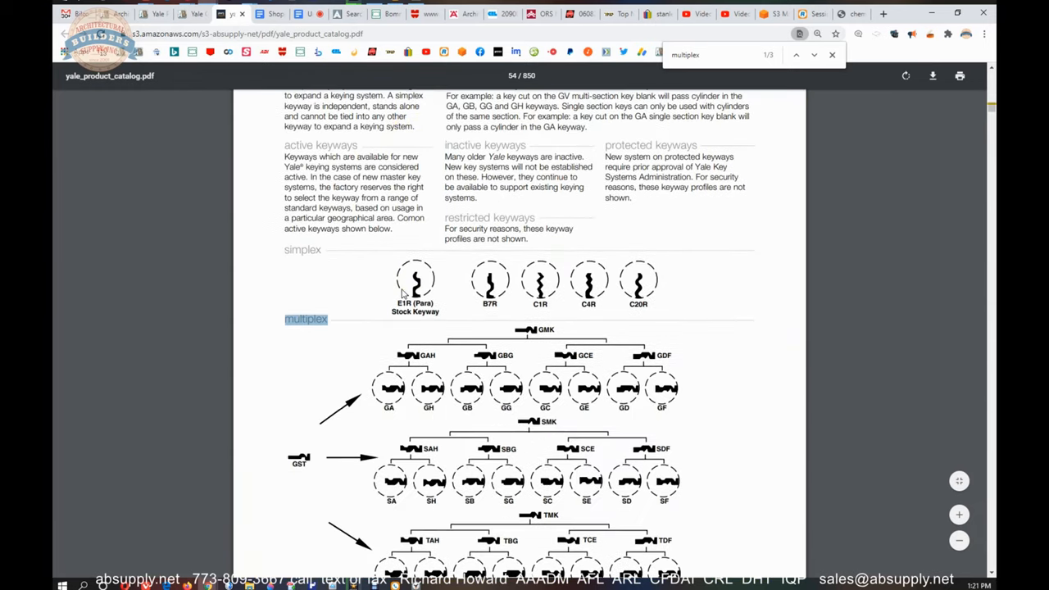
scroll("up", 3)
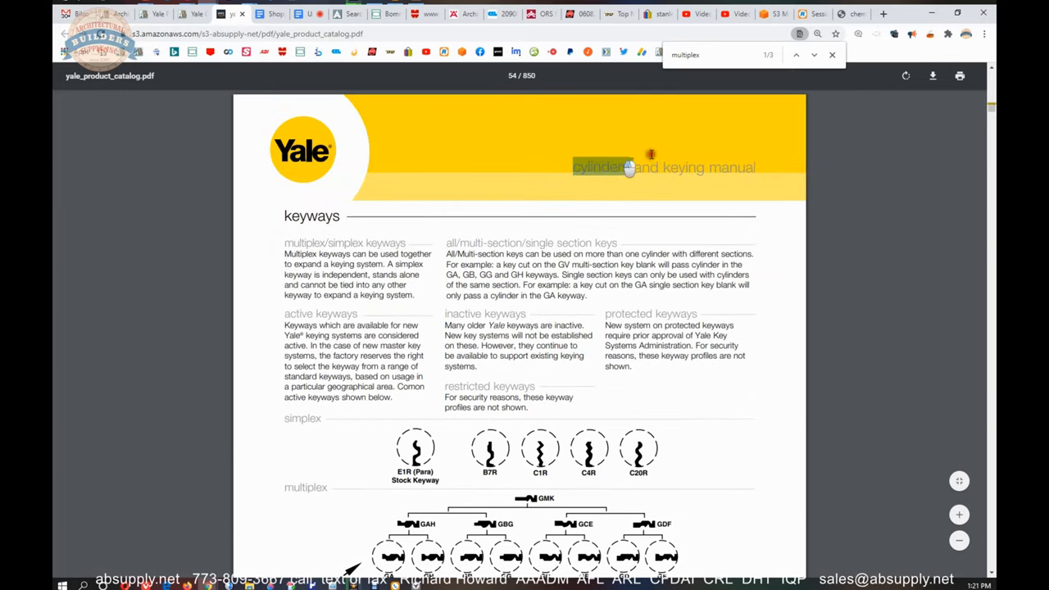
scroll("down", 3)
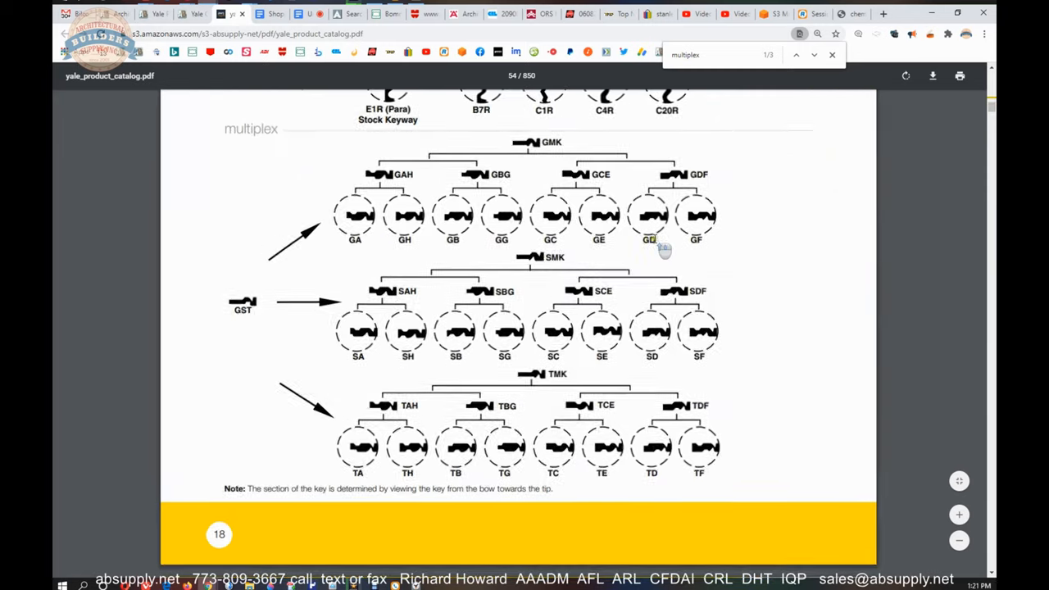
scroll("up", 3)
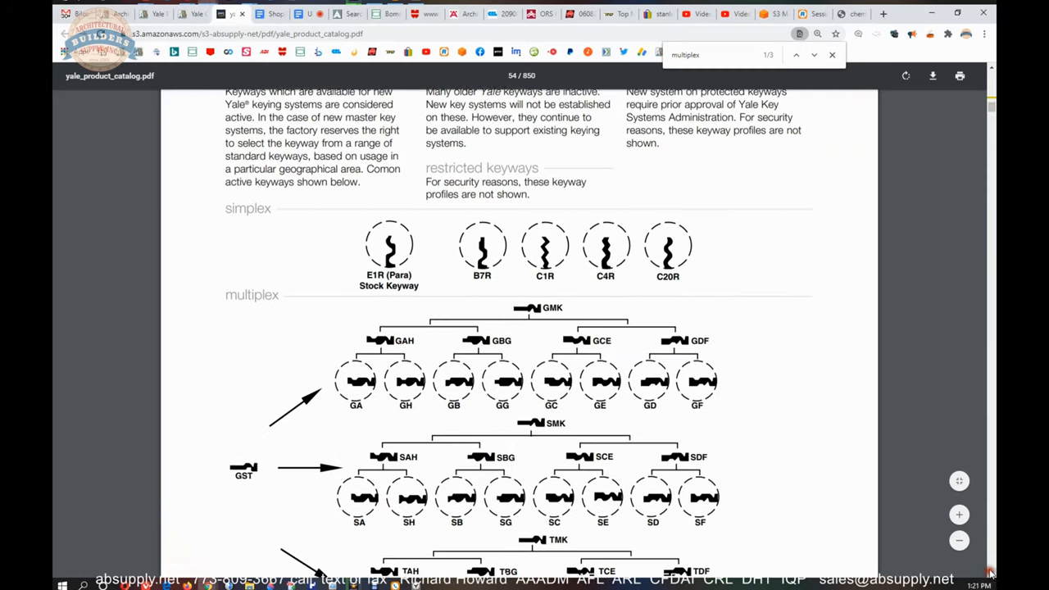
scroll("down", 3)
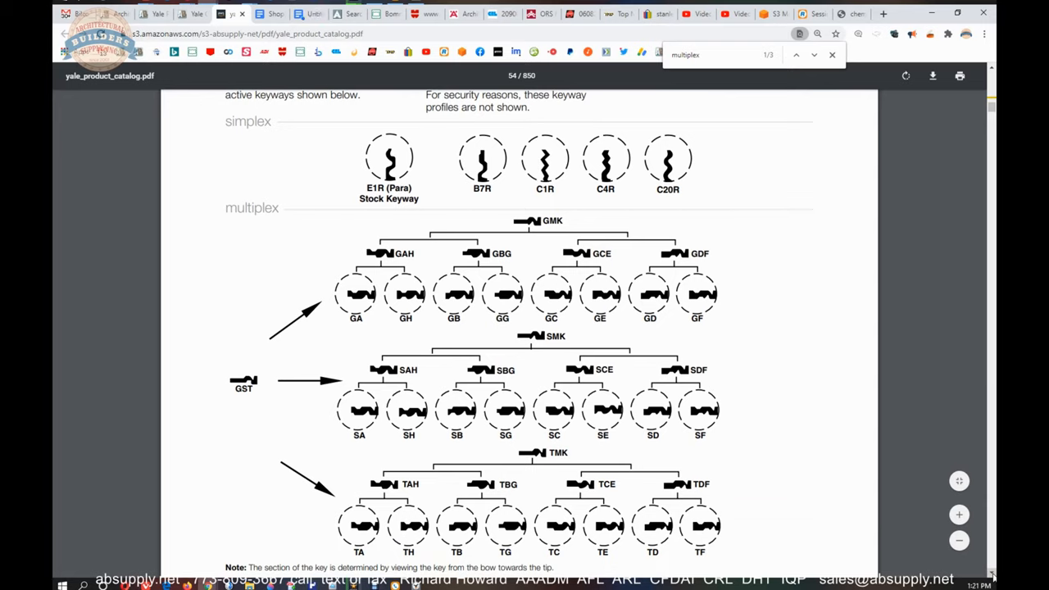
mouse_move(308, 454)
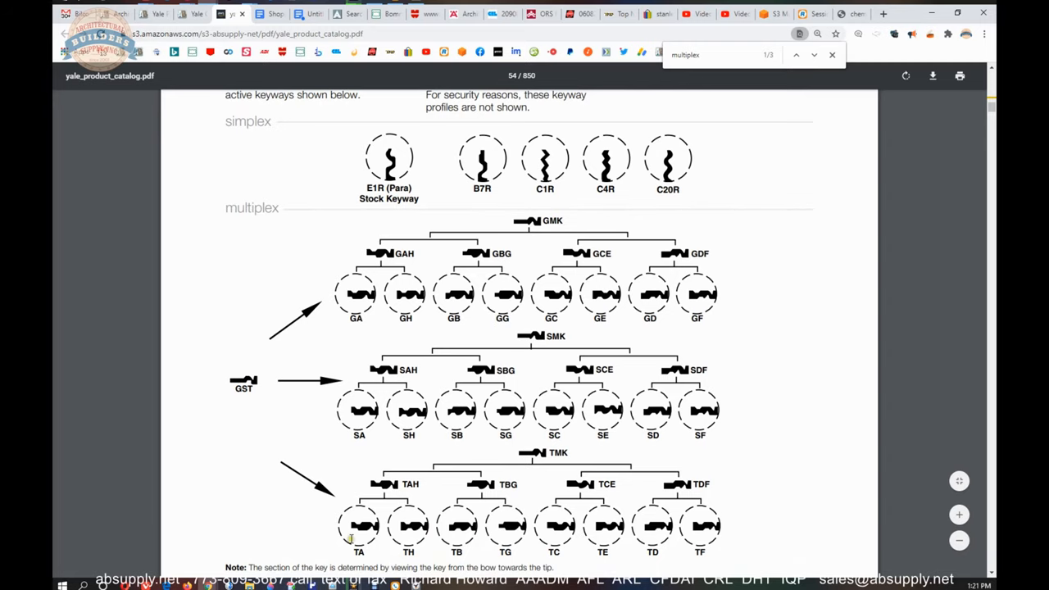
scroll("up", 3)
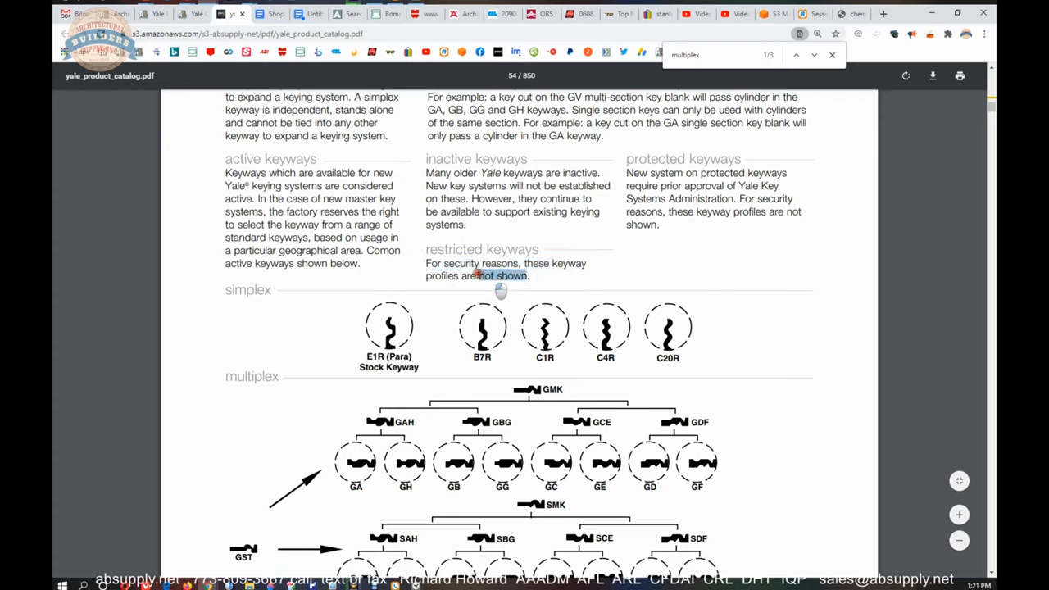
scroll("up", 3)
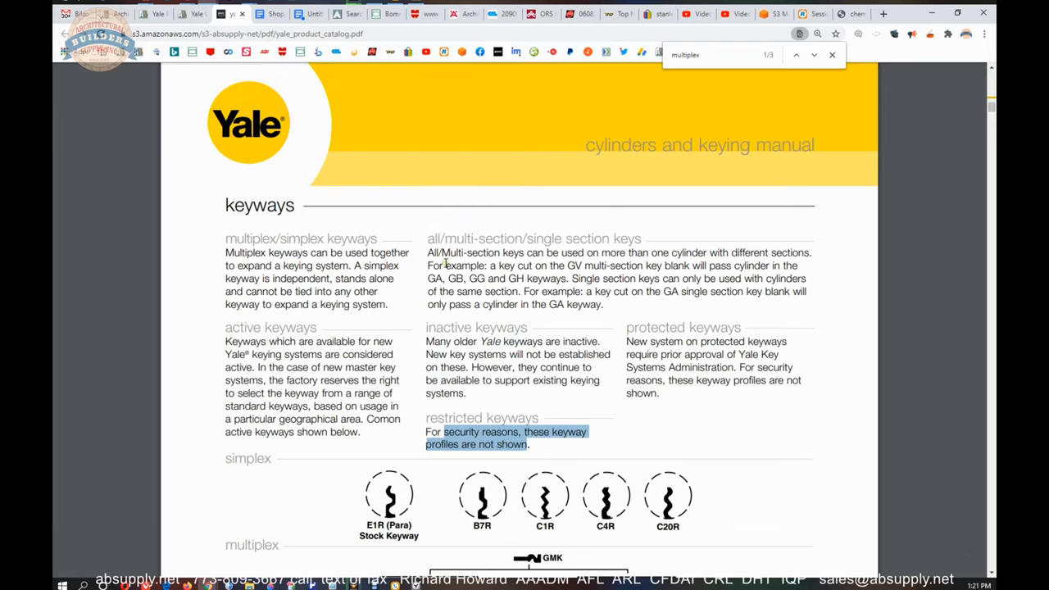
- Scroll the keyway chart page to examine the GMK, SMK and TMK multiplex key families
scroll("down", 3)
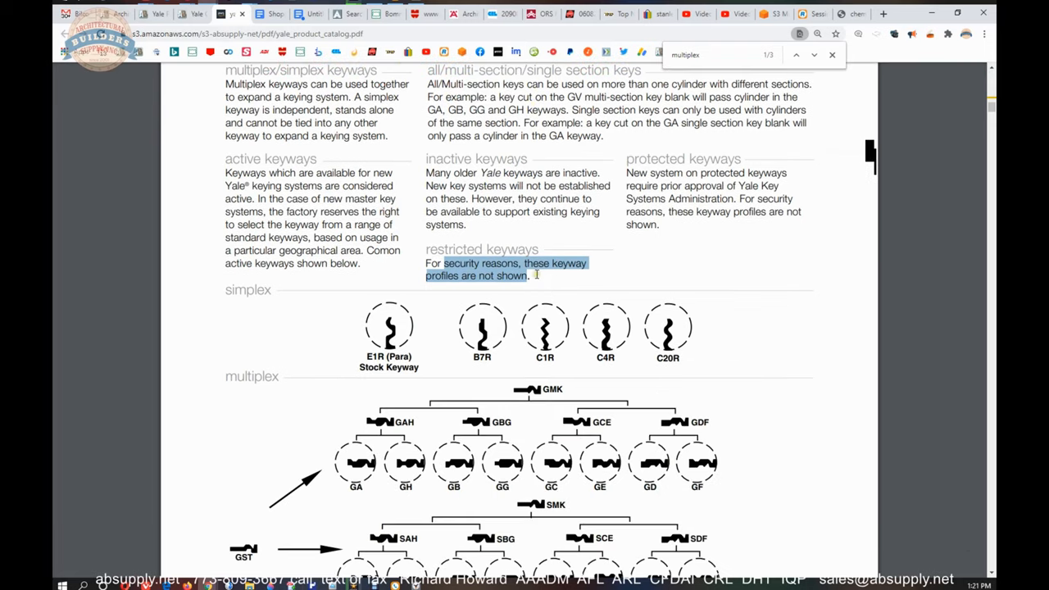
scroll("down", 3)
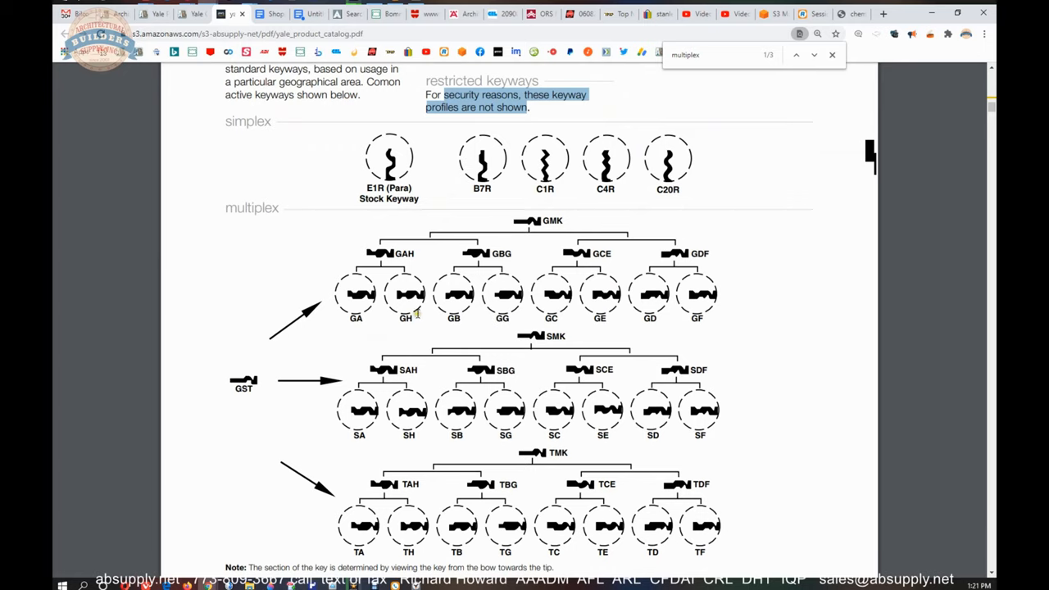
mouse_move(392, 407)
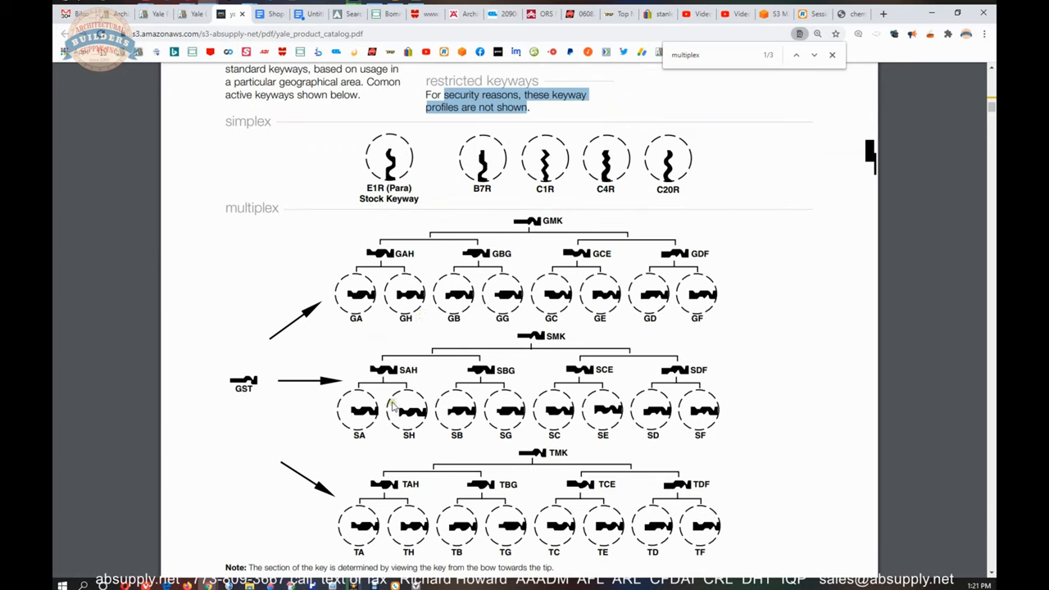
mouse_move(357, 326)
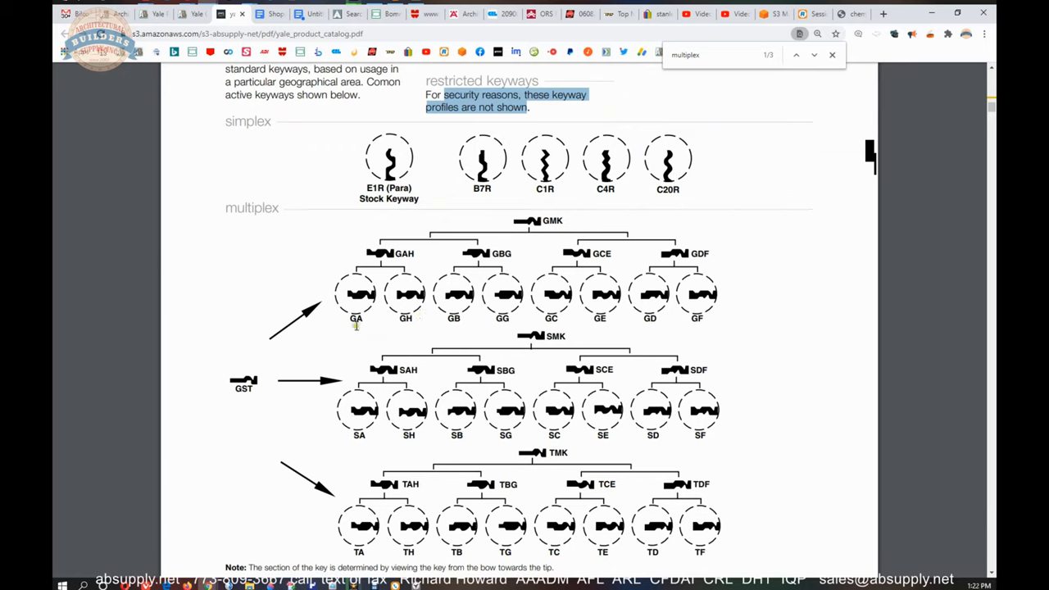
mouse_move(285, 294)
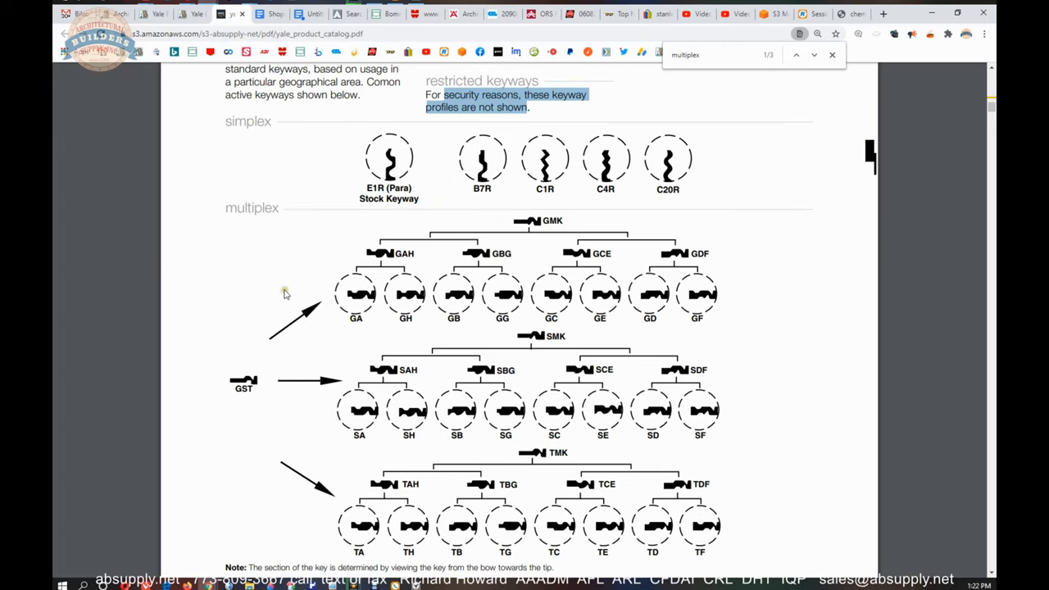
mouse_move(312, 295)
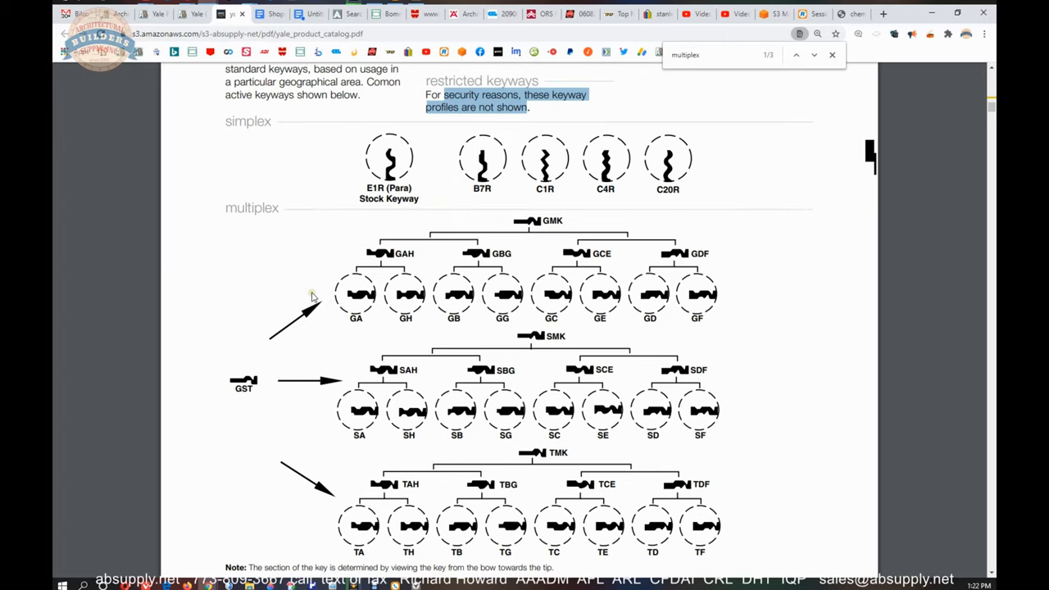
scroll("down", 3)
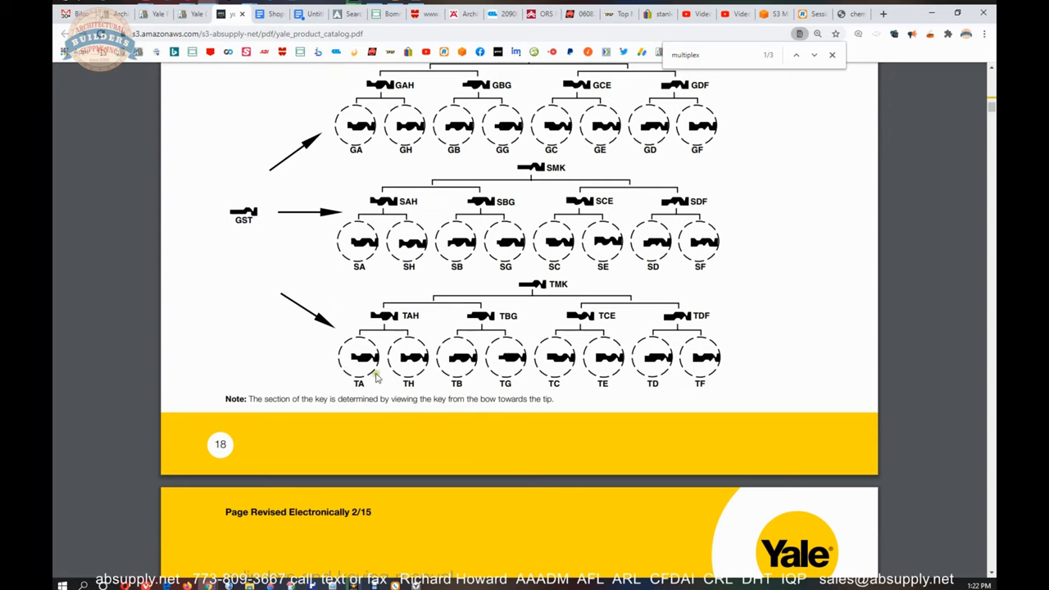
mouse_move(334, 359)
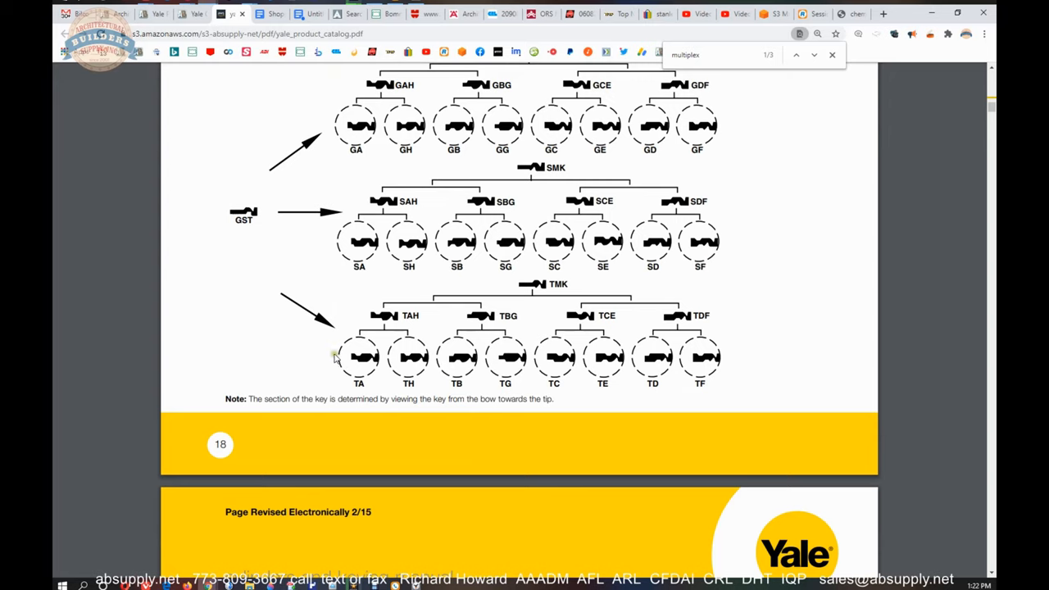
scroll("up", 3)
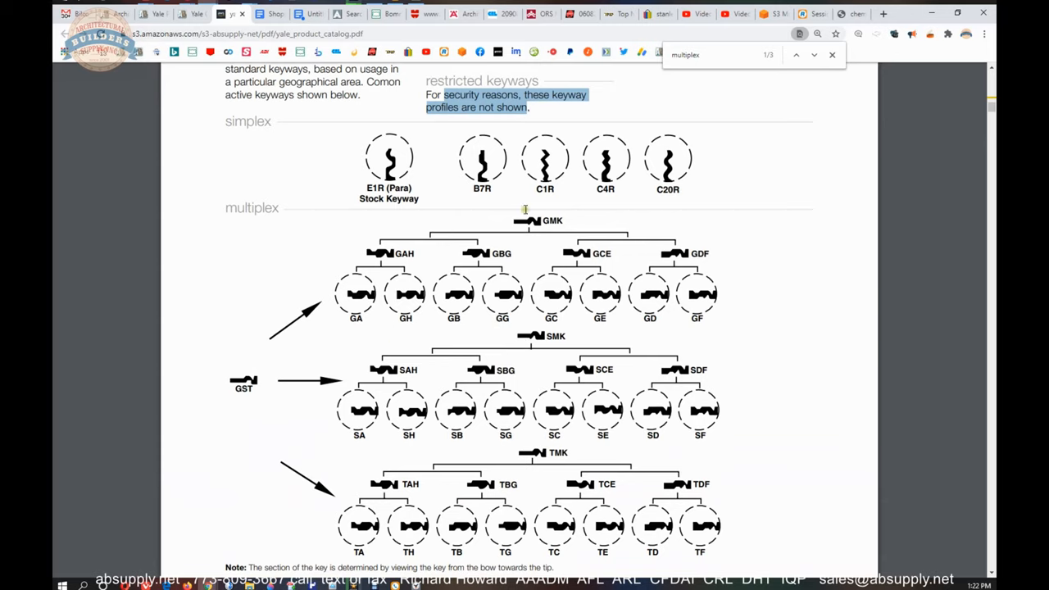
mouse_move(426, 233)
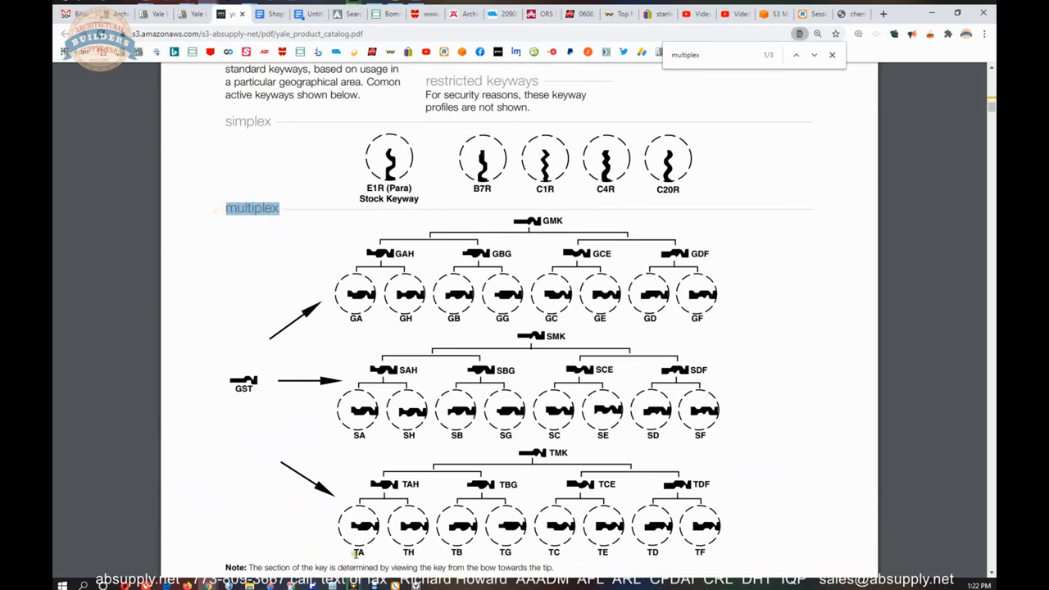
mouse_move(332, 459)
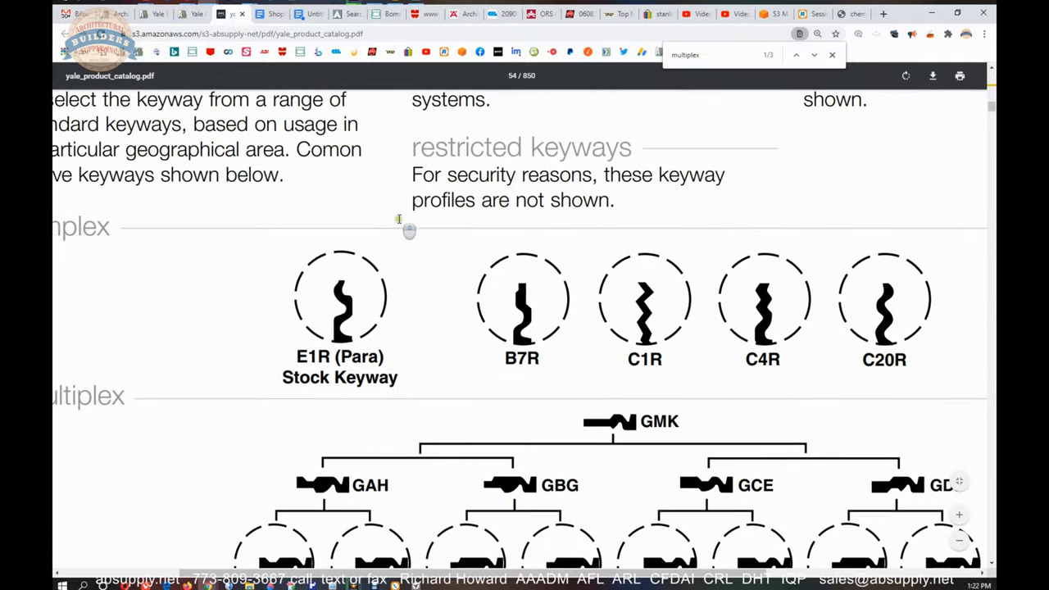
- Scroll the enlarged multiplex chart down to the TMK family's TA through TF sections and page note
scroll("down", 3)
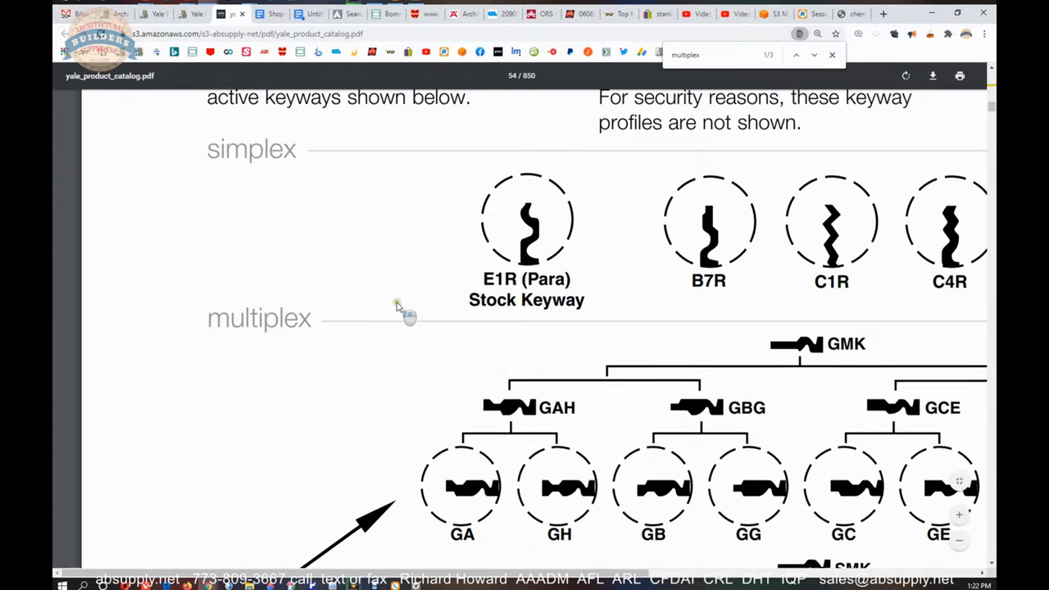
scroll("up", 3)
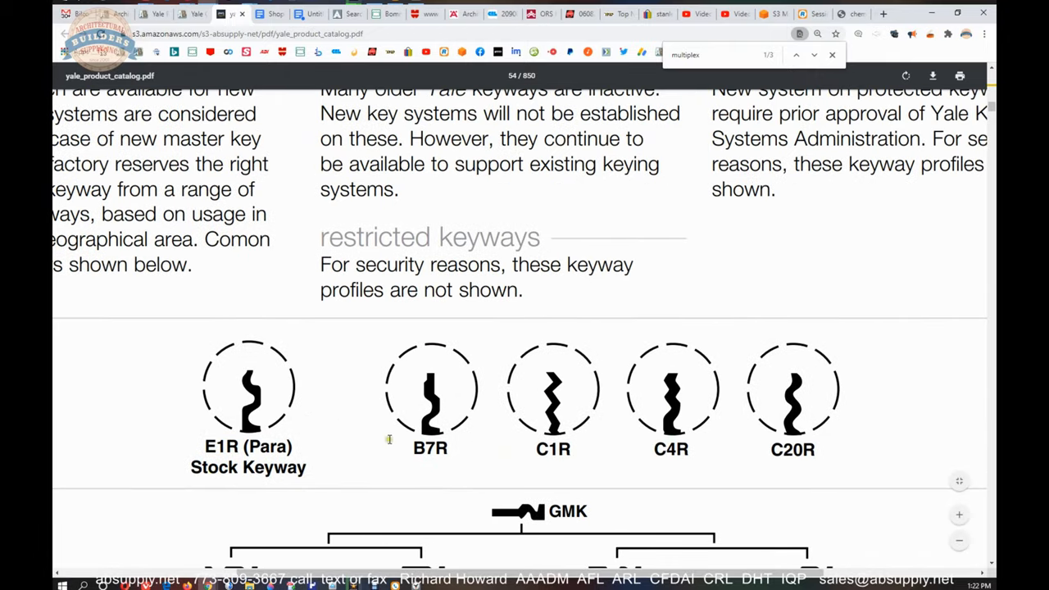
scroll("up", 3)
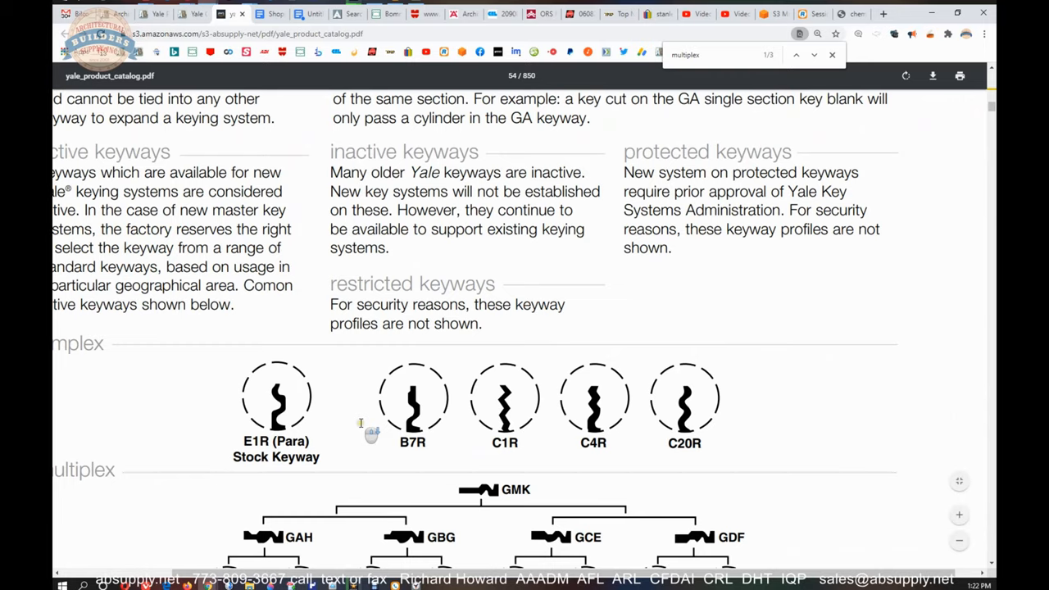
scroll("down", 3)
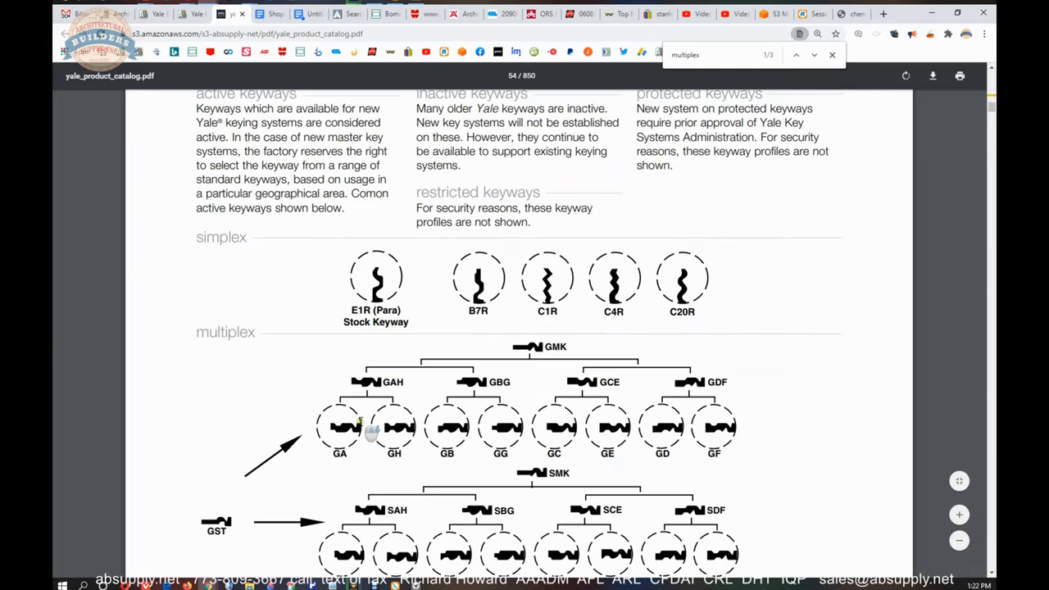
scroll("down", 3)
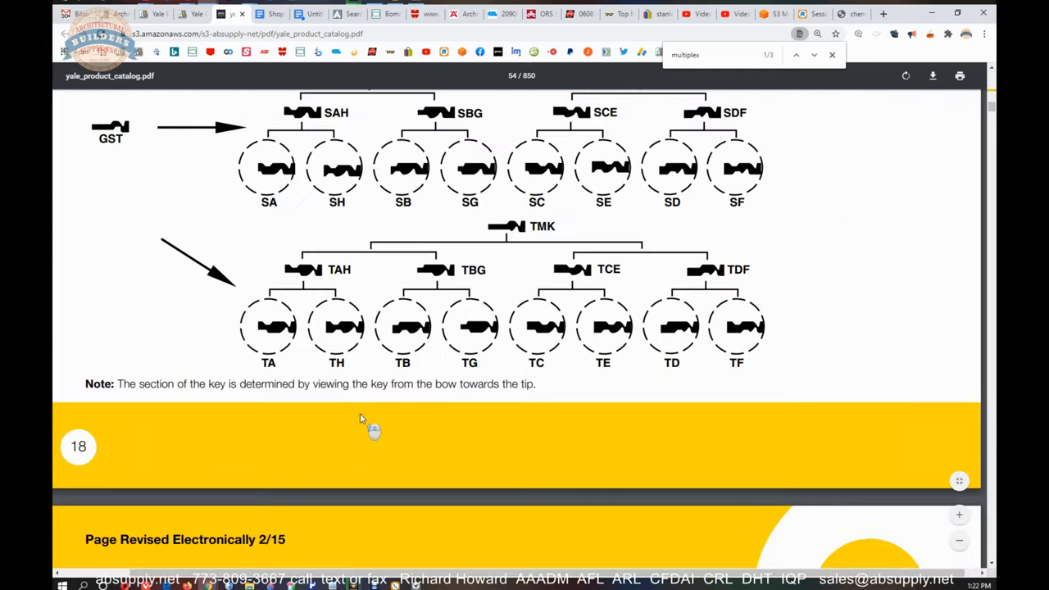
scroll("down", 3)
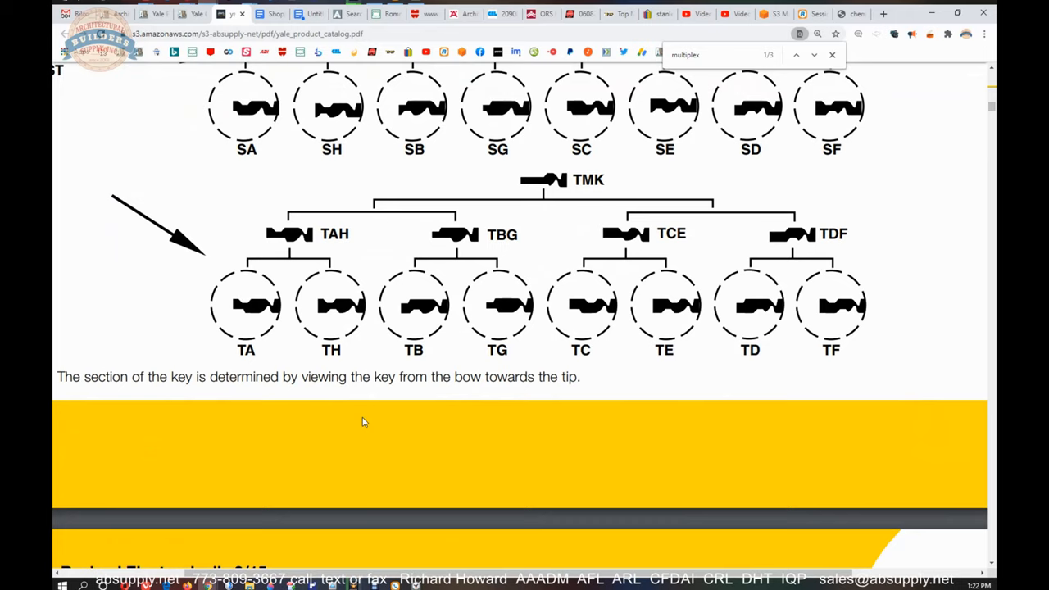
mouse_move(259, 298)
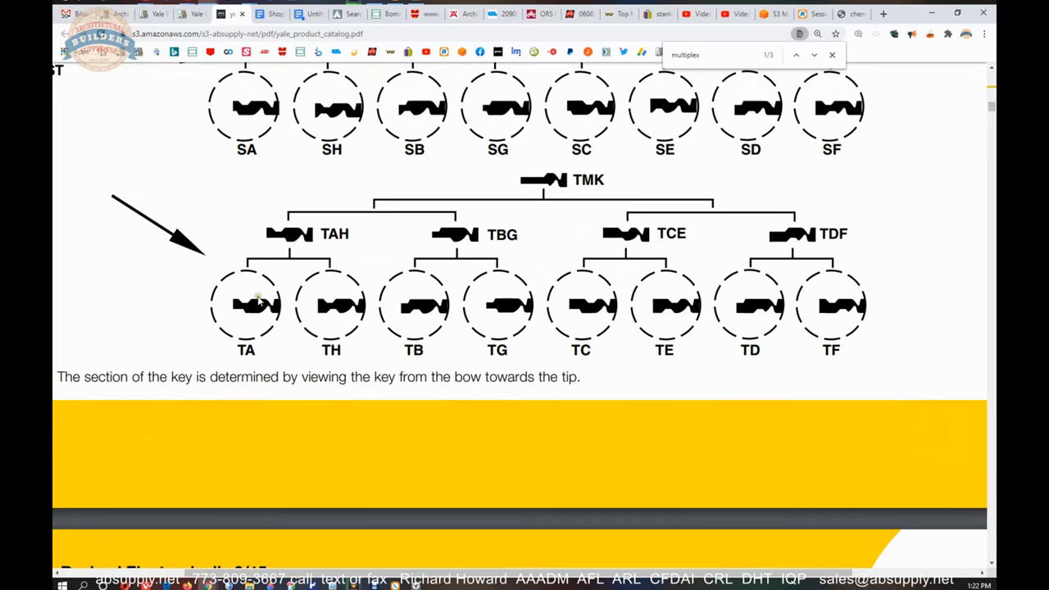
mouse_move(253, 318)
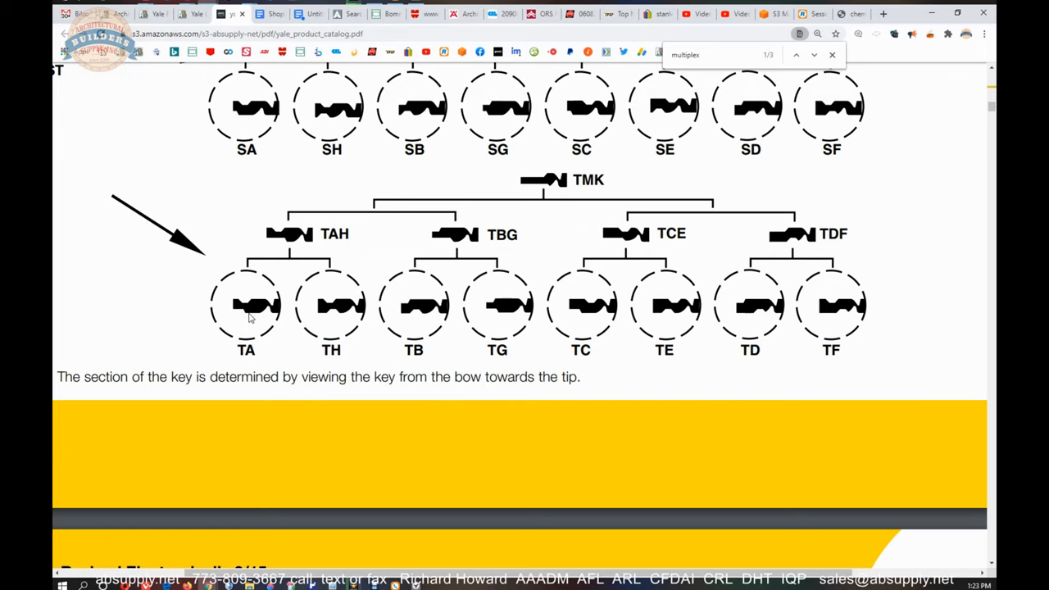
mouse_move(265, 334)
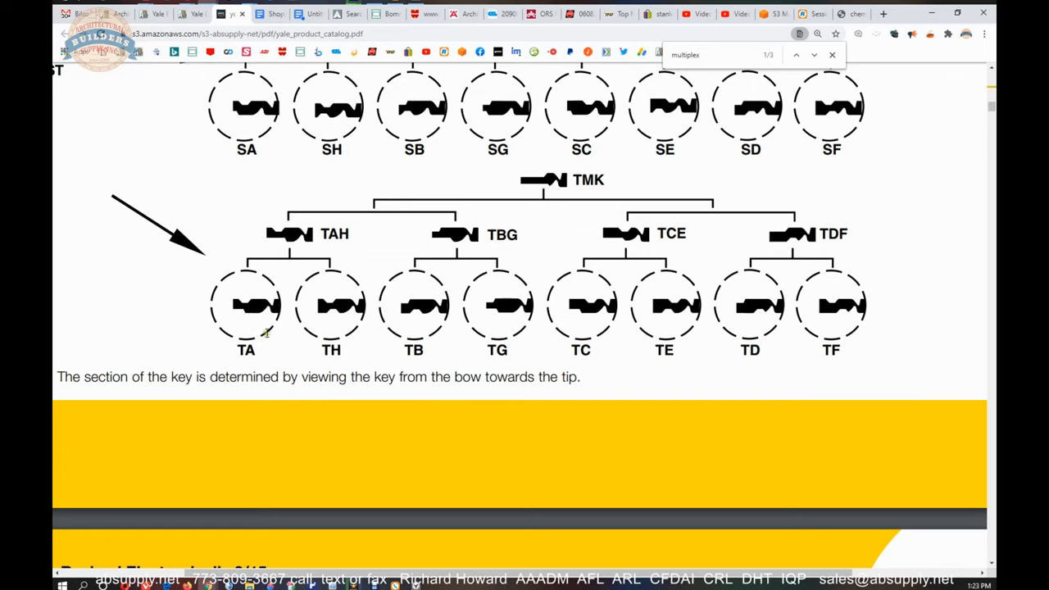
mouse_move(228, 318)
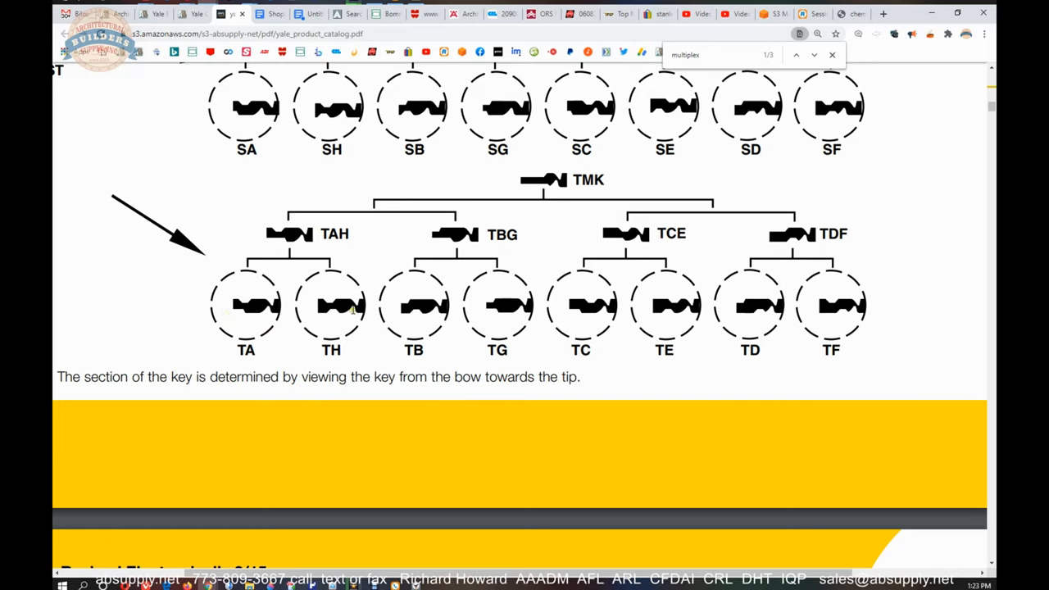
mouse_move(216, 344)
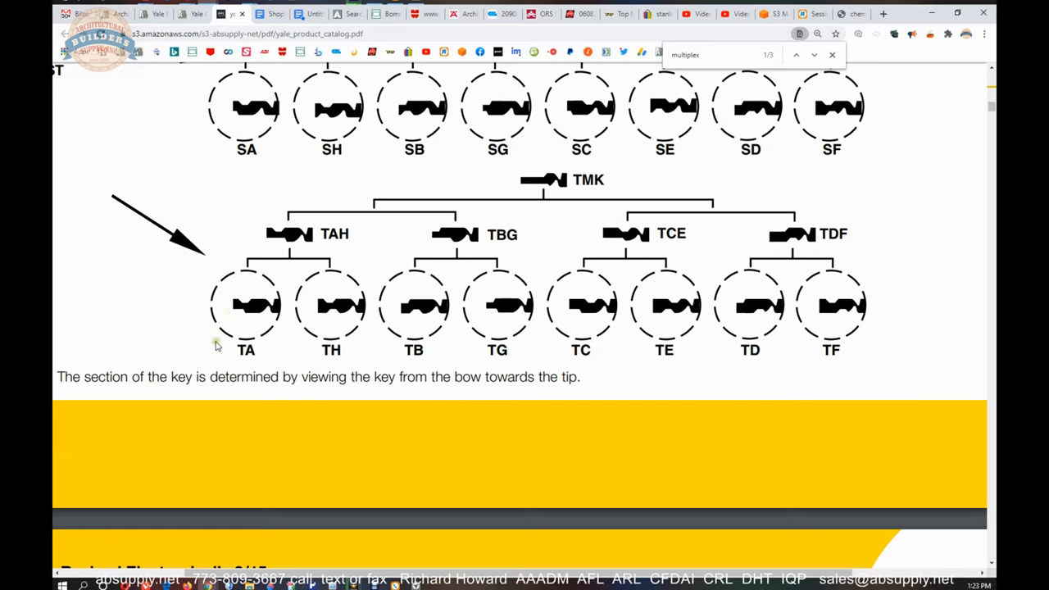
mouse_move(347, 236)
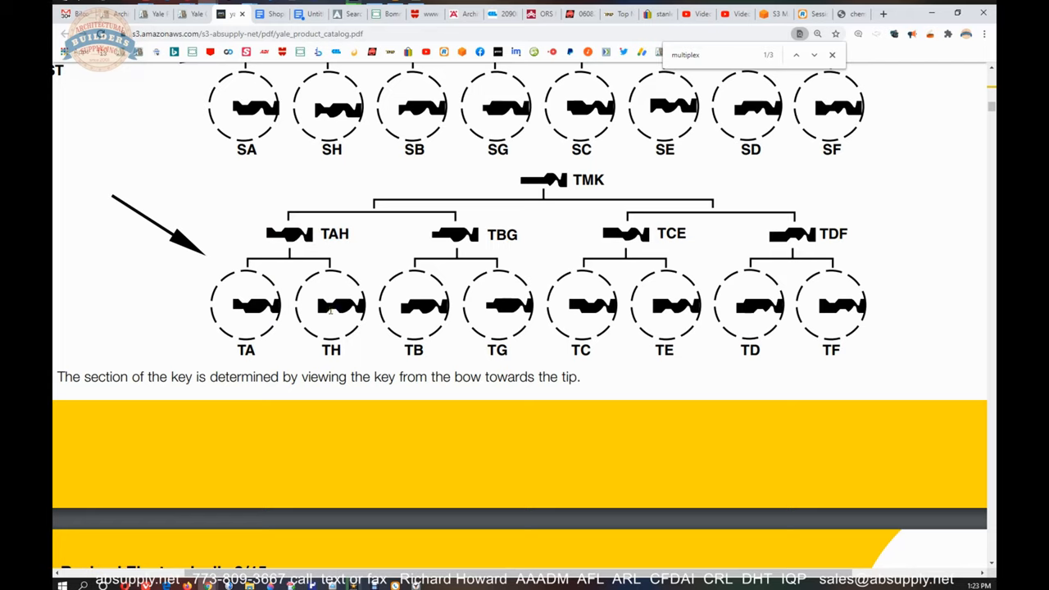
mouse_move(282, 326)
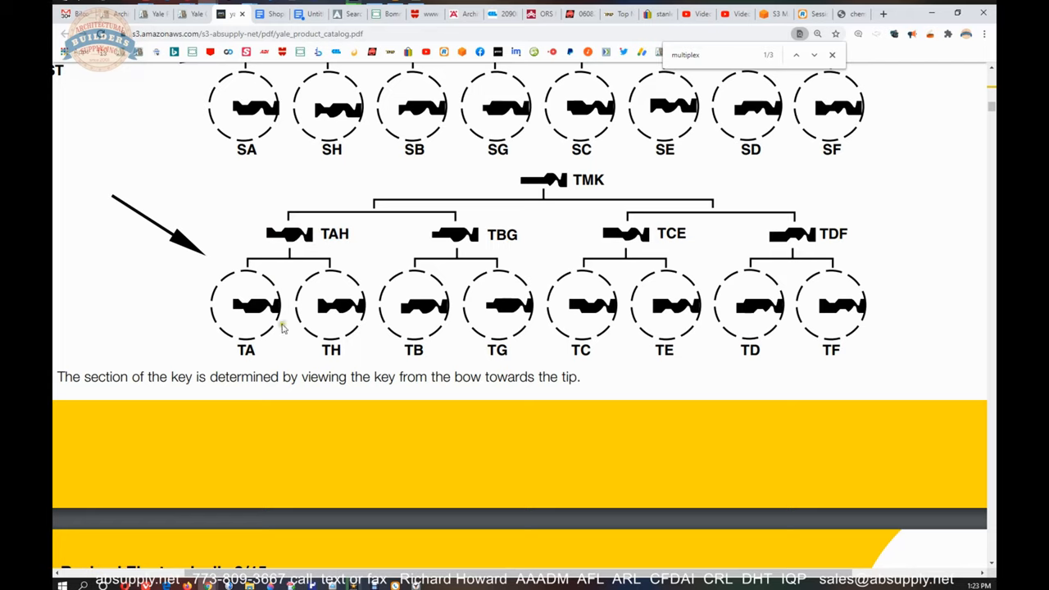
mouse_move(278, 223)
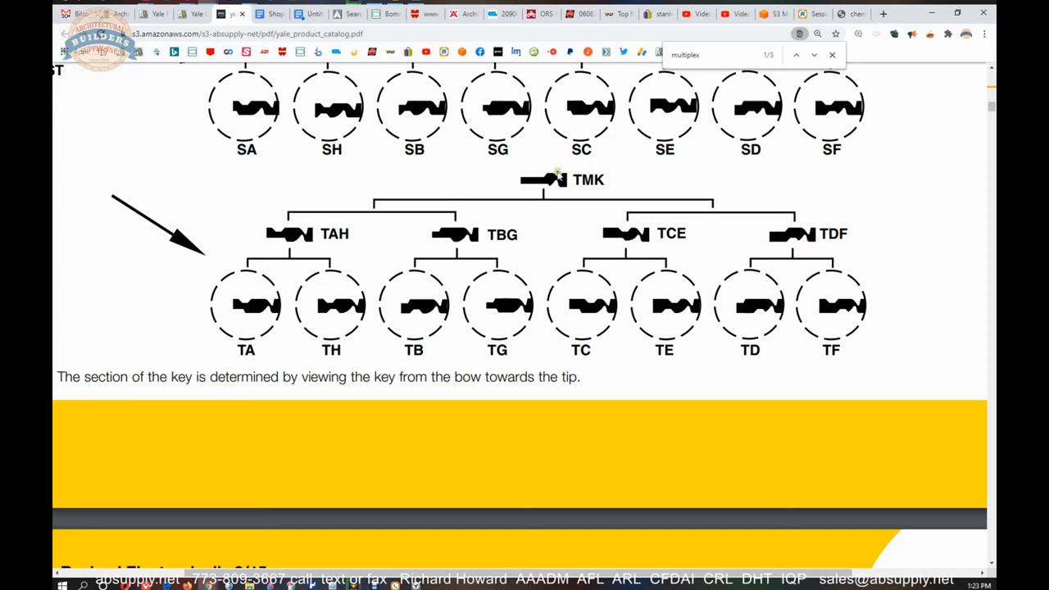
mouse_move(730, 308)
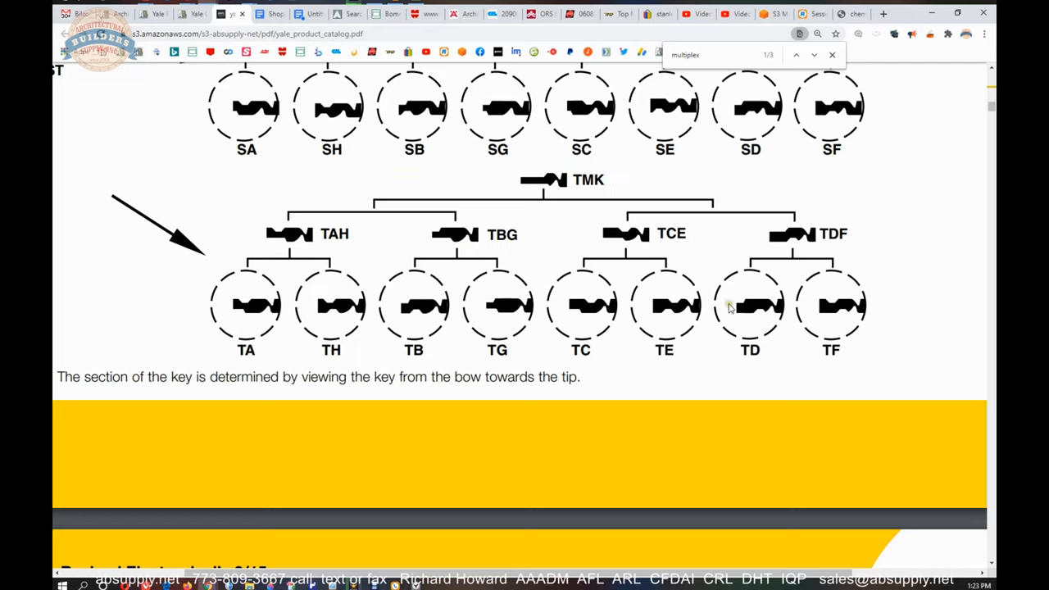
mouse_move(869, 315)
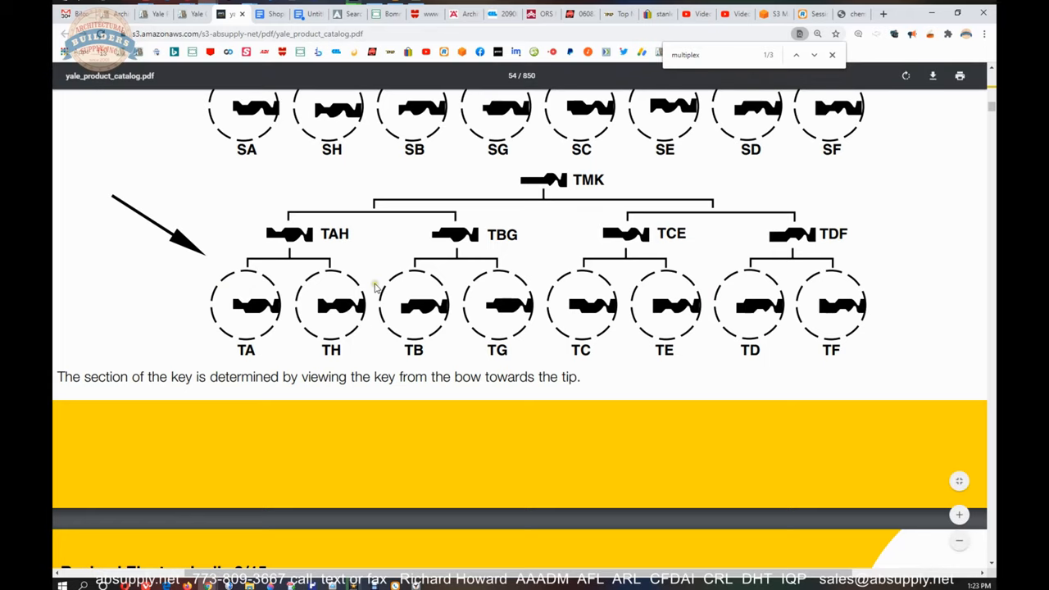
- Scroll up to the keyway definitions above the charts, then back down to the full multiplex chart
scroll("up", 3)
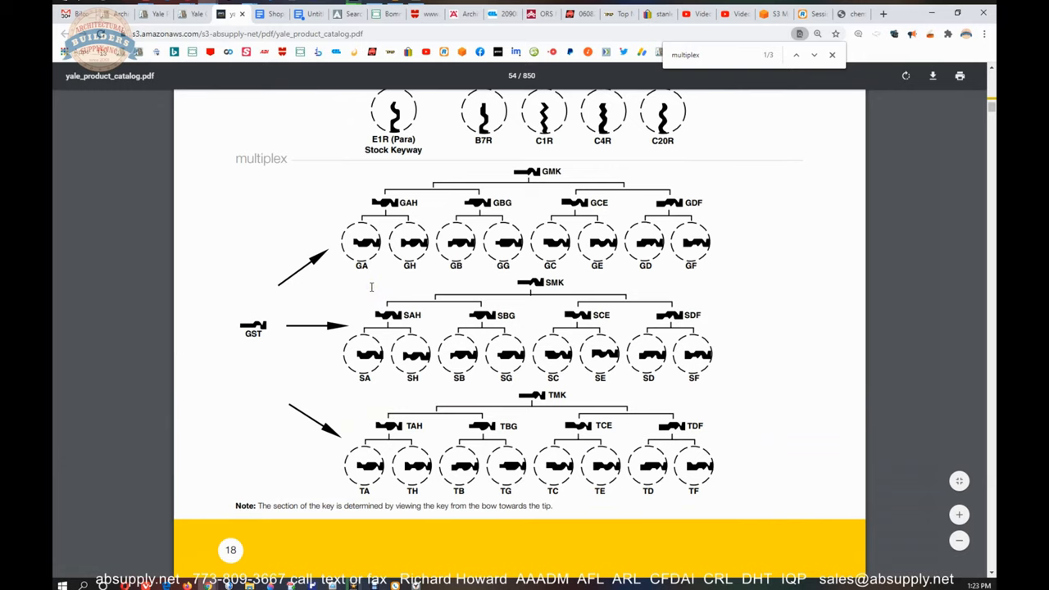
scroll("up", 3)
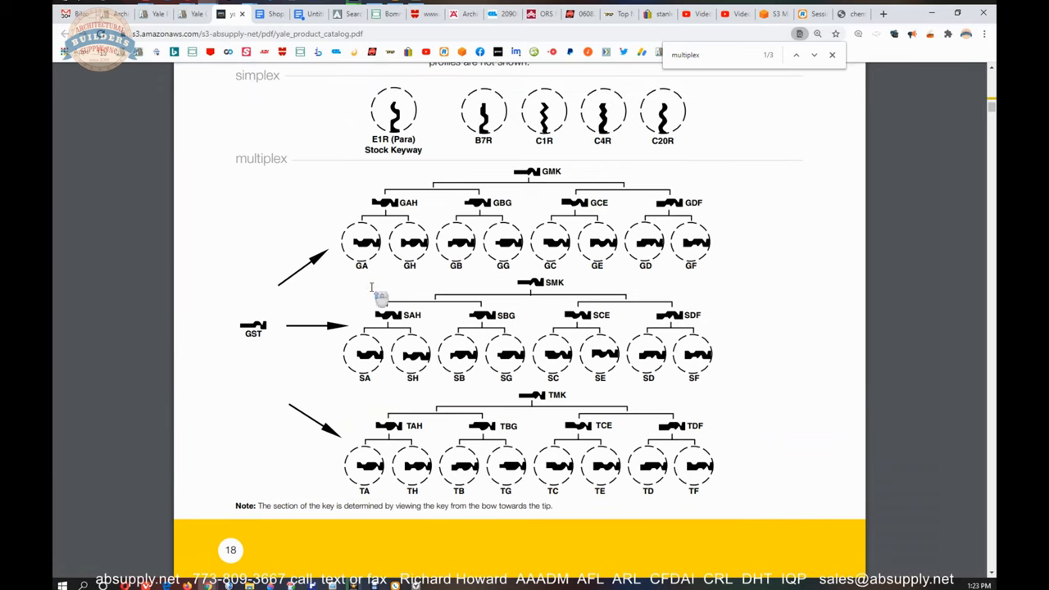
mouse_move(555, 382)
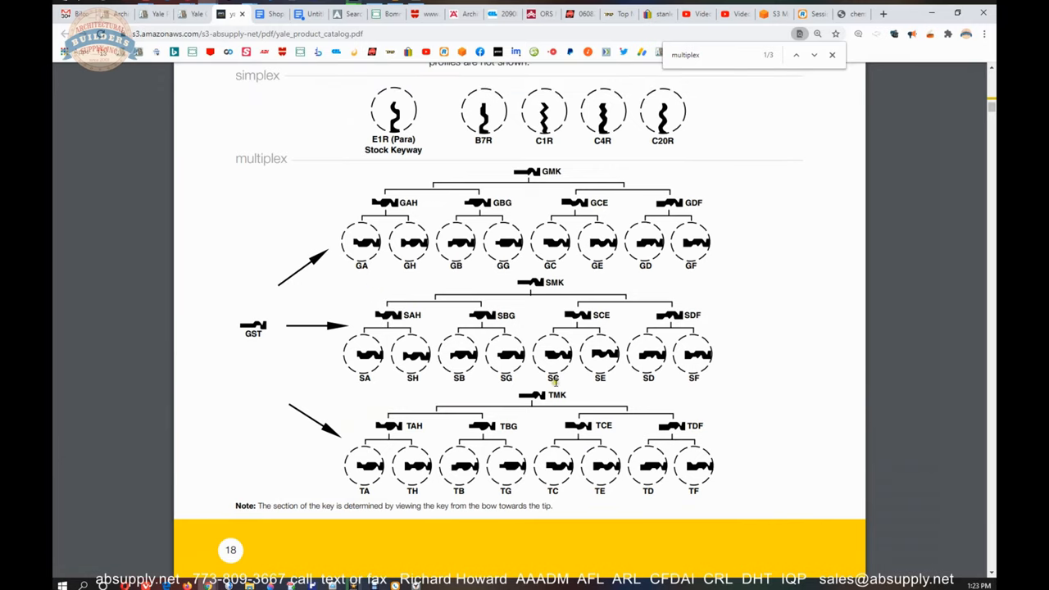
mouse_move(362, 269)
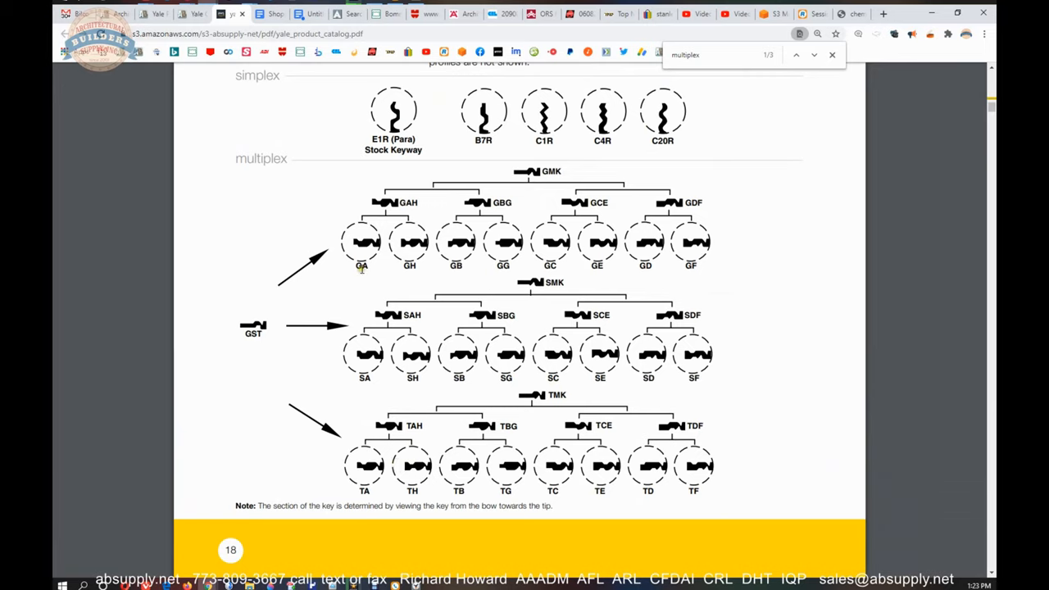
mouse_move(456, 310)
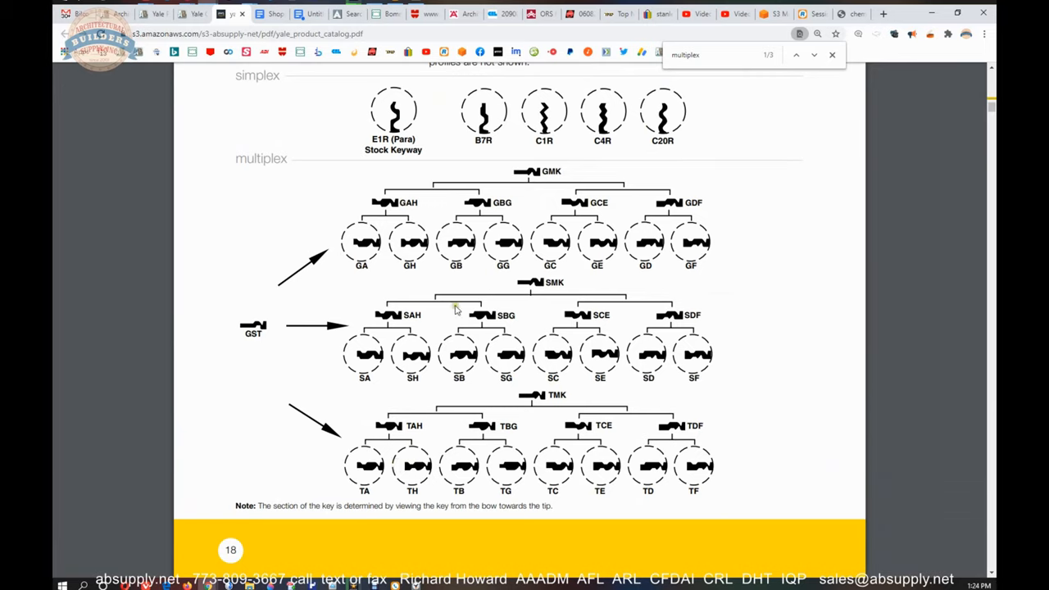
scroll("up", 3)
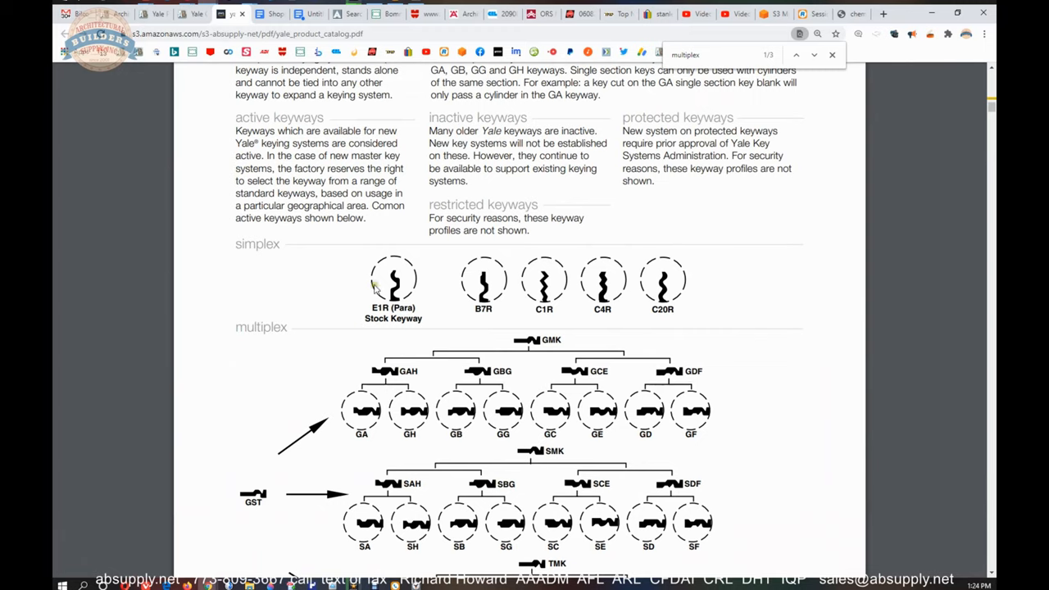
mouse_move(482, 308)
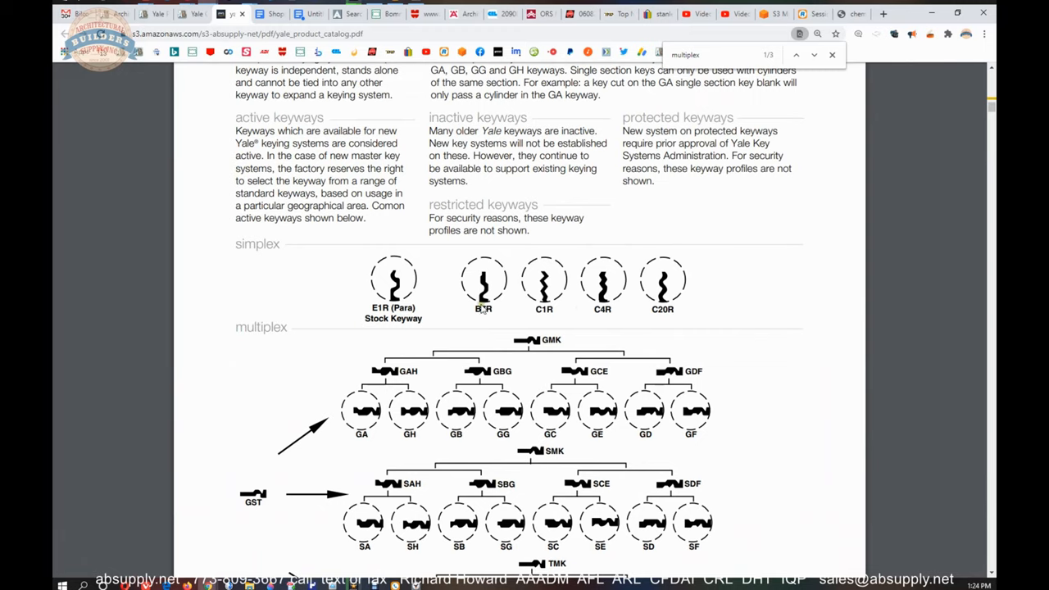
scroll("down", 3)
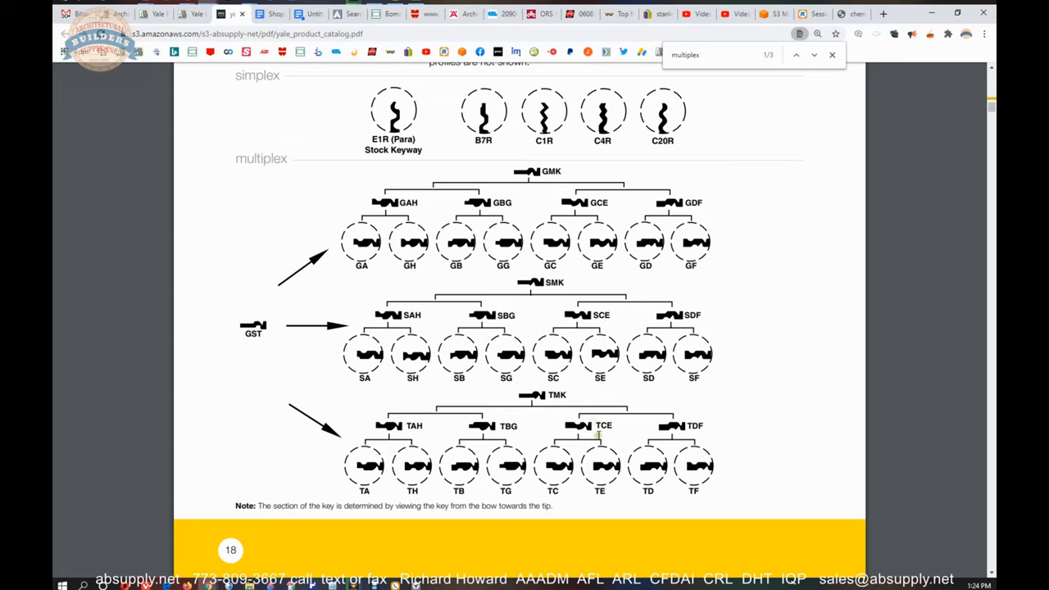
mouse_move(488, 364)
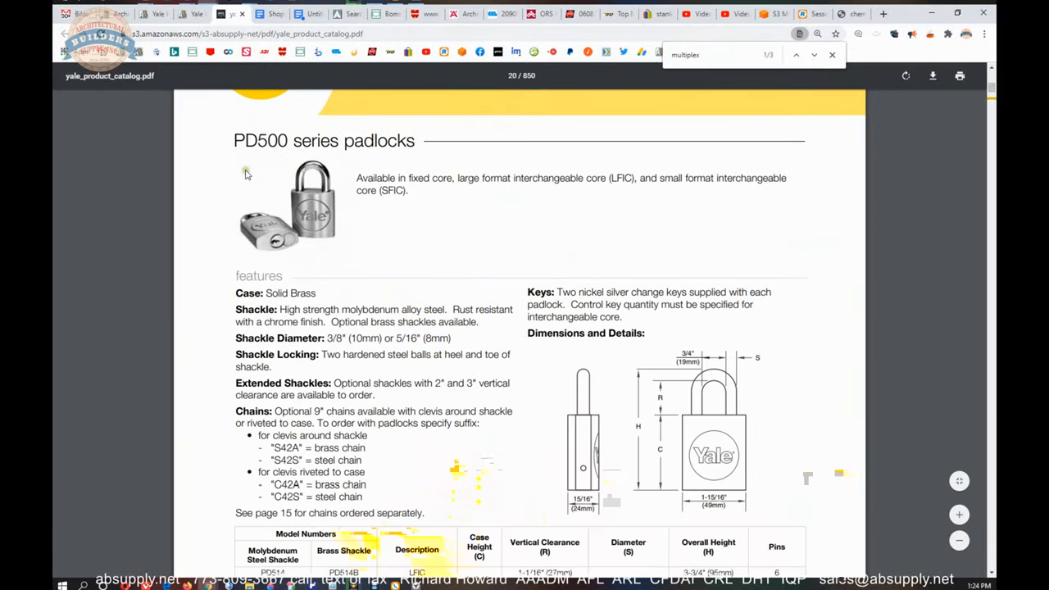
- Scroll the PD500 padlock page past features and dimensions to the model table through PD3526B
scroll("down", 3)
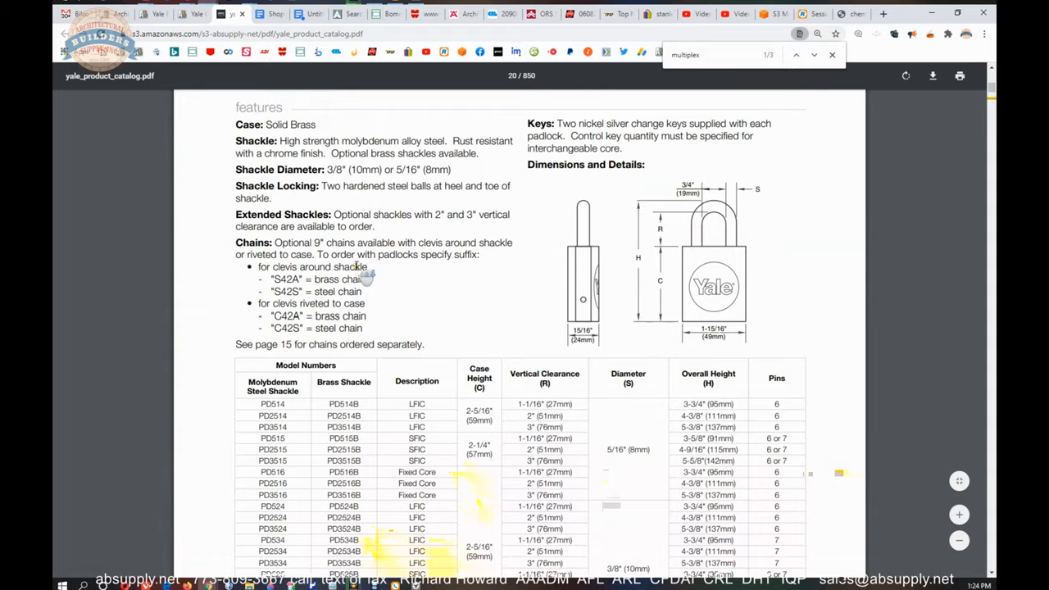
scroll("down", 3)
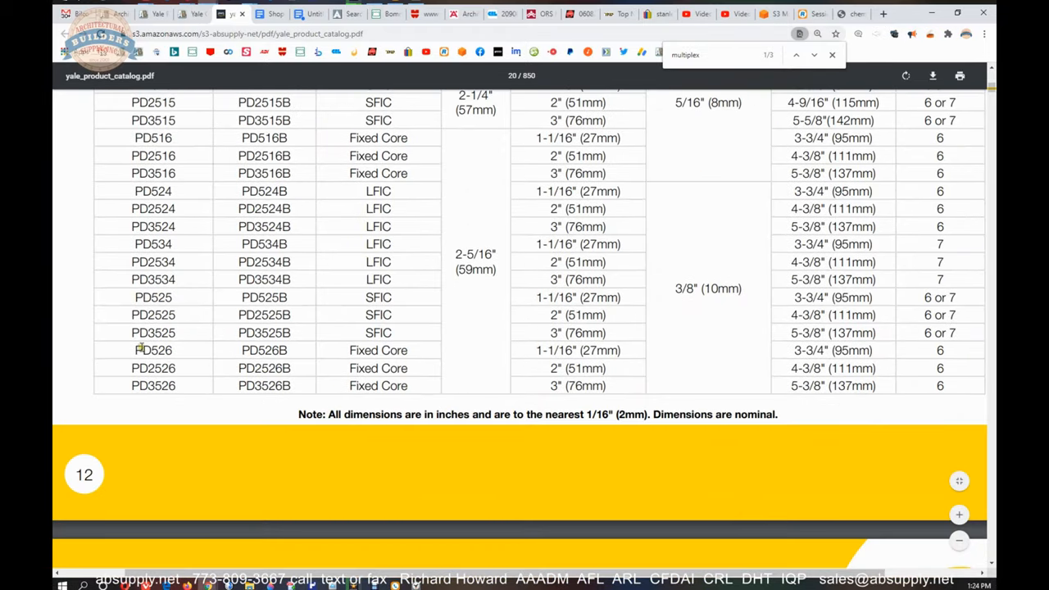
scroll("up", 3)
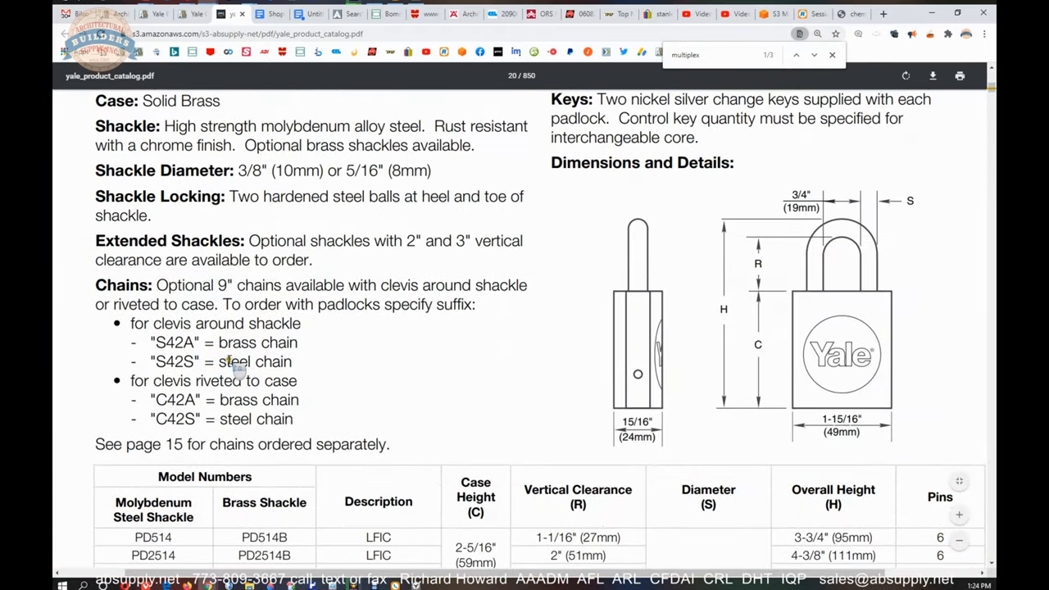
scroll("up", 3)
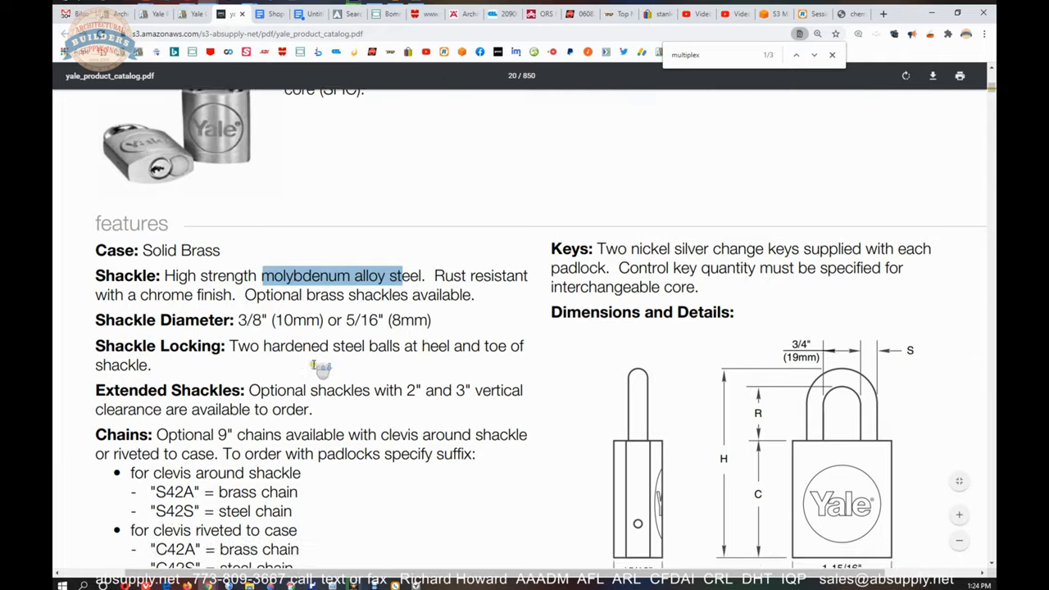
scroll("down", 3)
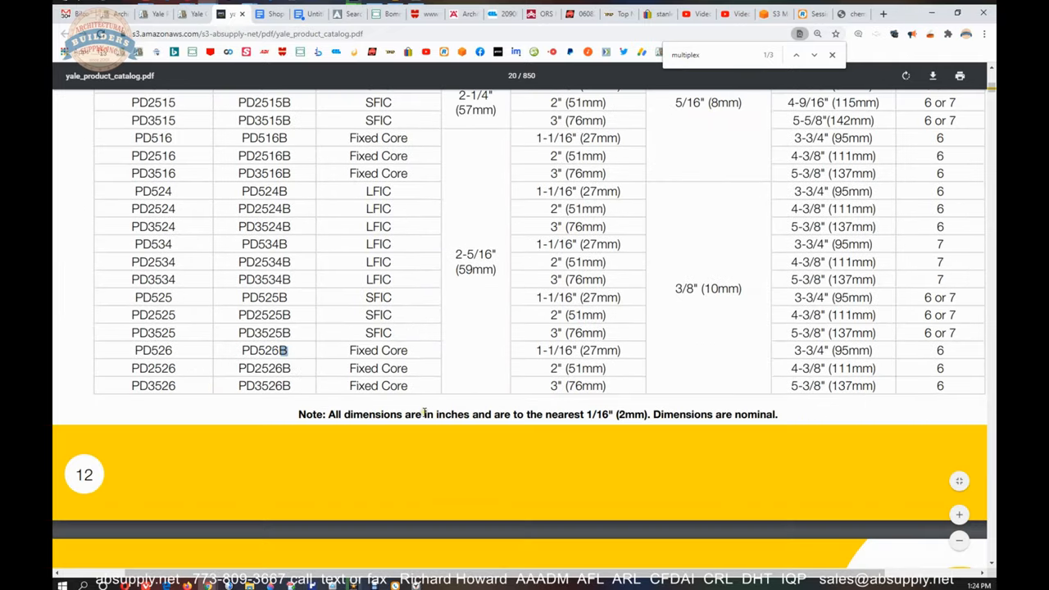
scroll("up", 3)
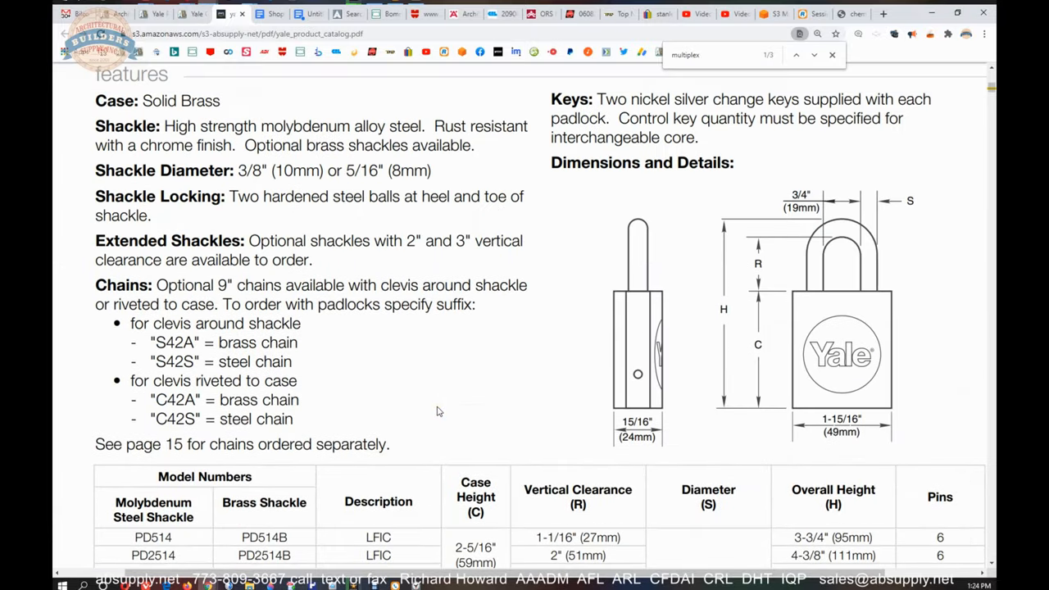
mouse_move(433, 395)
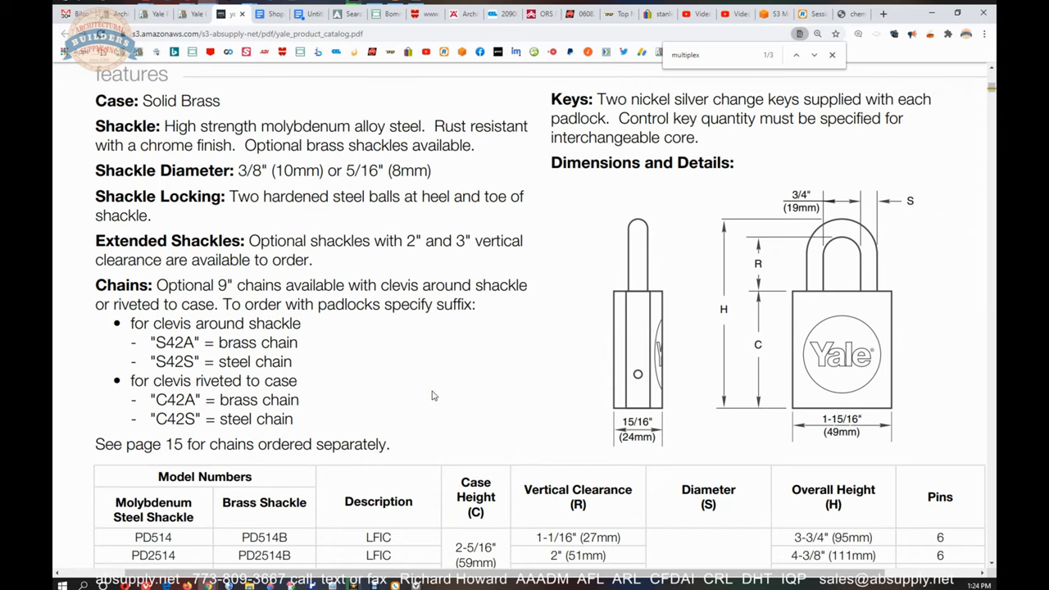
mouse_move(374, 321)
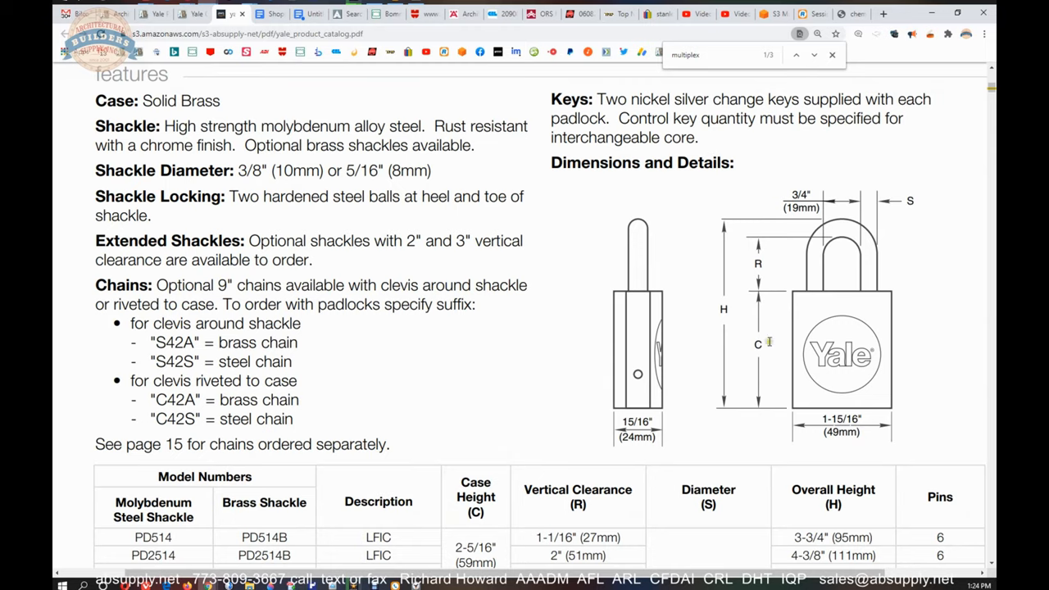
mouse_move(839, 266)
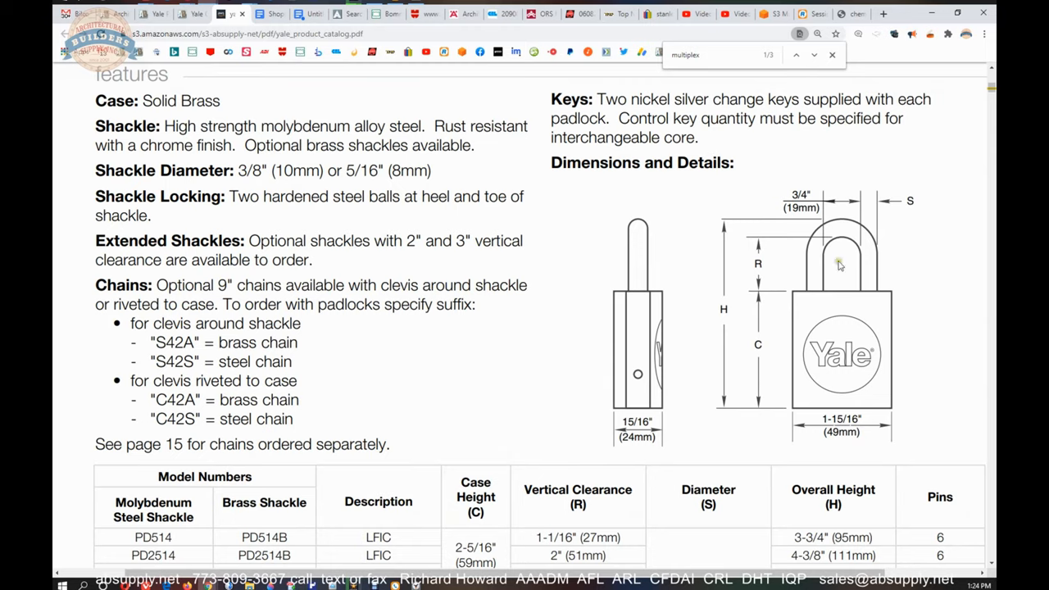
scroll("down", 3)
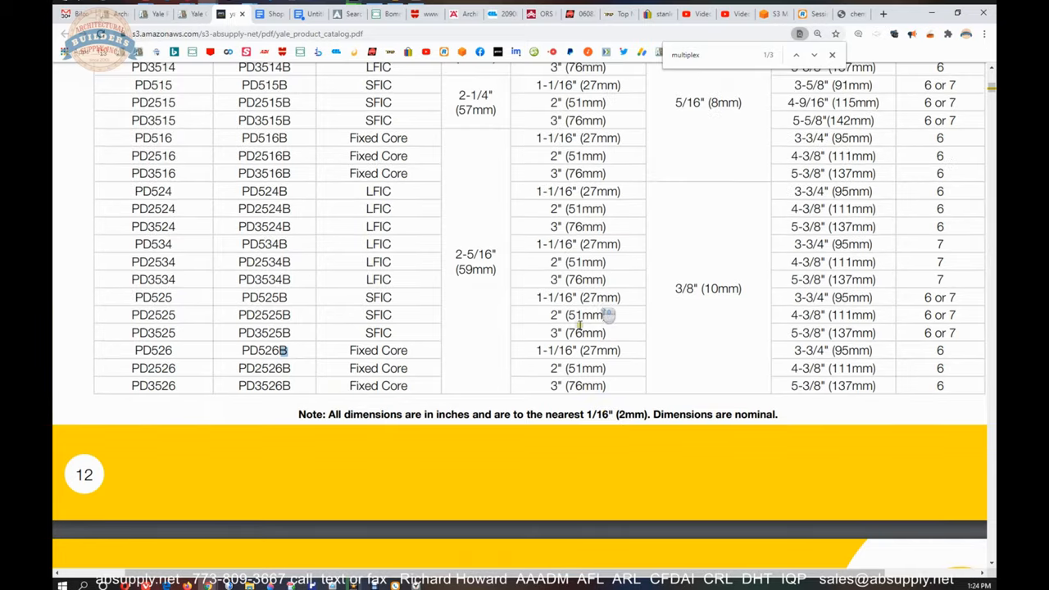
scroll("up", 3)
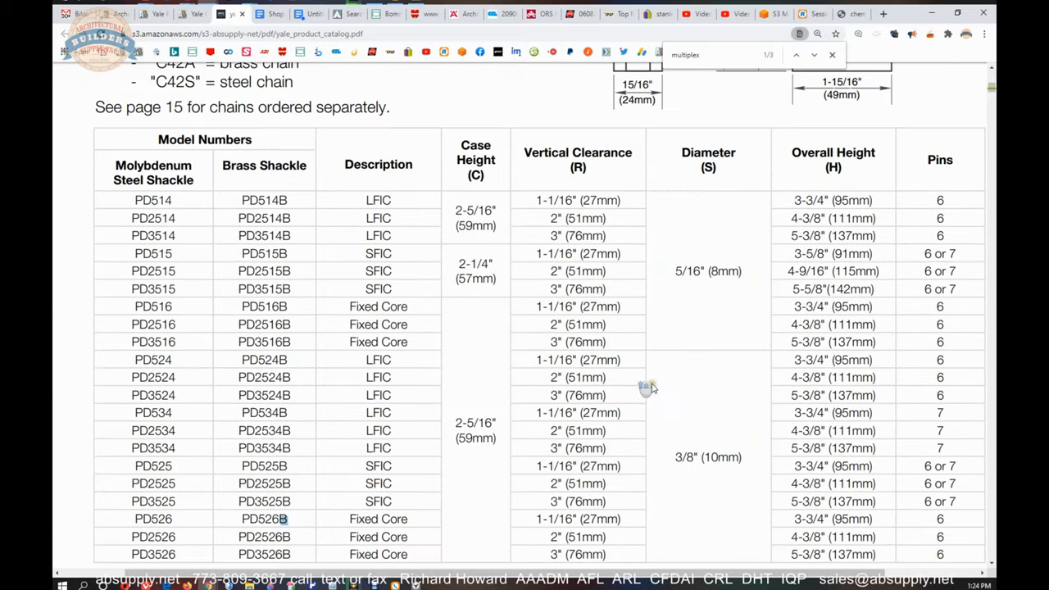
scroll("up", 3)
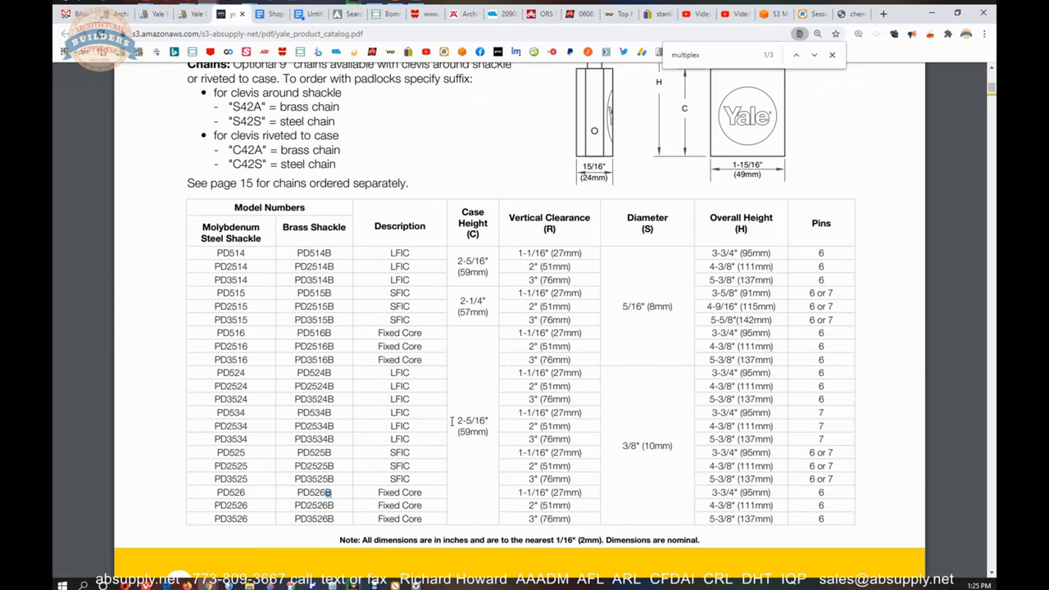
mouse_move(639, 446)
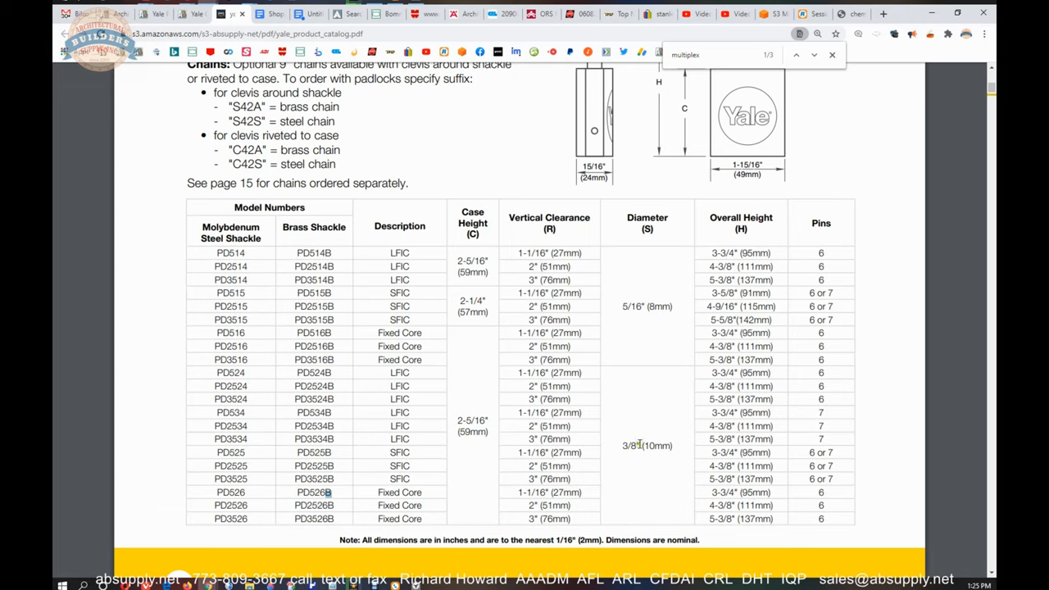
double_click(630, 446)
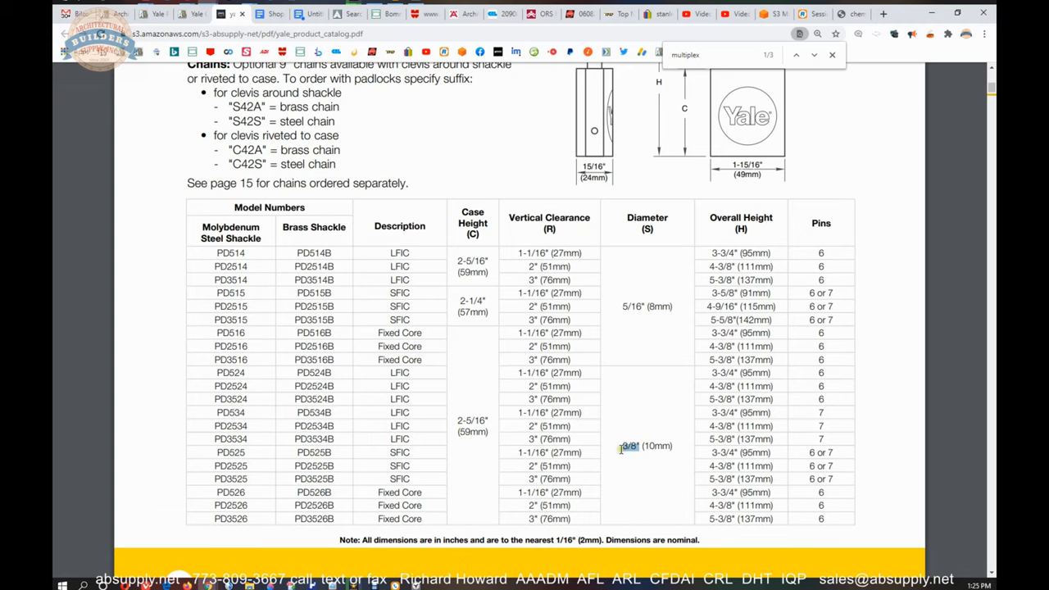
mouse_move(367, 340)
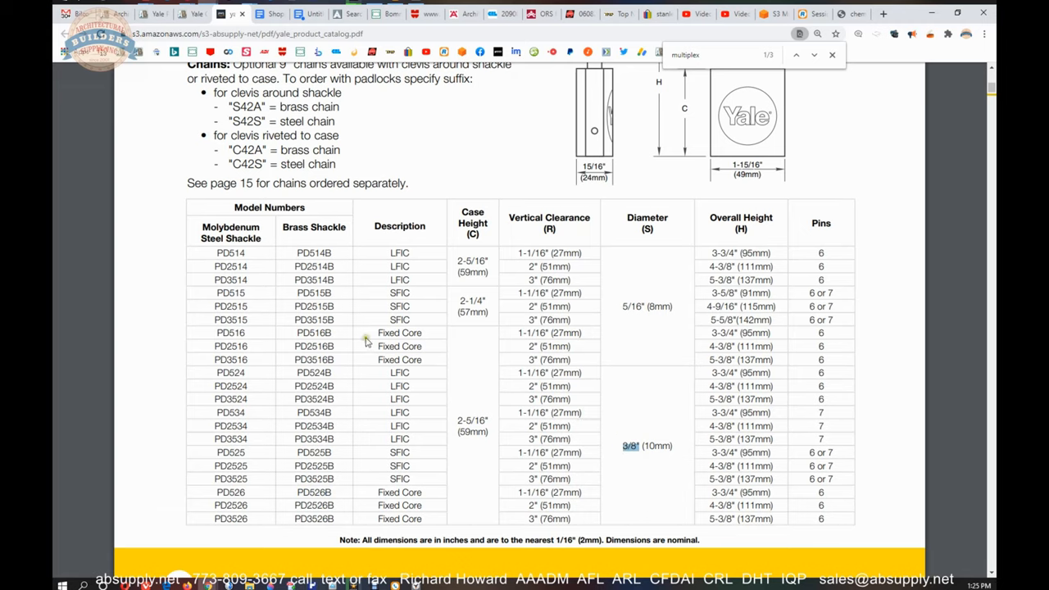
mouse_move(692, 403)
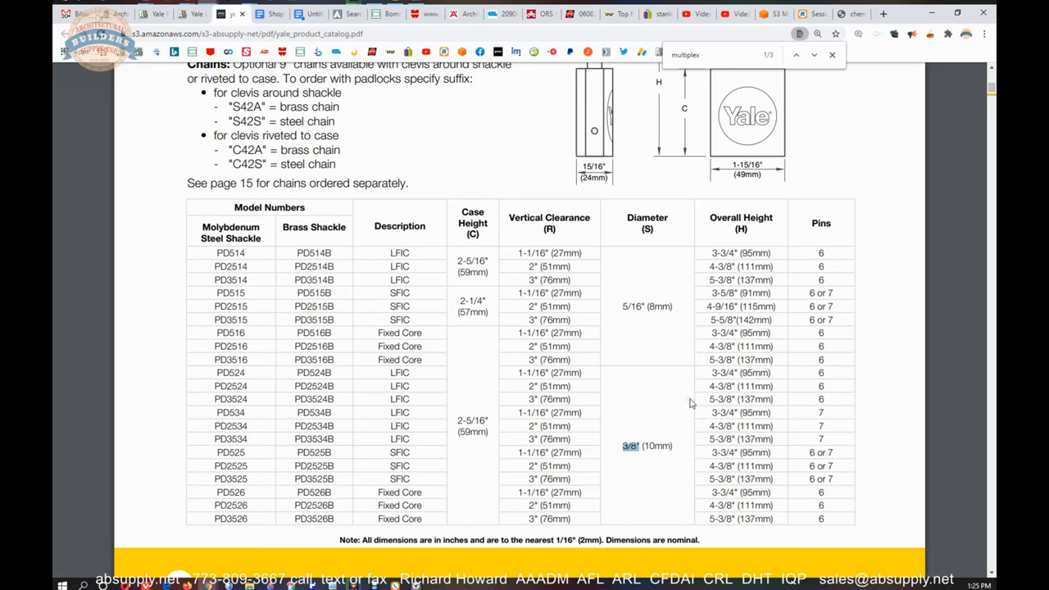
mouse_move(656, 500)
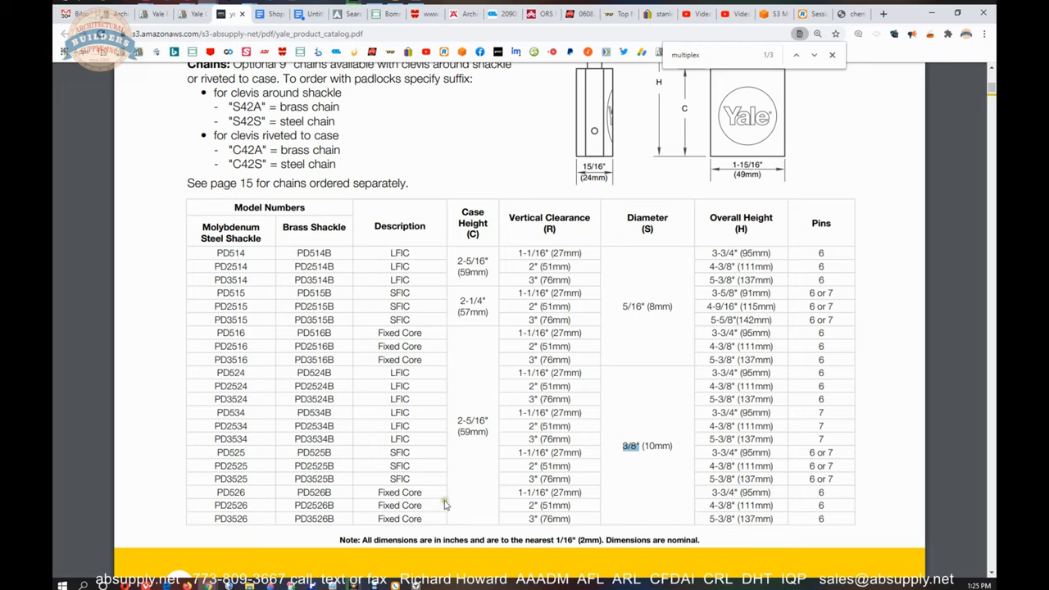
mouse_move(621, 282)
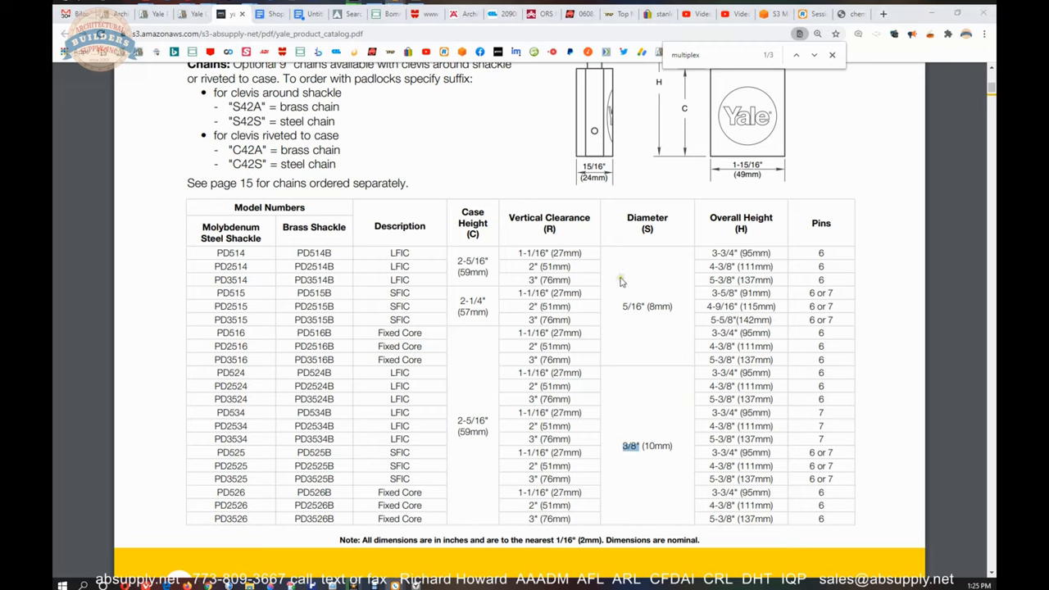
mouse_move(555, 406)
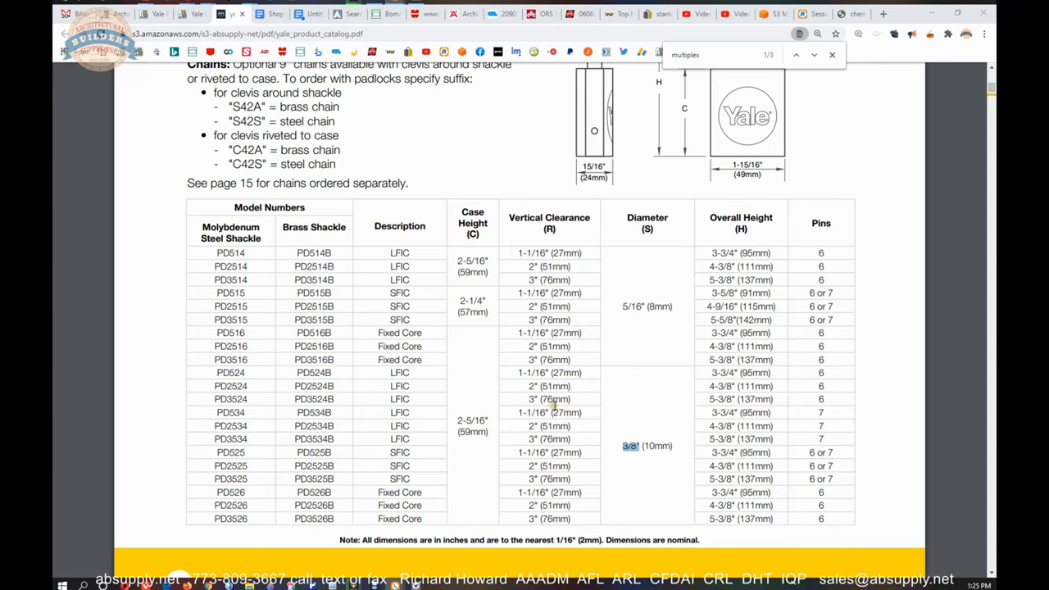
scroll("up", 3)
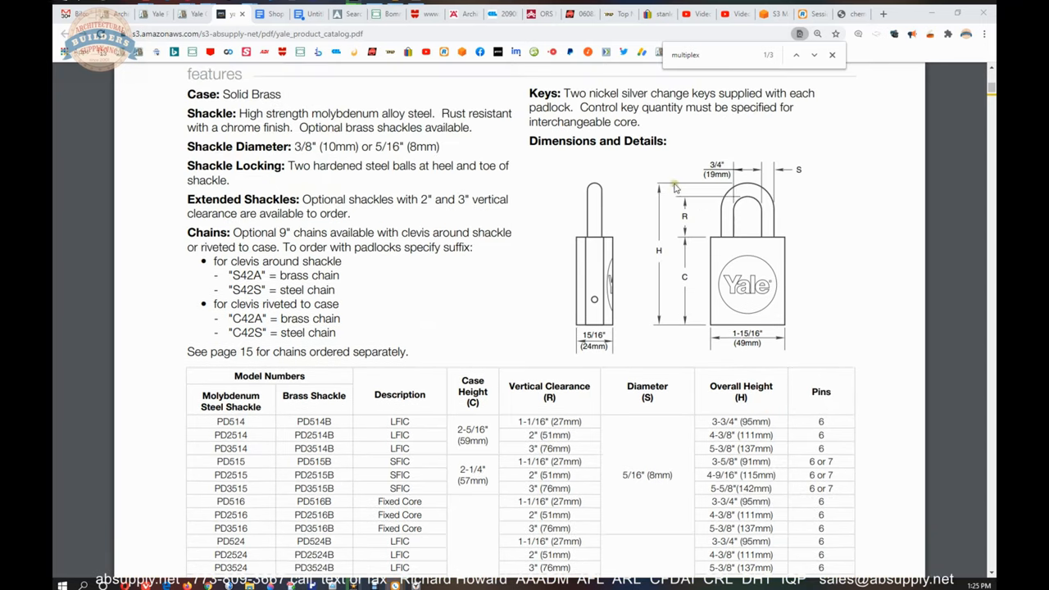
mouse_move(725, 155)
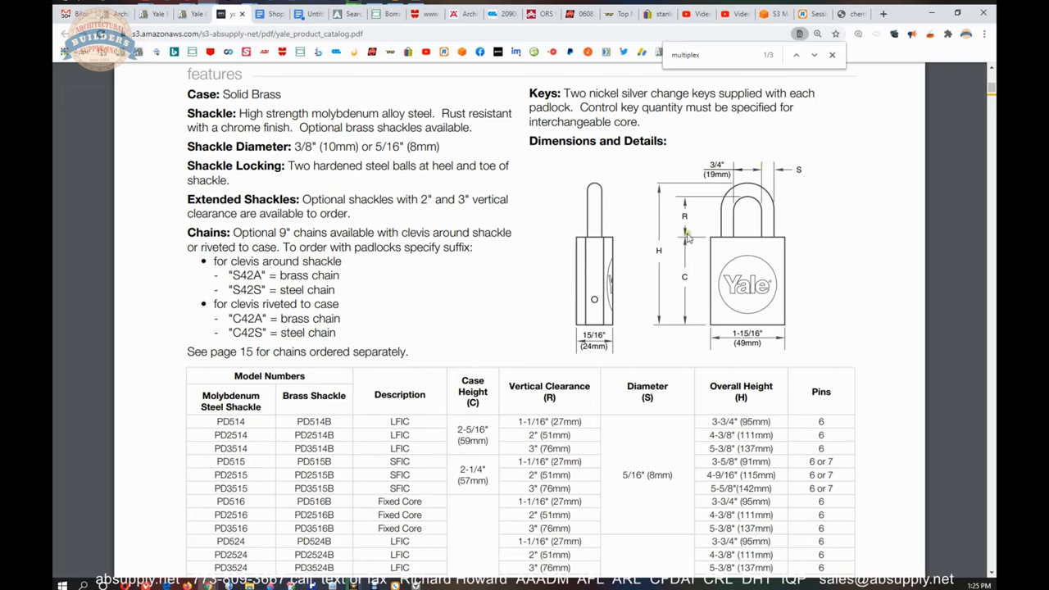
mouse_move(747, 203)
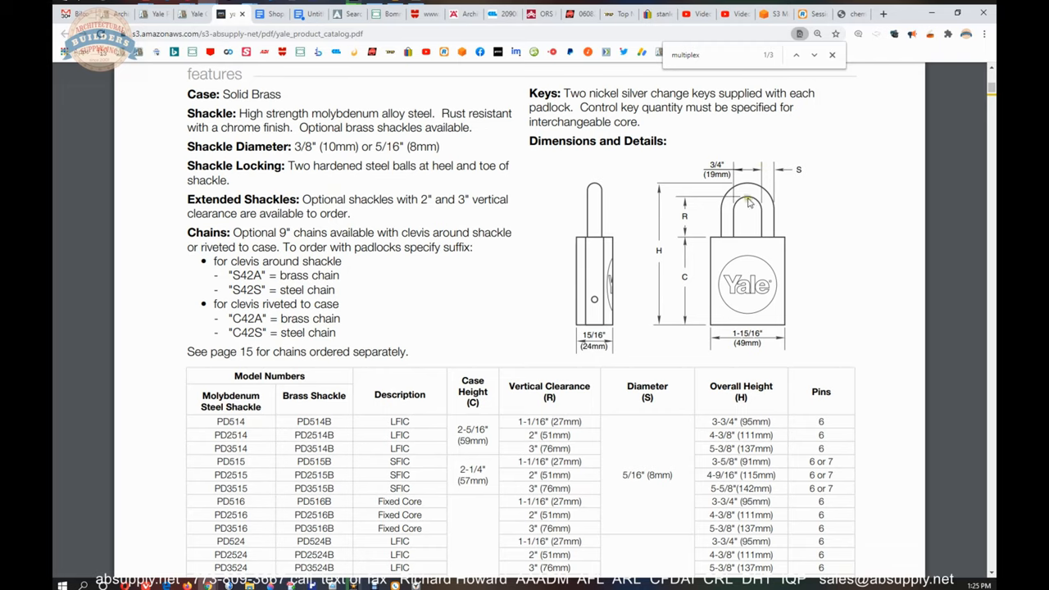
mouse_move(751, 239)
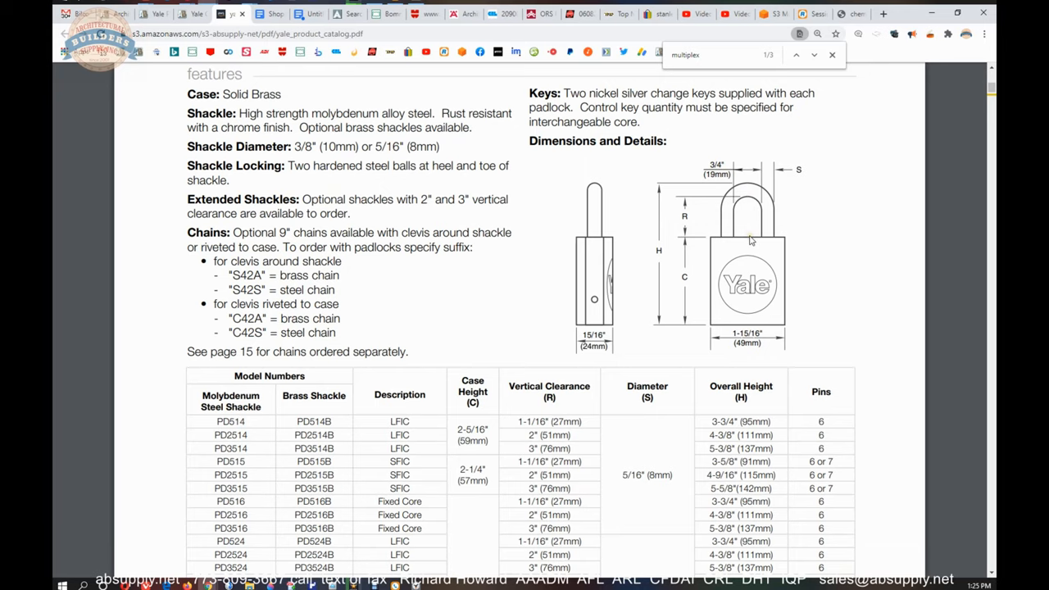
scroll("down", 3)
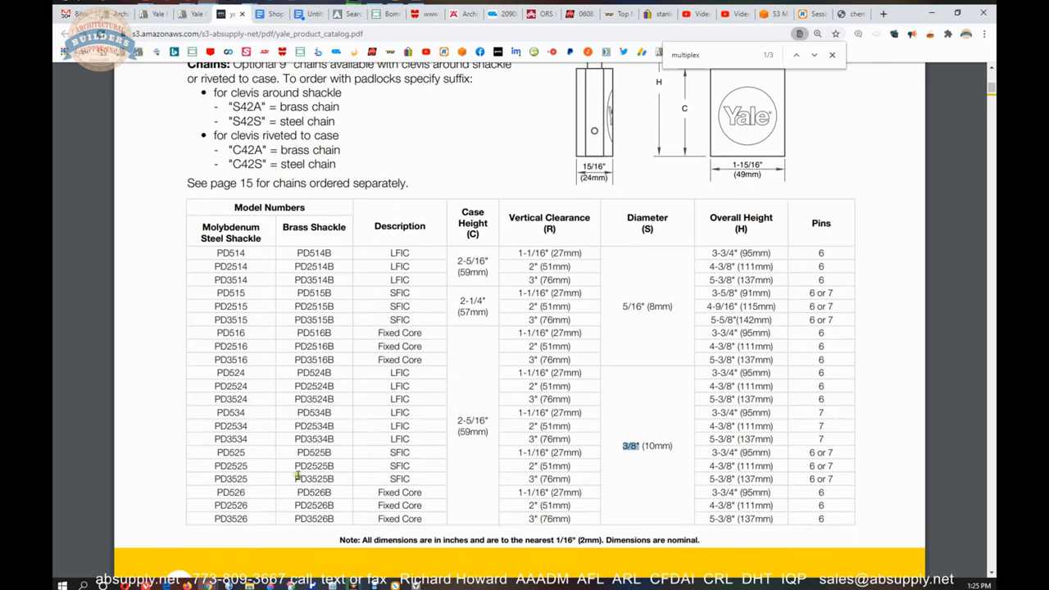
double_click(549, 491)
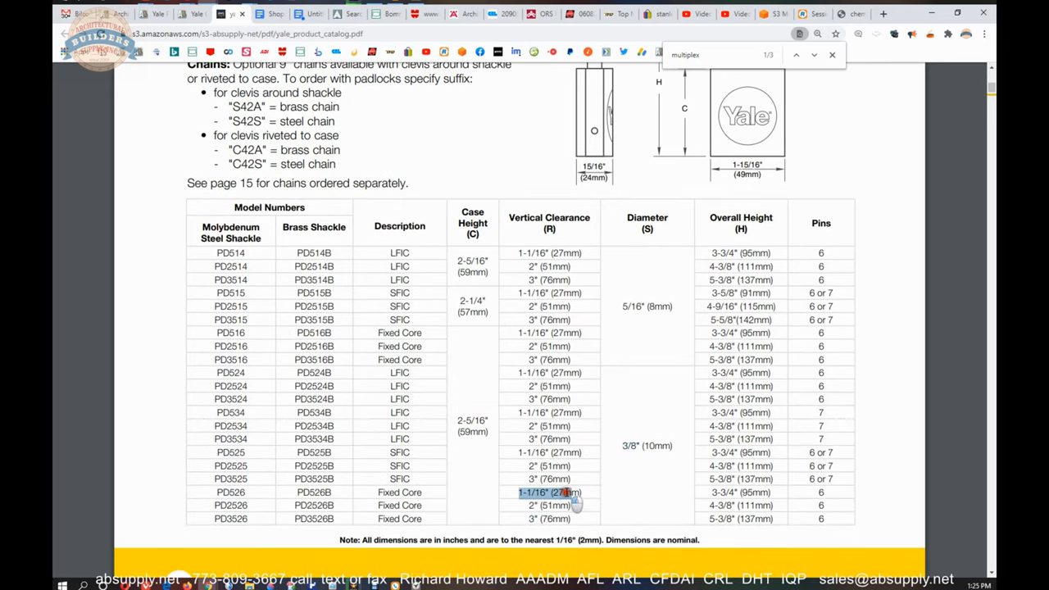
scroll("up", 3)
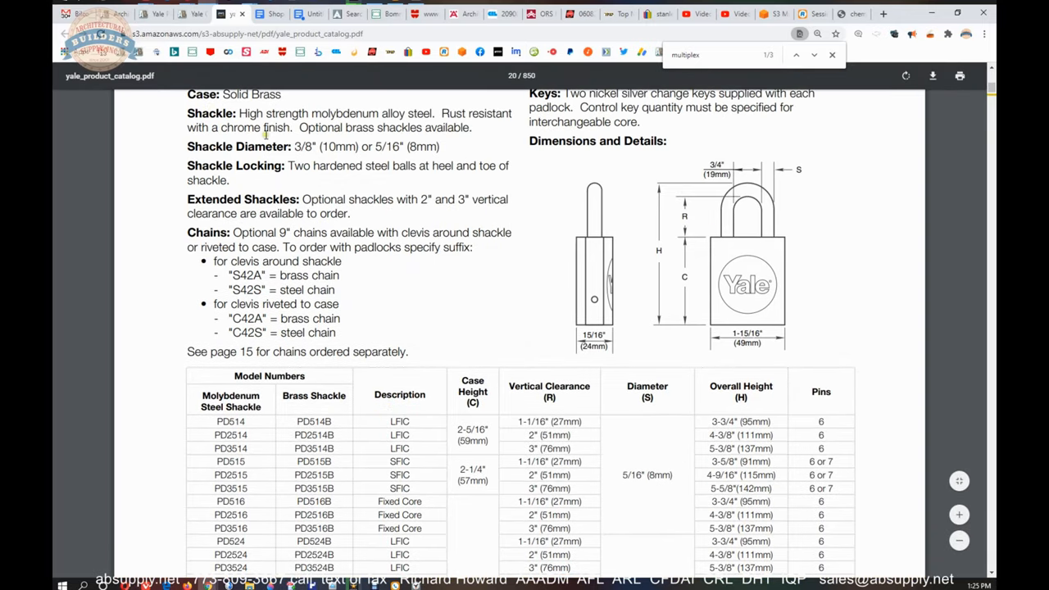
scroll("up", 3)
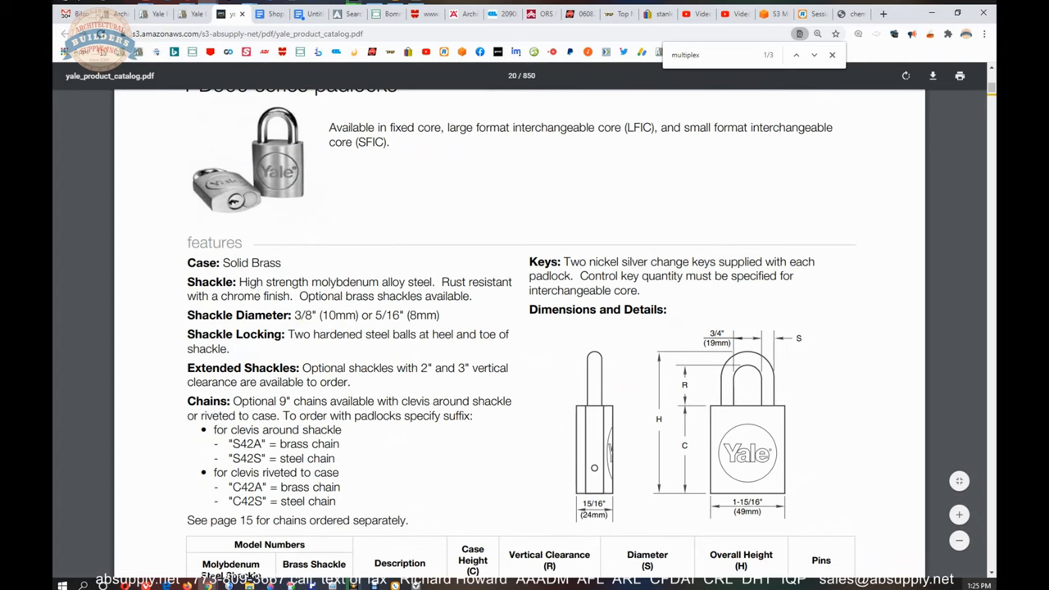
scroll("down", 3)
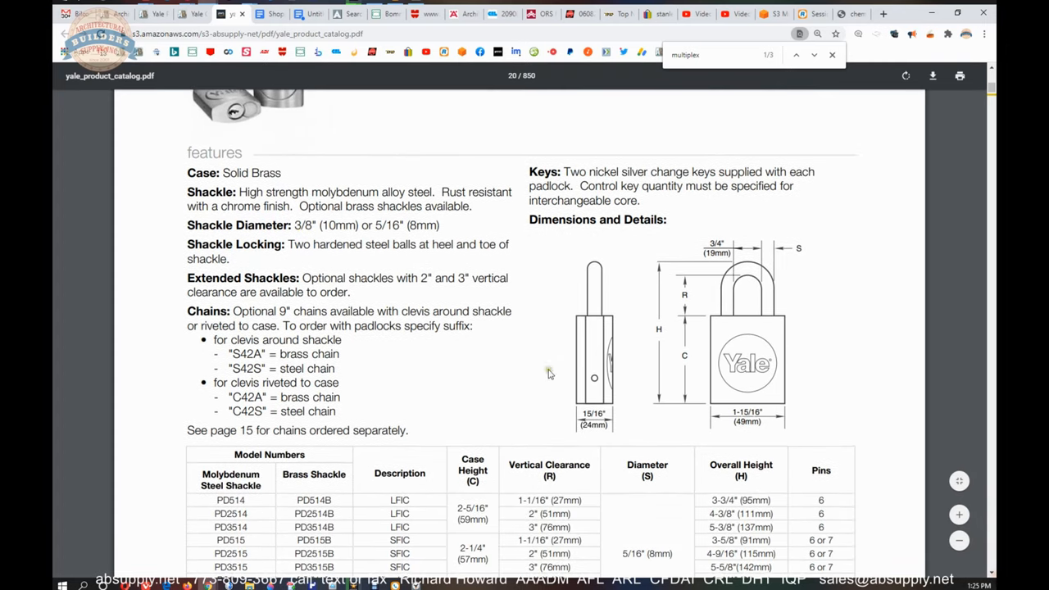
mouse_move(360, 233)
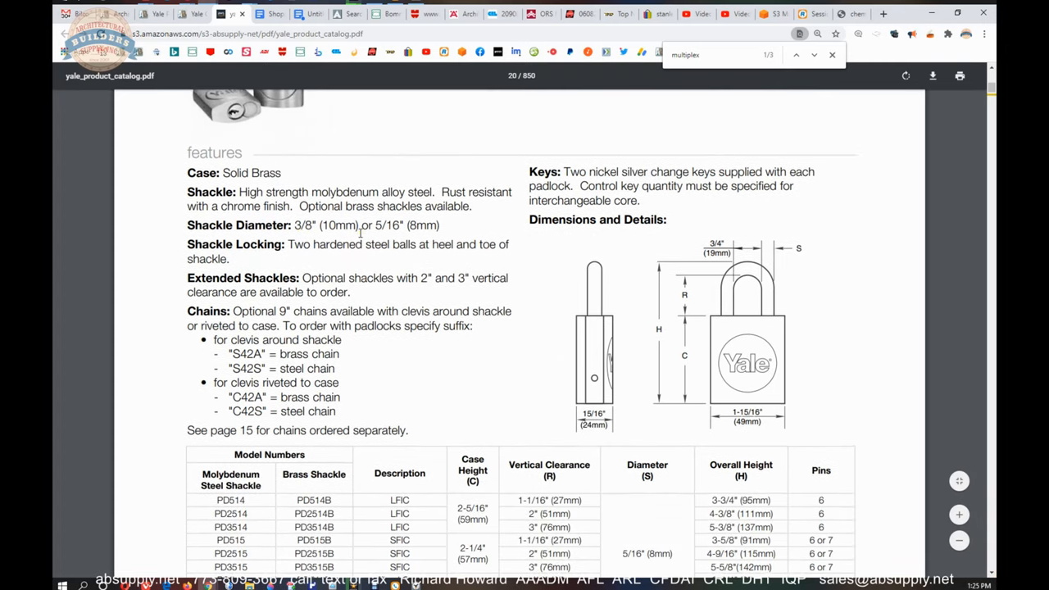
scroll("up", 3)
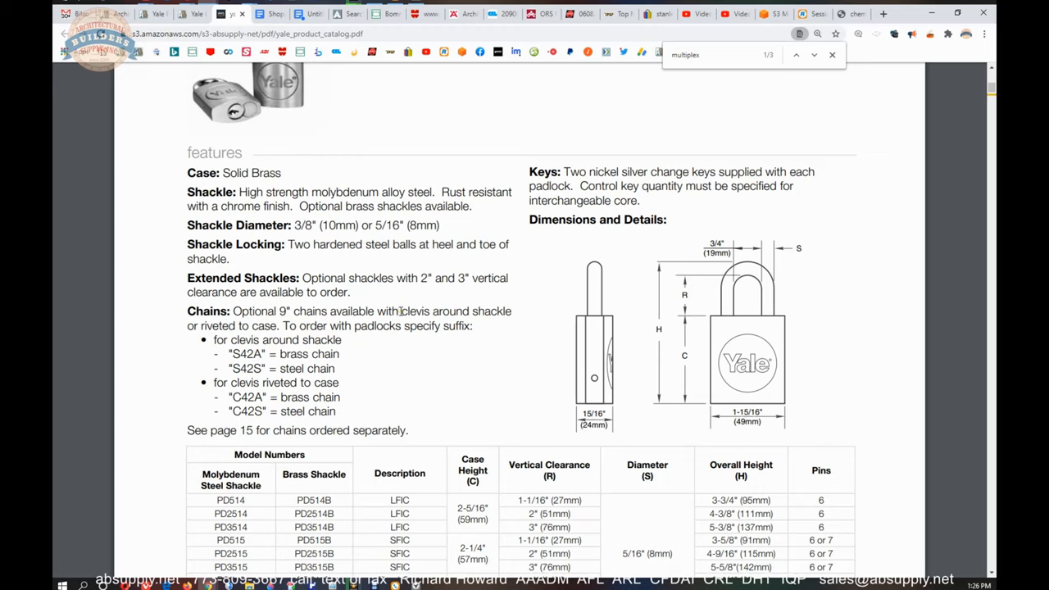
mouse_move(548, 187)
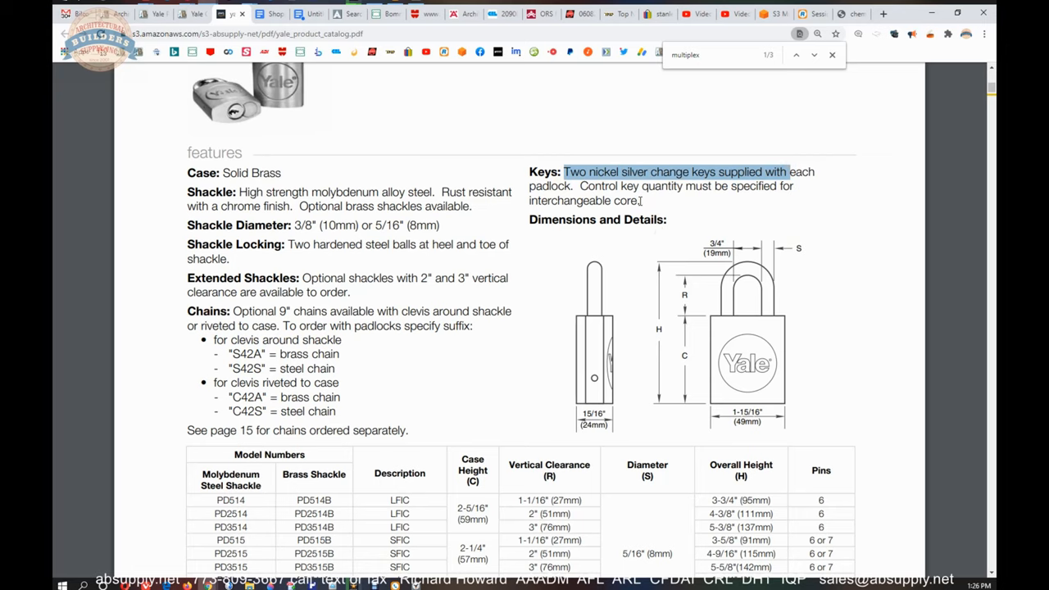
scroll("down", 3)
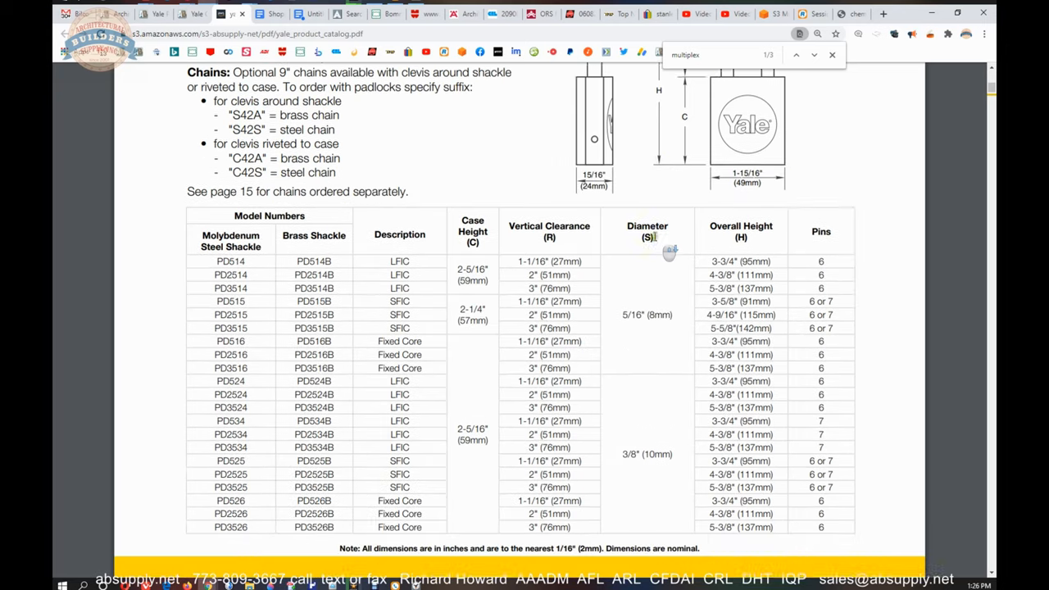
- Highlight the PD526 model number and its Fixed Core description in the Model Numbers table
scroll("down", 3)
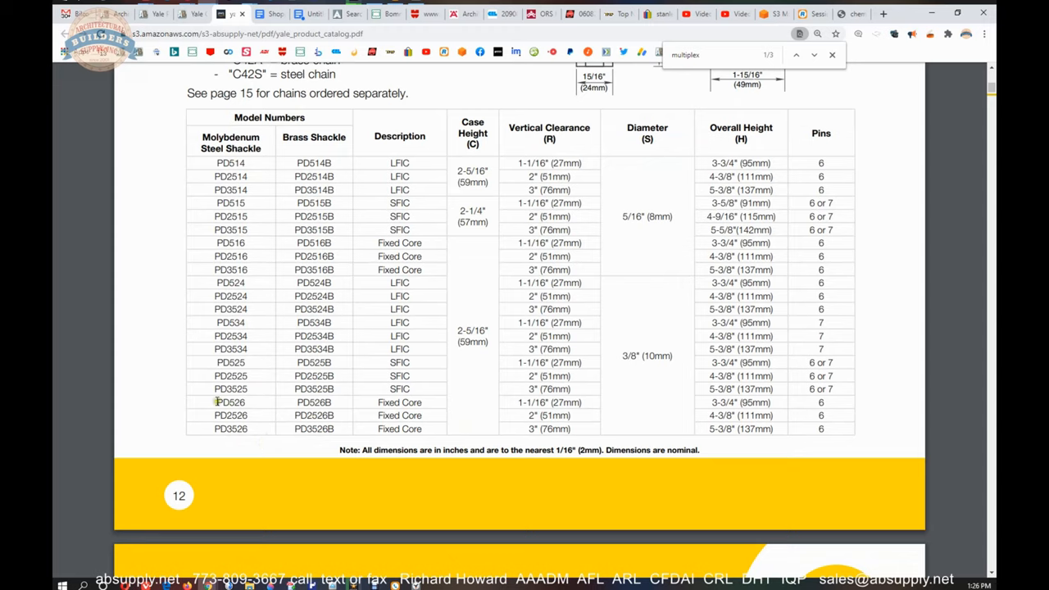
double_click(400, 404)
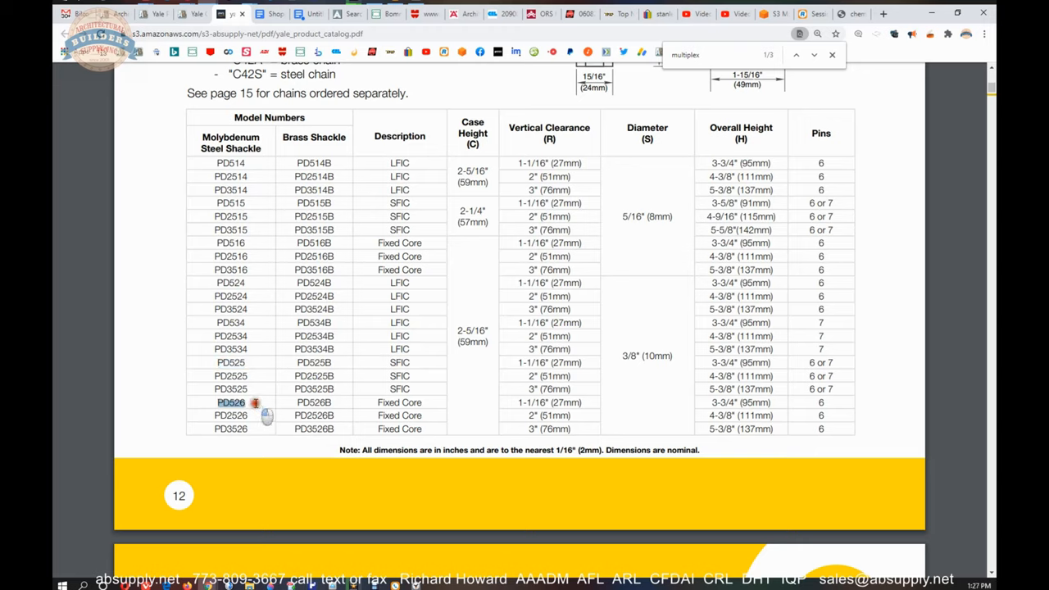
double_click(401, 403)
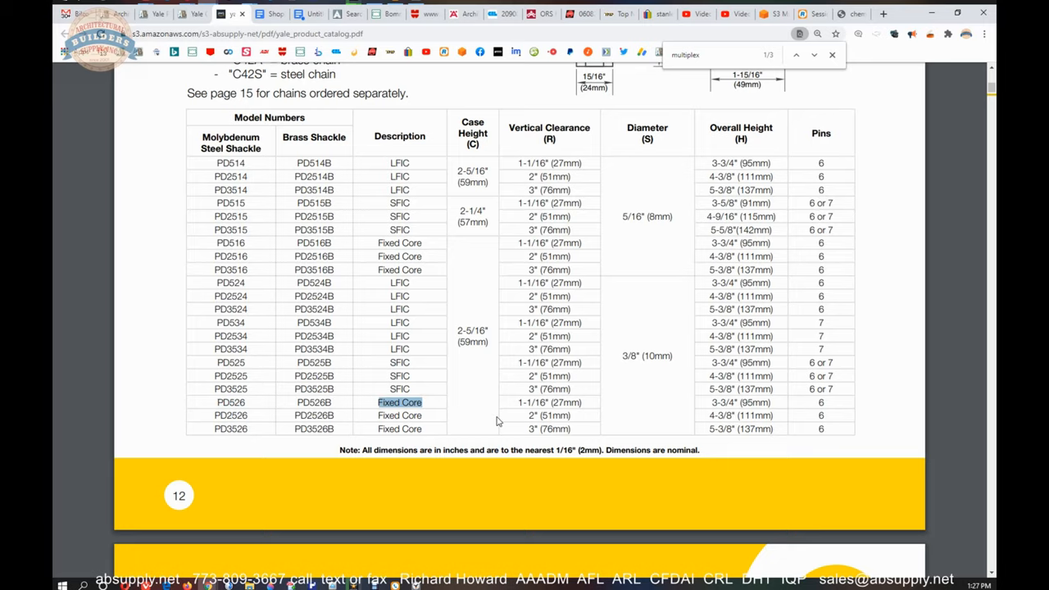
scroll("up", 3)
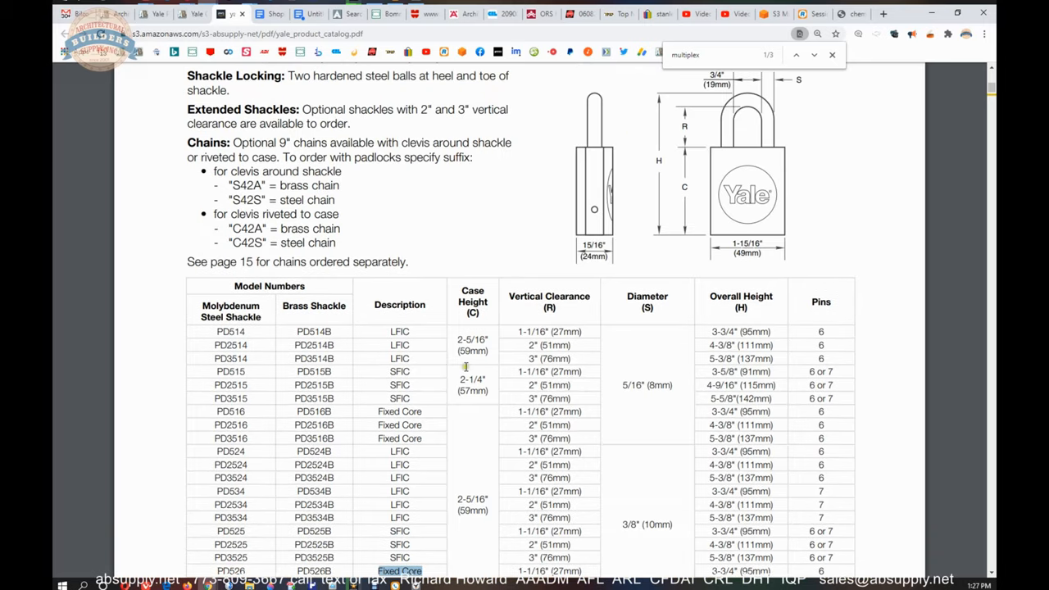
scroll("down", 3)
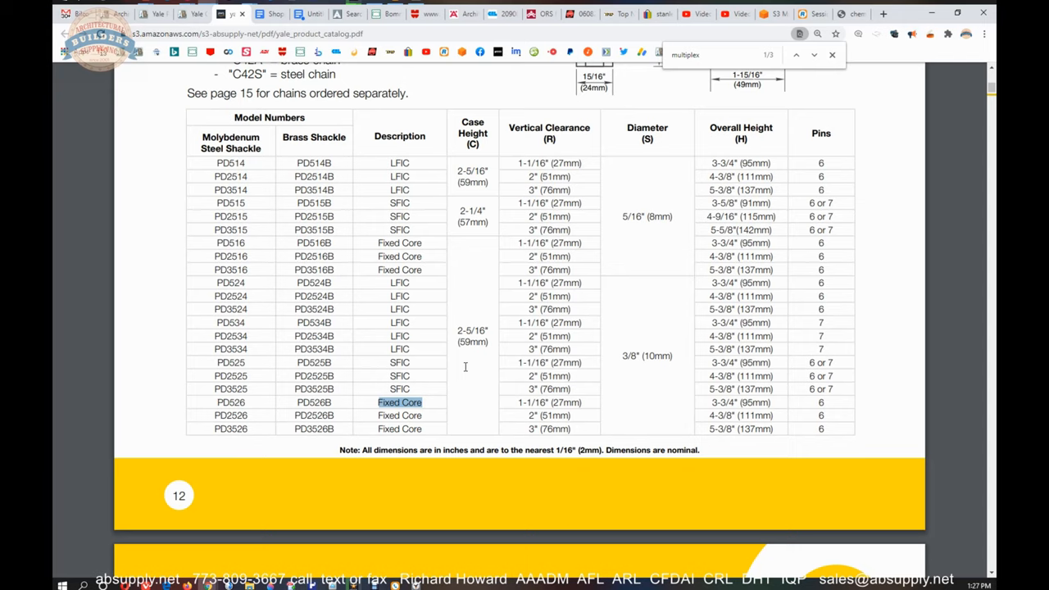
- Clear and re-highlight Fixed Core for PD526 while reviewing the table
scroll("down", 3)
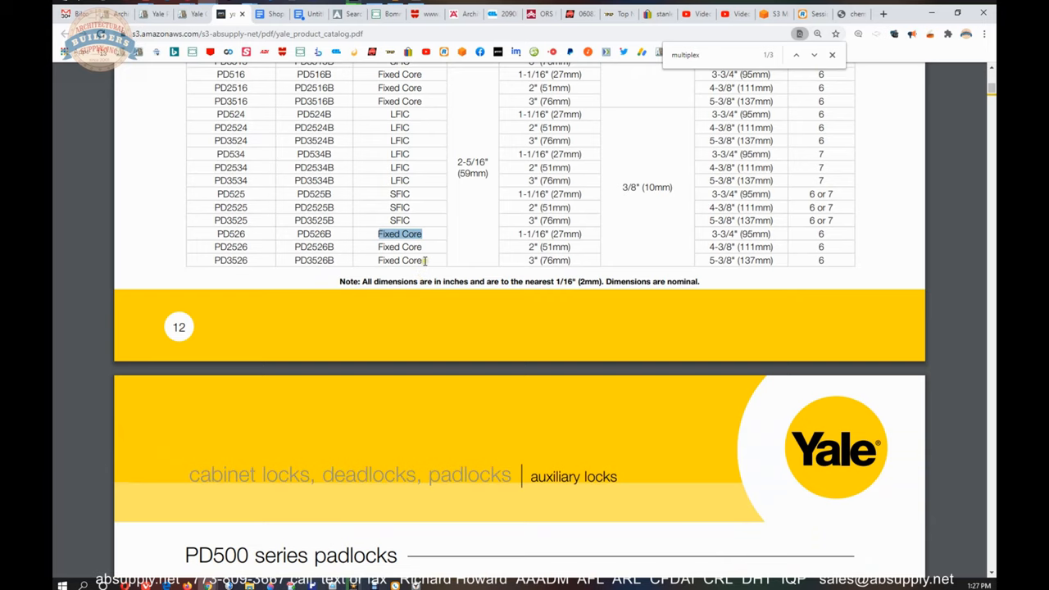
scroll("up", 3)
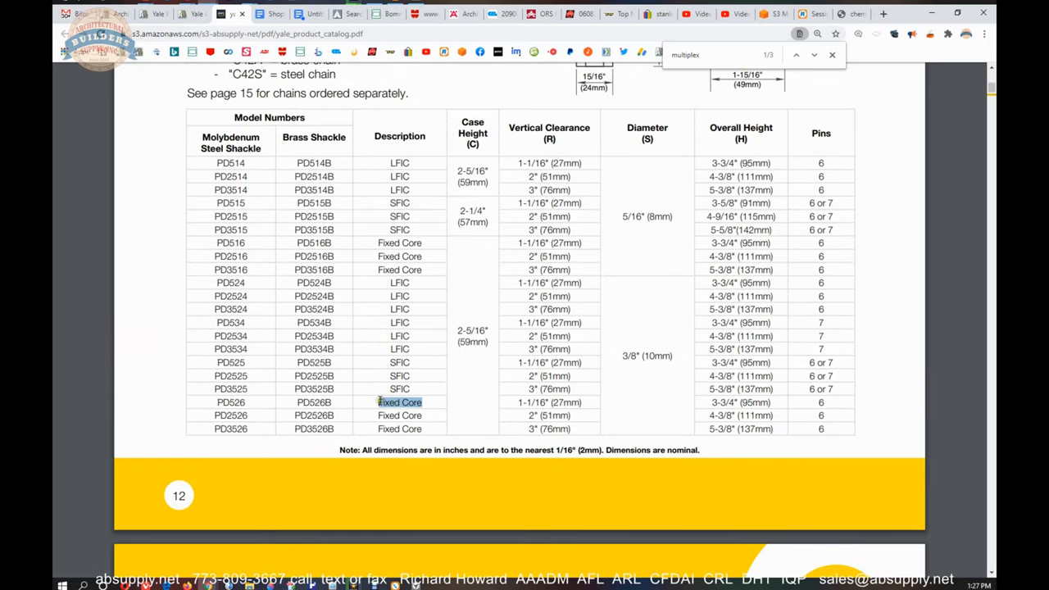
left_click(400, 402)
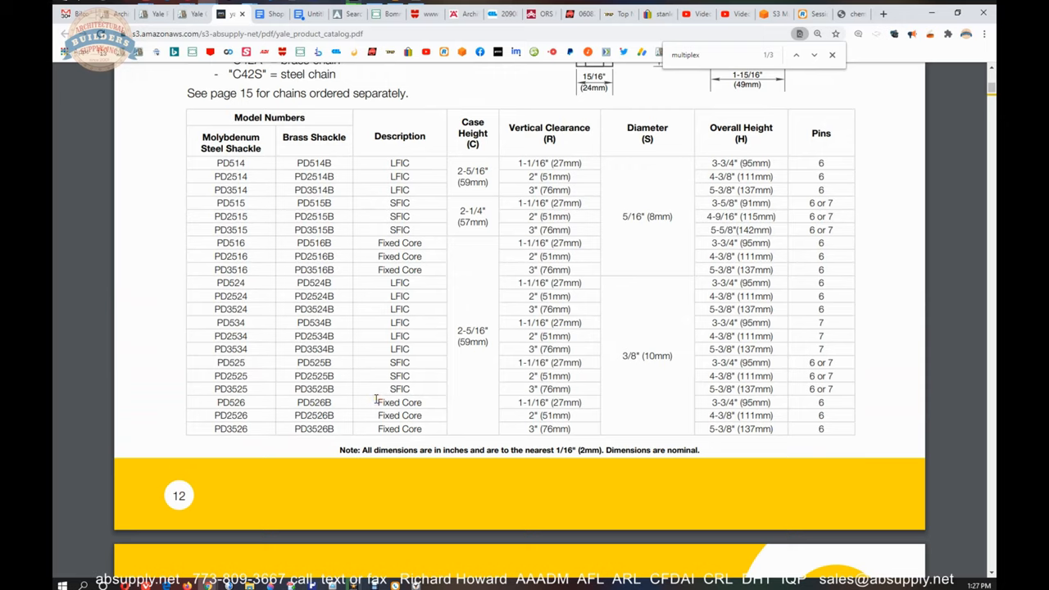
double_click(400, 403)
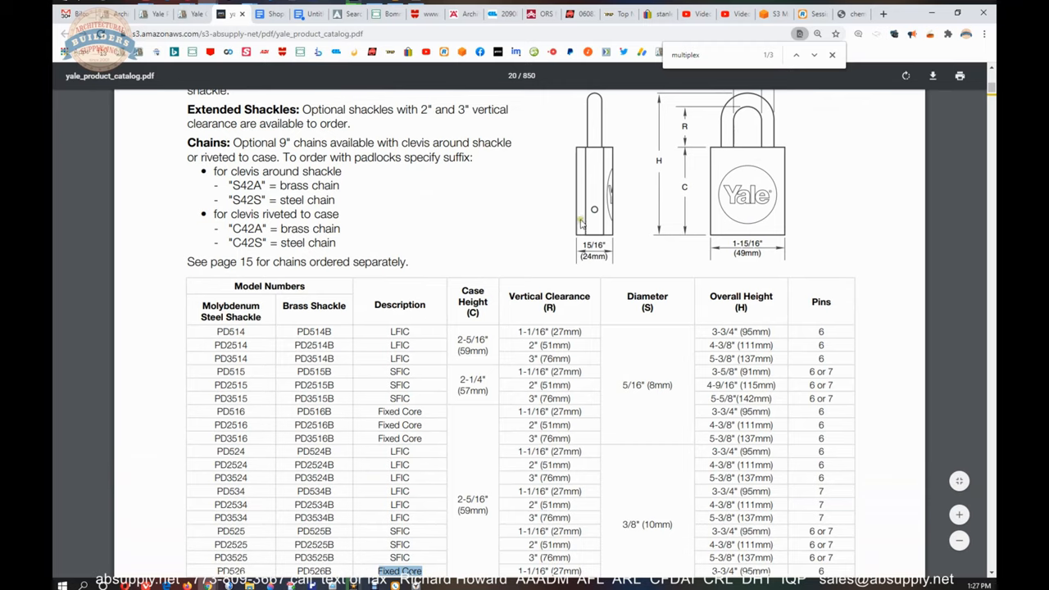
- Highlight the optional chains paragraph and scroll to the padlock chains page with 42A brass and 42S steel
left_click_drag(187, 143, 408, 263)
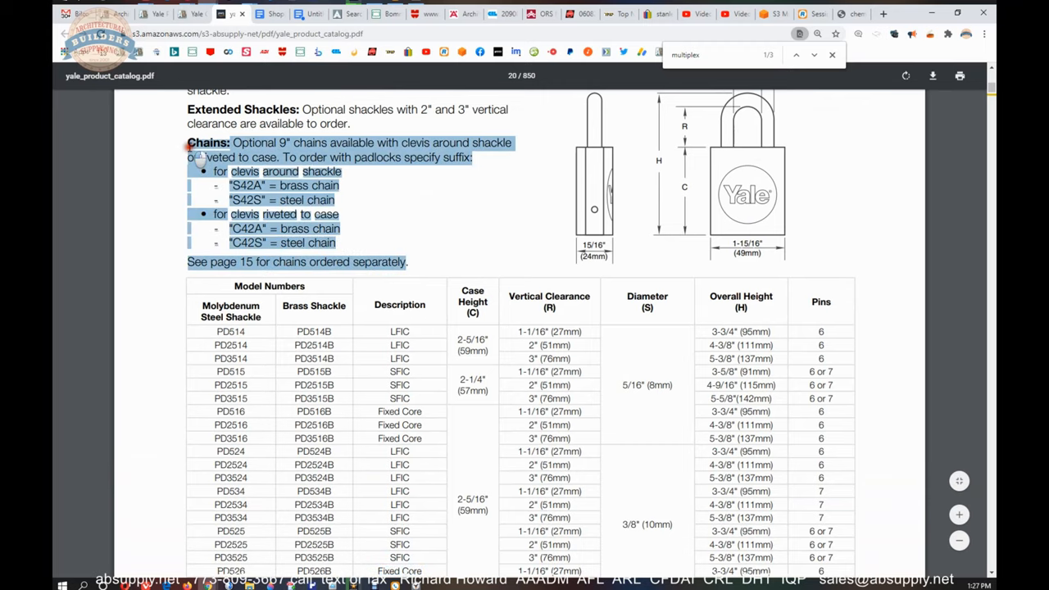
mouse_move(390, 245)
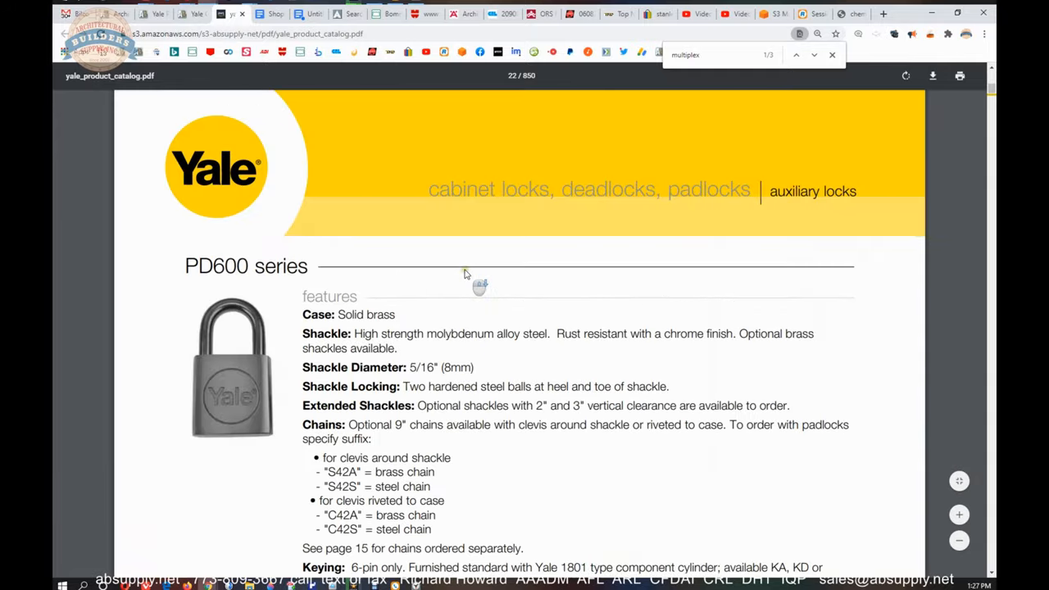
scroll("down", 3)
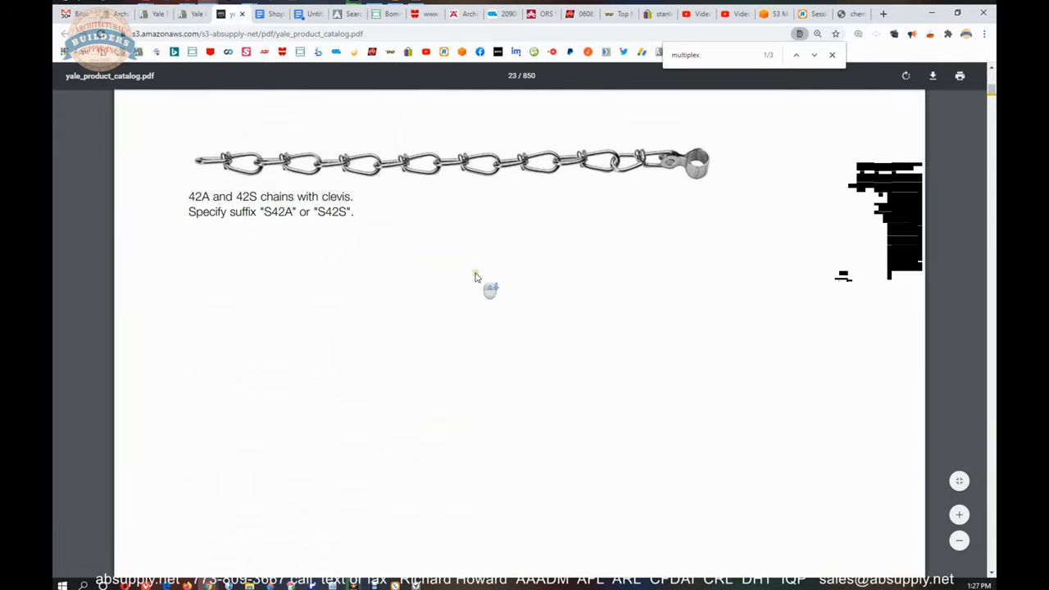
scroll("up", 3)
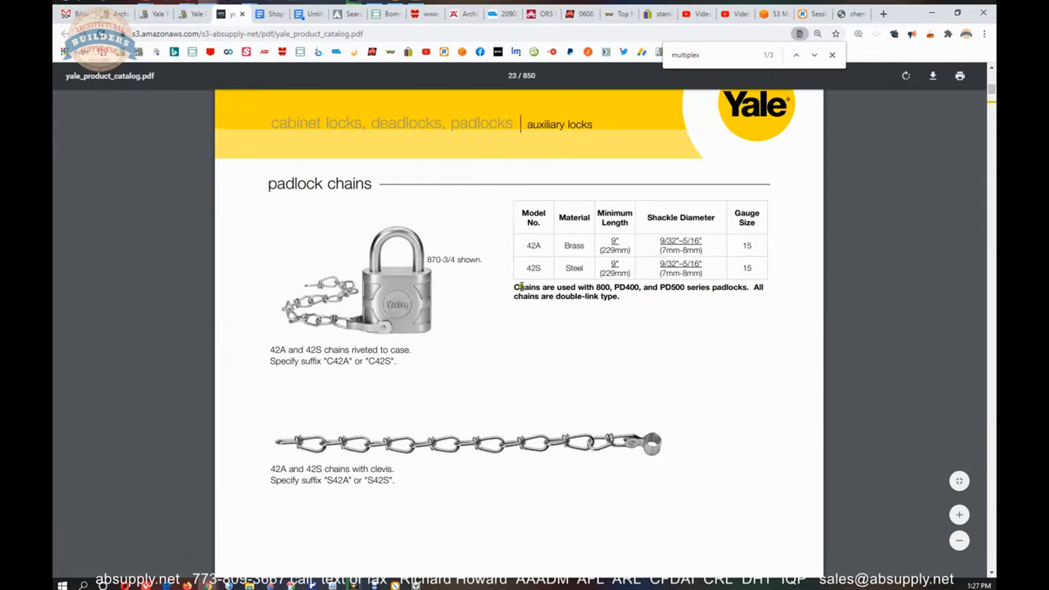
mouse_move(417, 420)
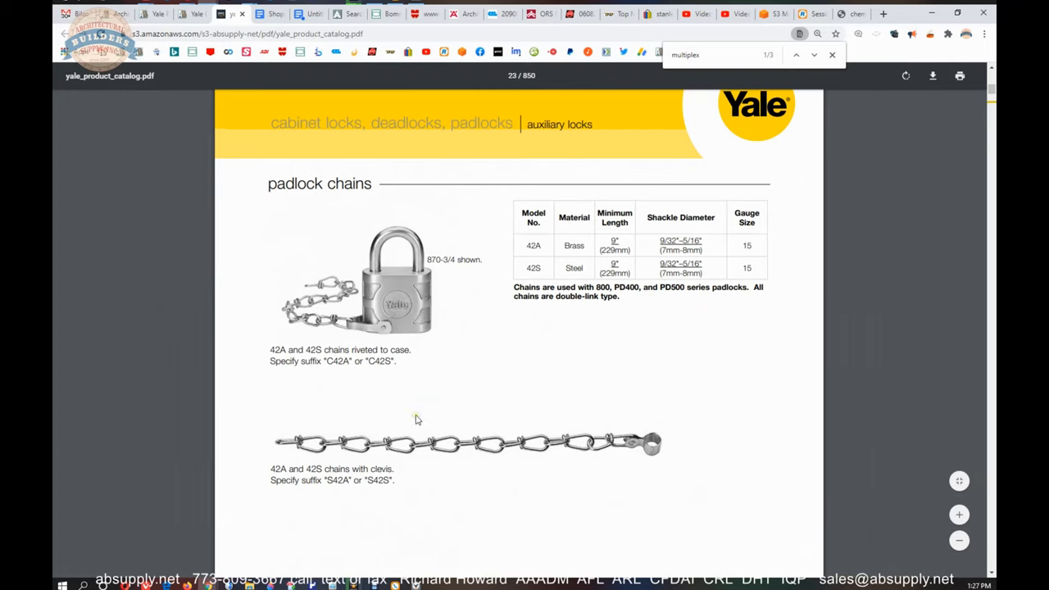
mouse_move(386, 328)
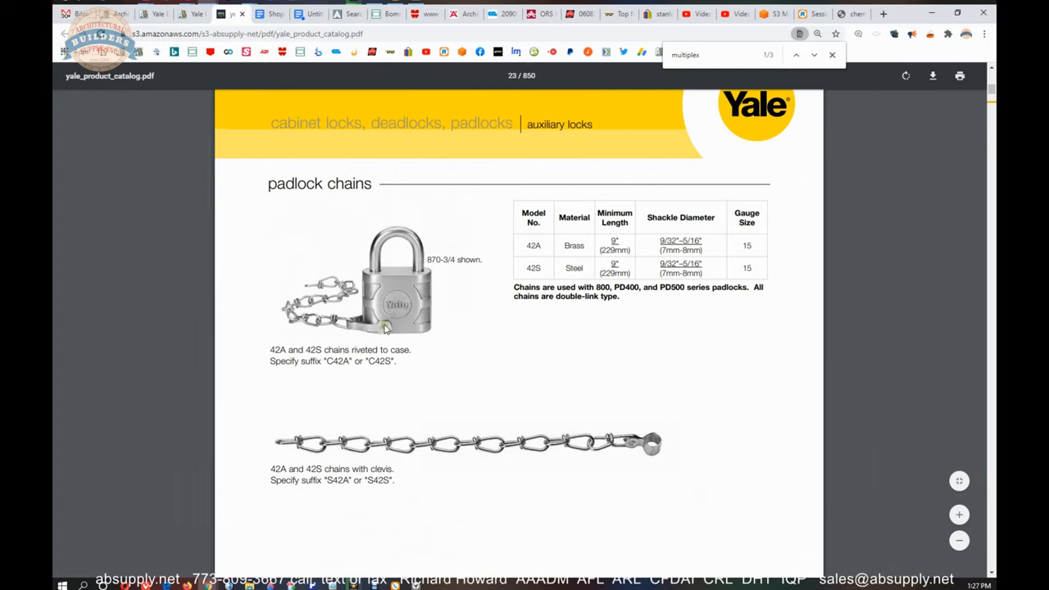
mouse_move(643, 439)
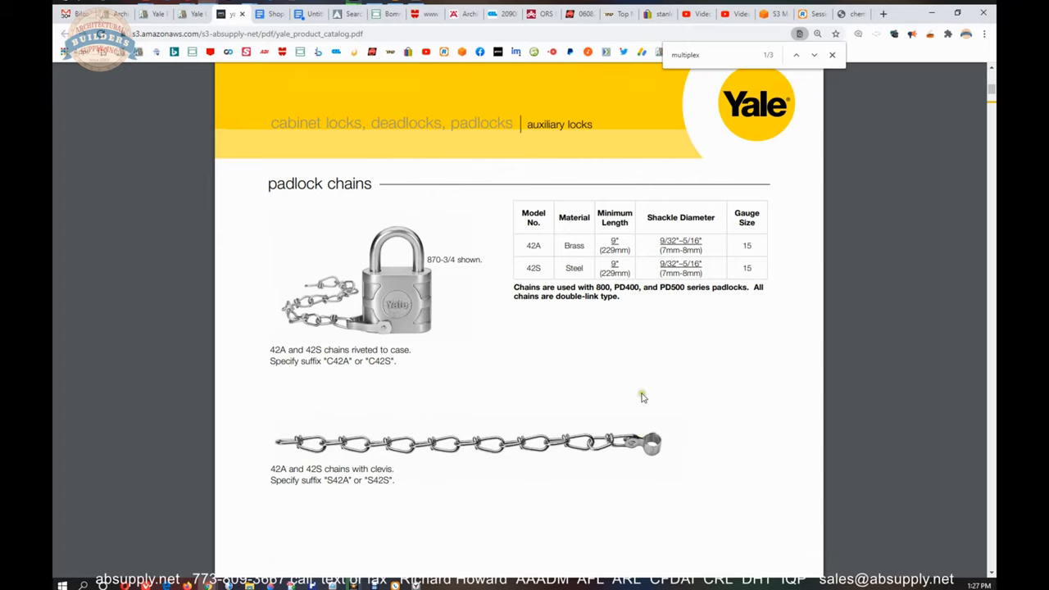
mouse_move(447, 370)
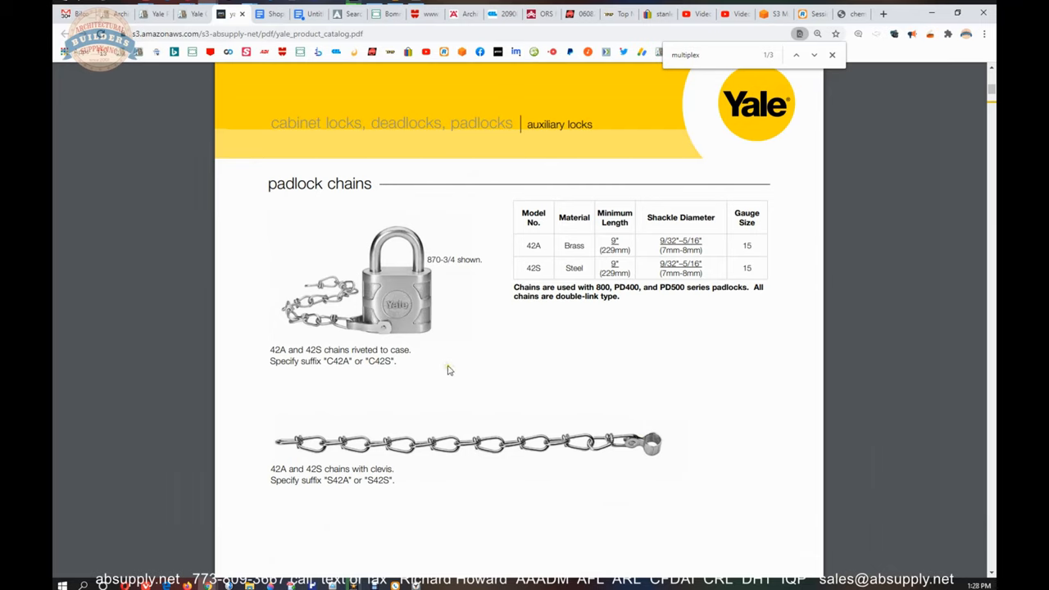
mouse_move(500, 344)
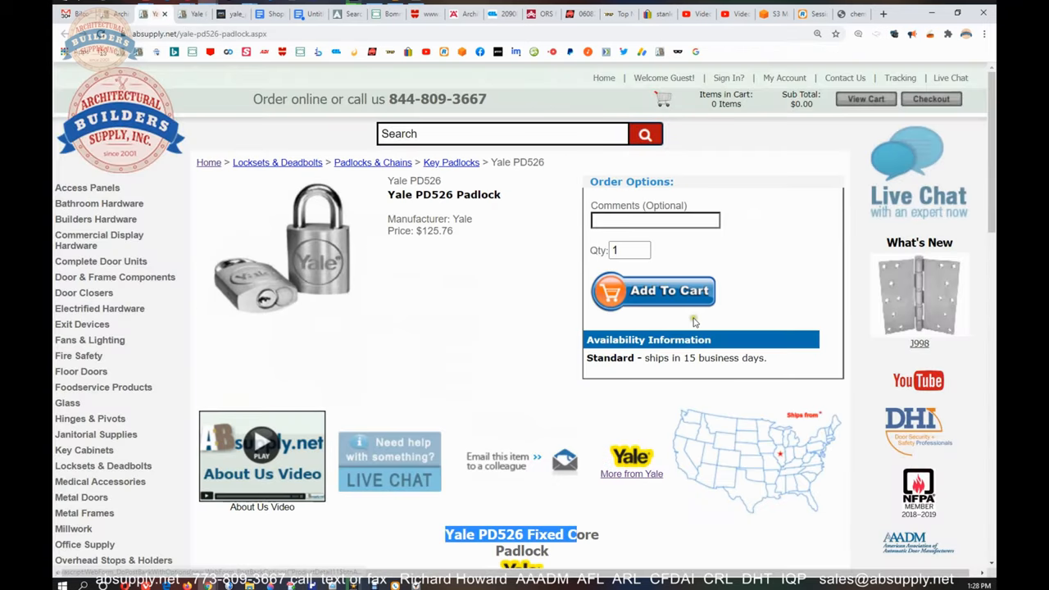
- Scroll the absupply.net Yale page to its list of product catalogs, manuals and price lists
scroll("down", 3)
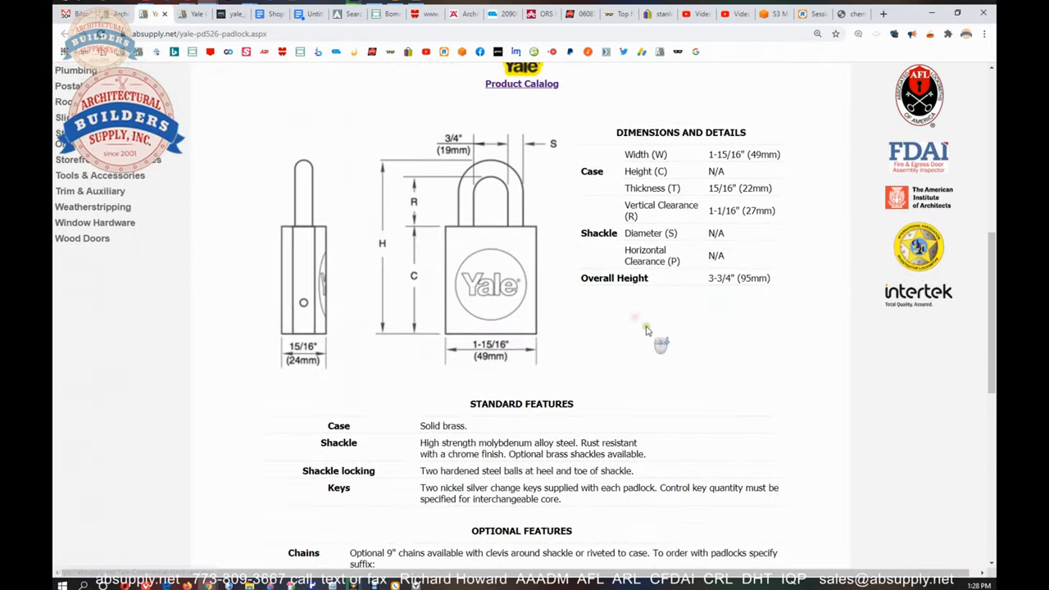
scroll("up", 3)
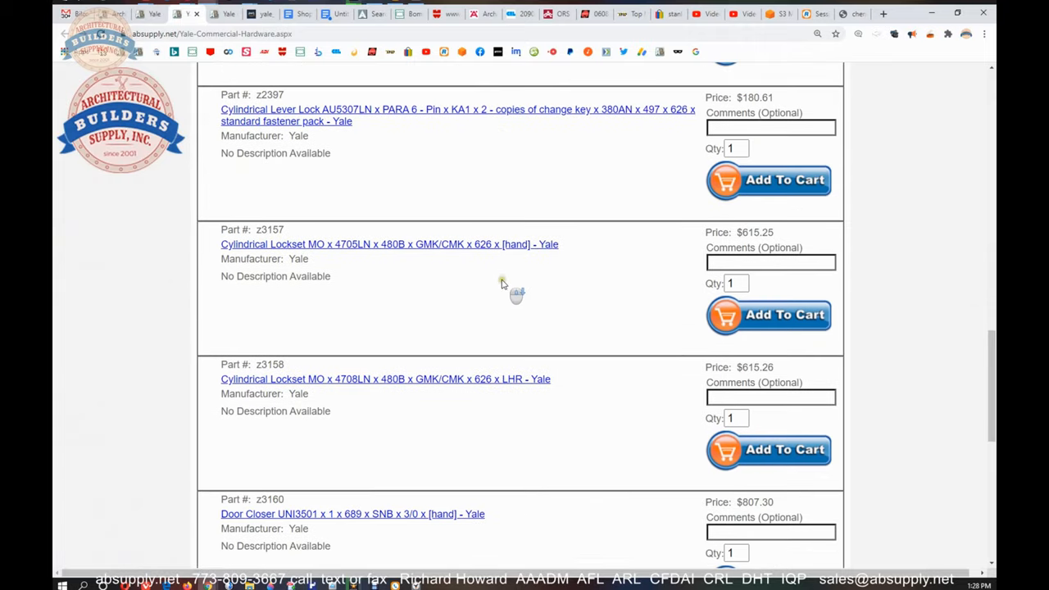
scroll("up", 3)
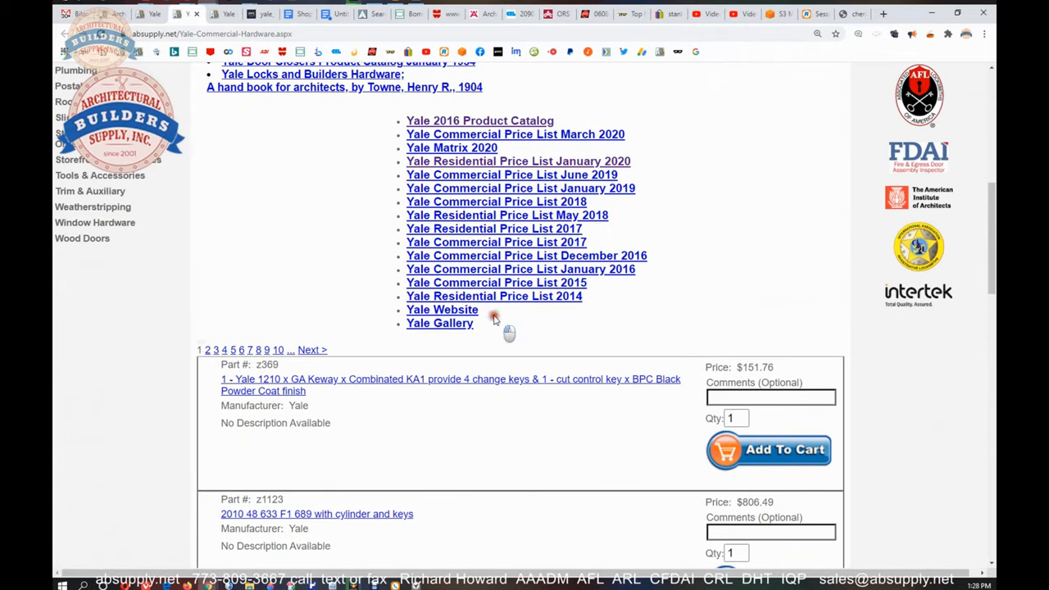
scroll("up", 3)
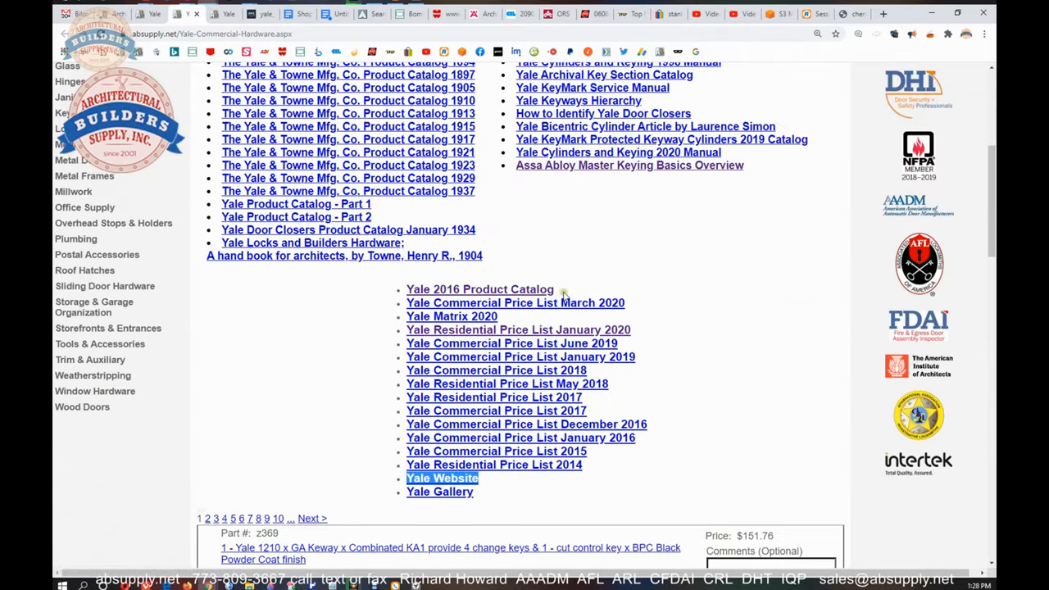
scroll("up", 3)
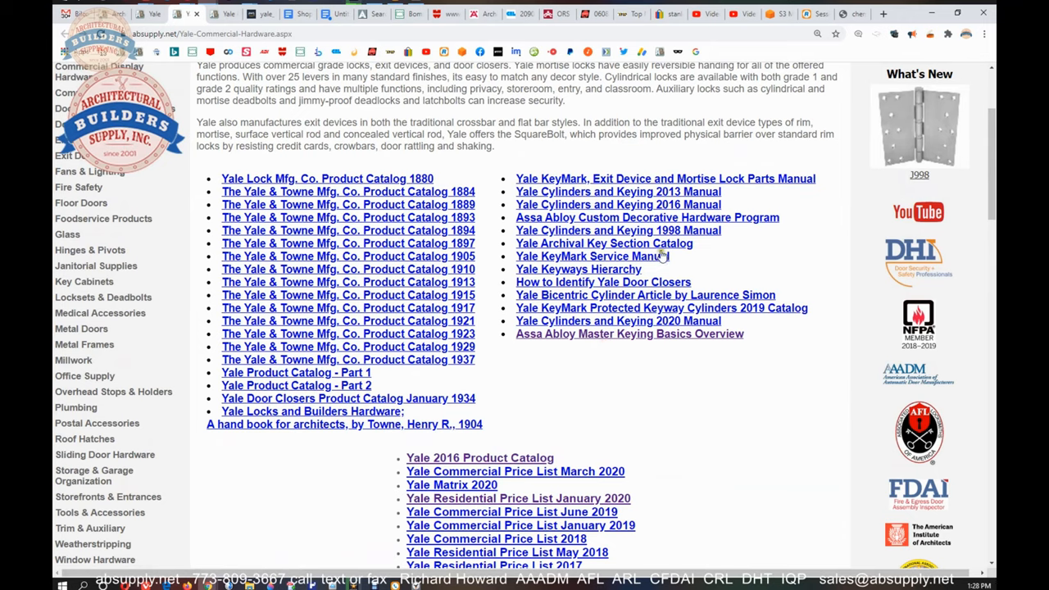
mouse_move(708, 285)
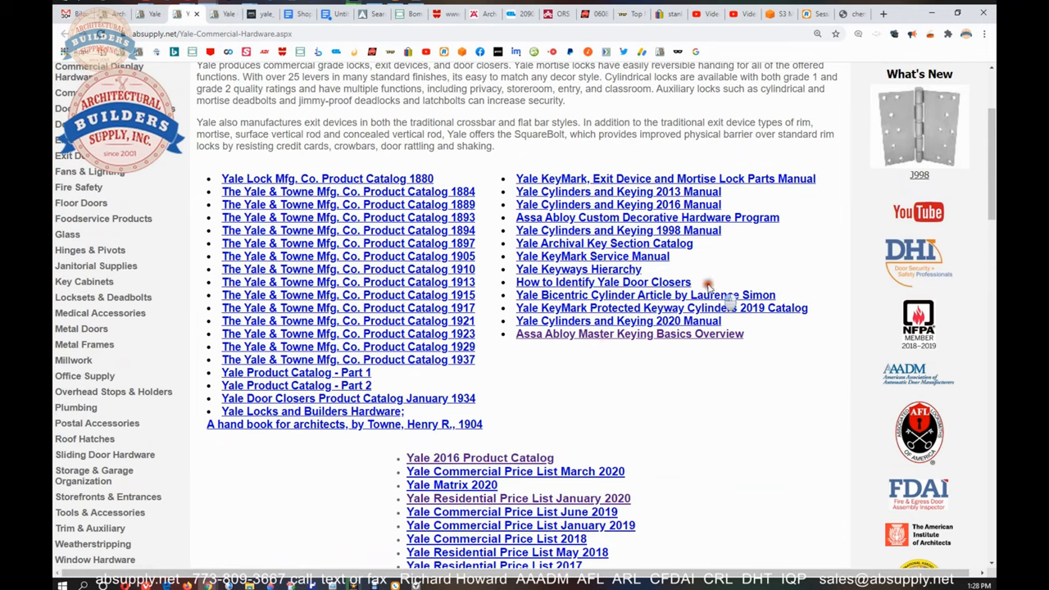
- Highlight words in the Bicentric Cylinder link, then select the catalog links from 1880 through 1937
double_click(604, 282)
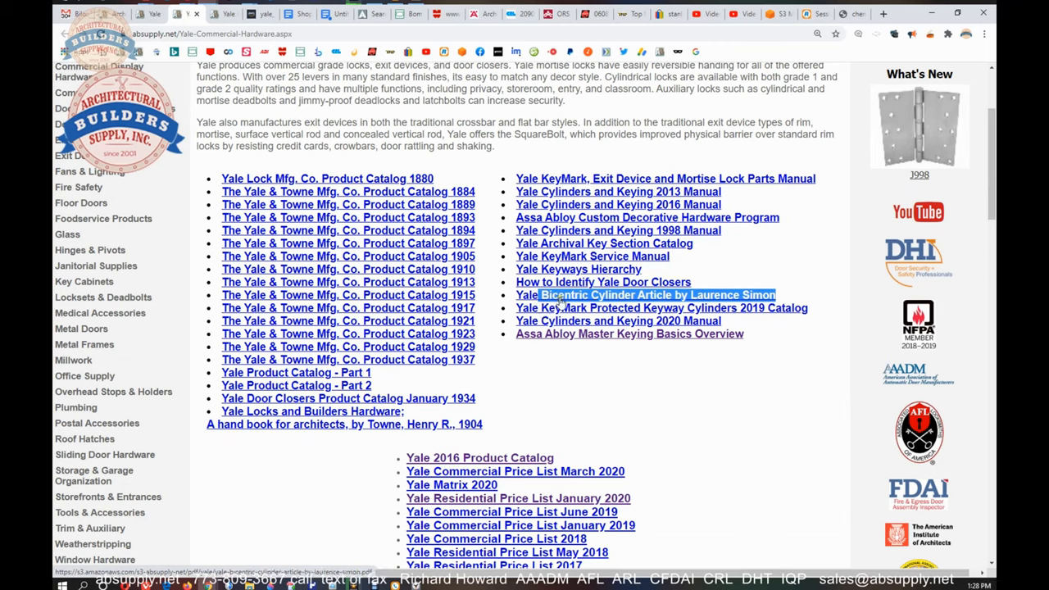
mouse_move(559, 351)
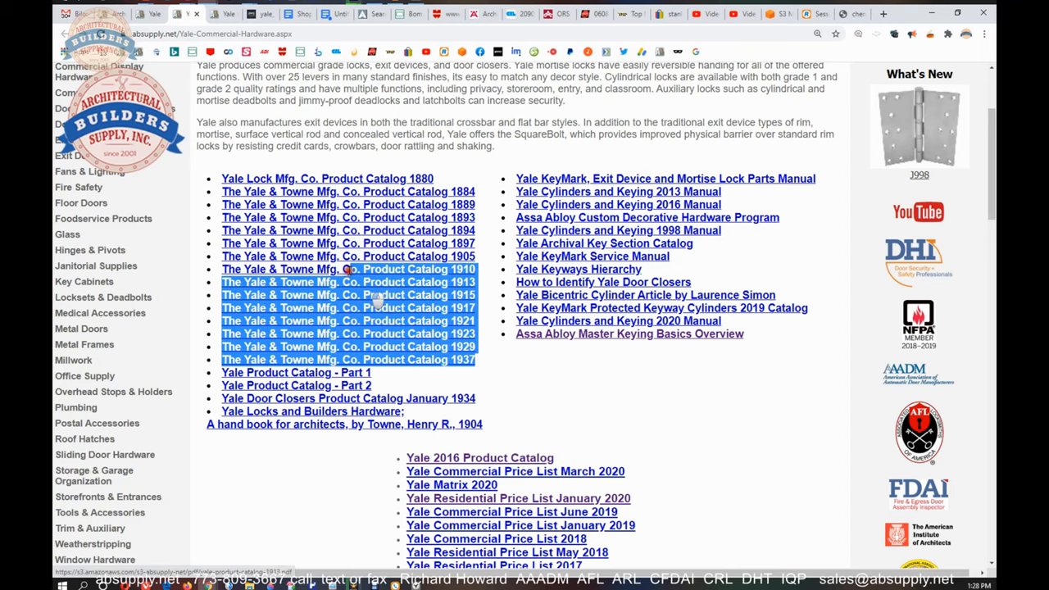
left_click_drag(369, 295, 221, 179)
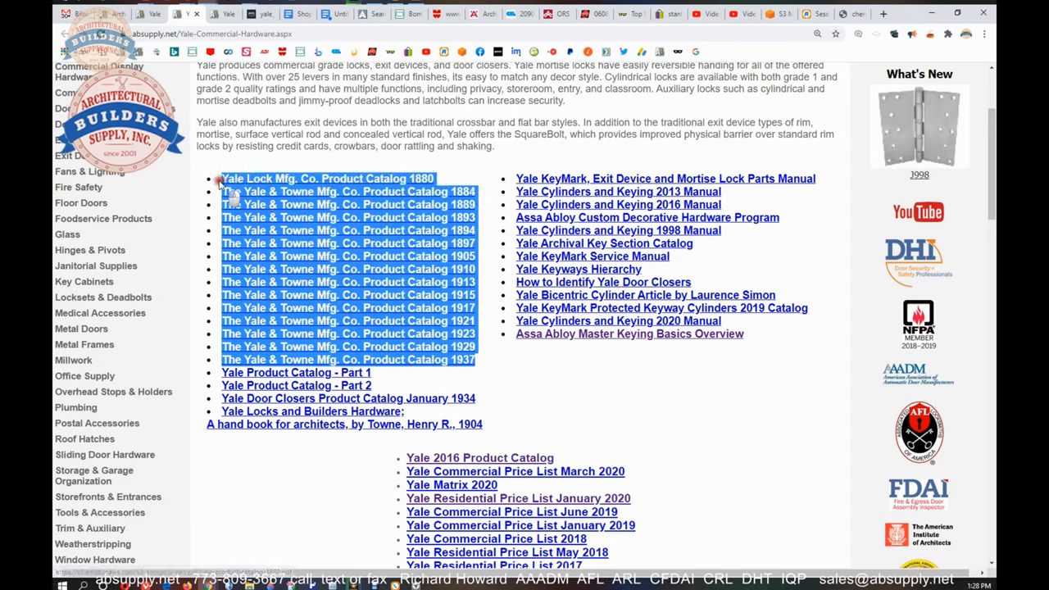
mouse_move(230, 197)
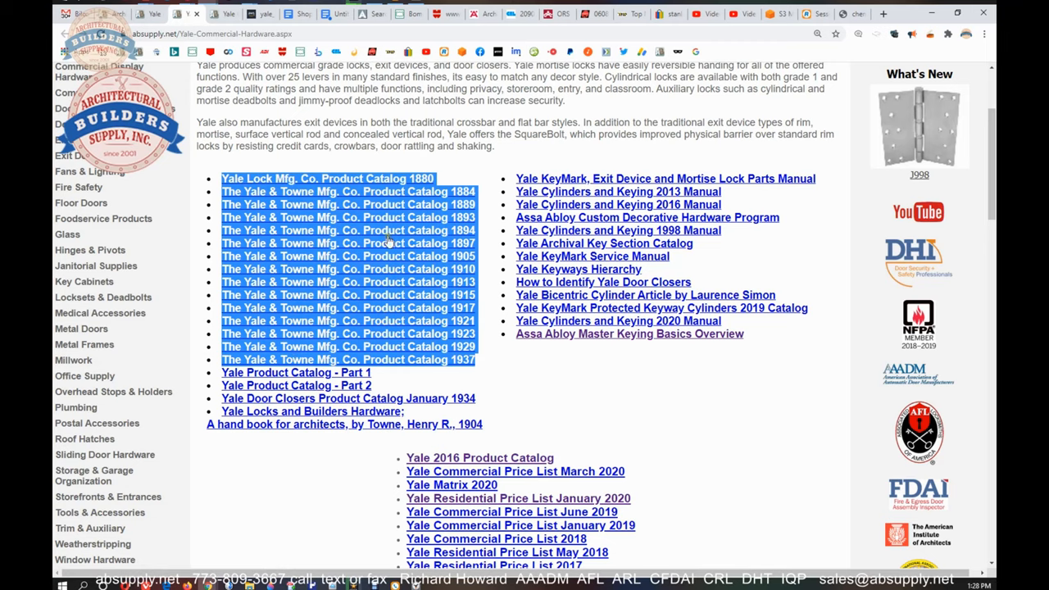
mouse_move(599, 408)
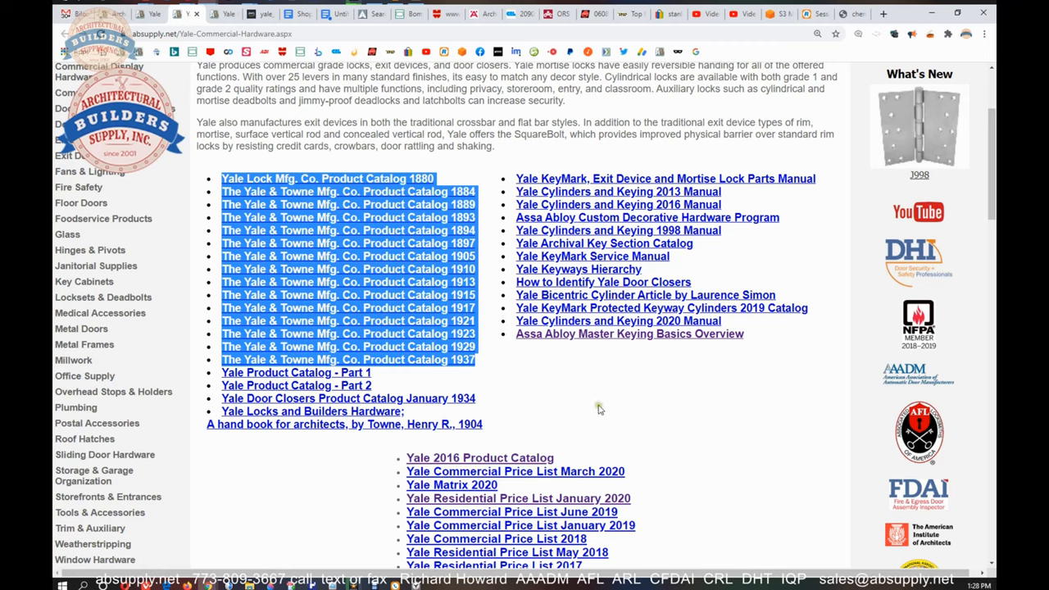